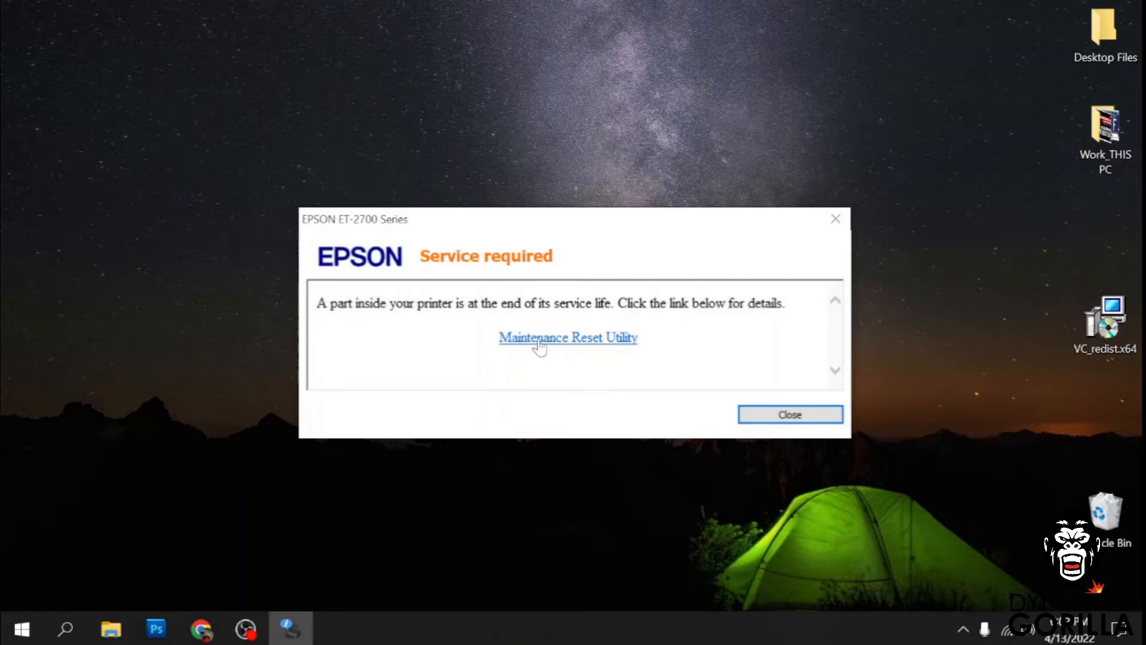
# Step: Follow the Maintenance Reset Utility link into a maximized Internet Explorer and read down to the request form
pyautogui.click(568, 338)
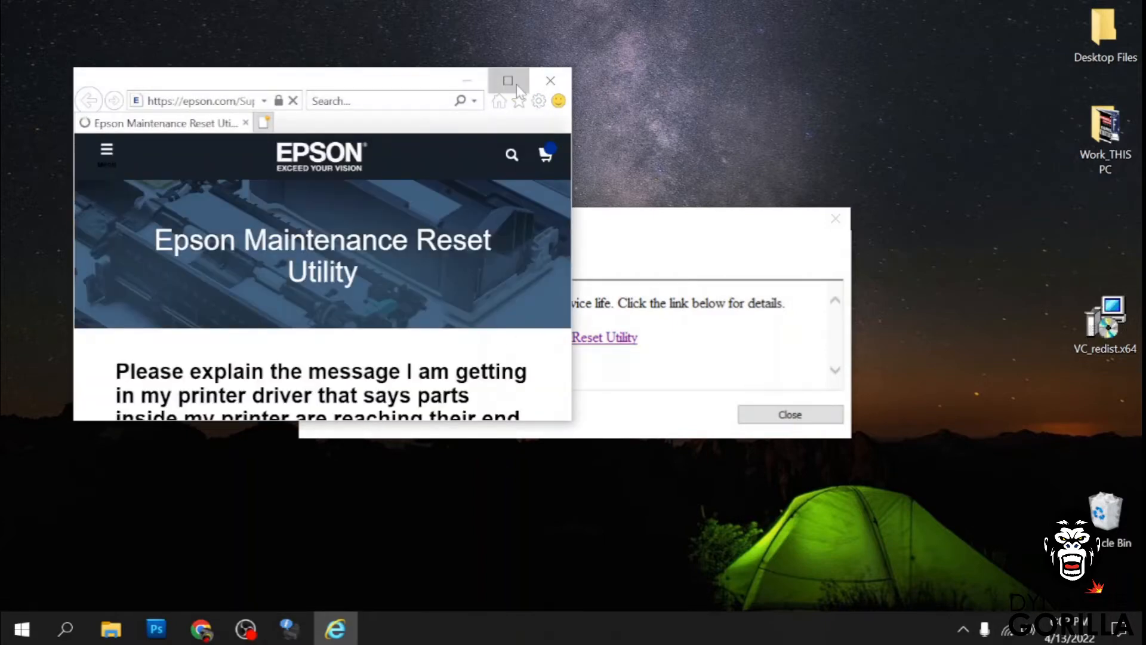
pyautogui.click(509, 82)
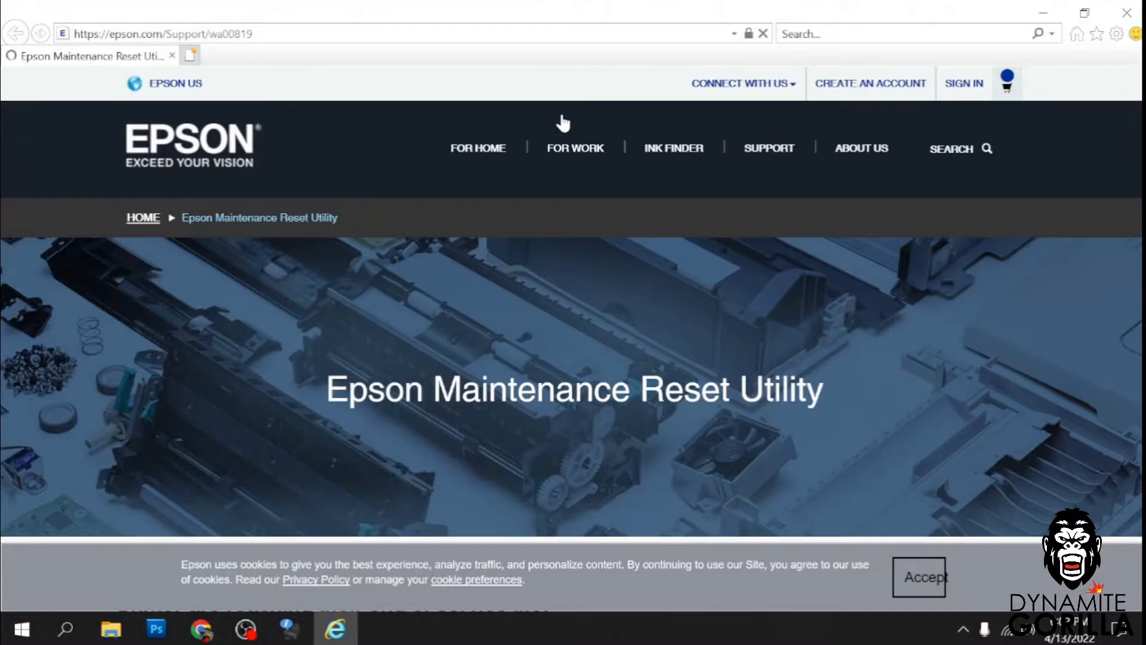
pyautogui.moveTo(919, 595)
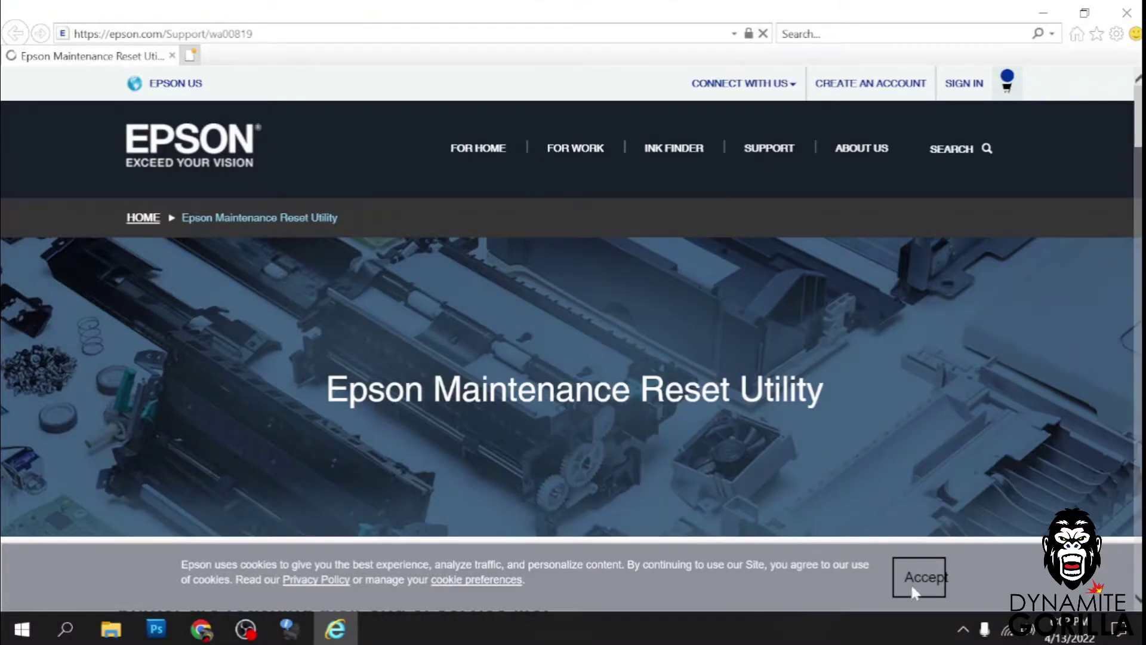
pyautogui.scroll(-3)
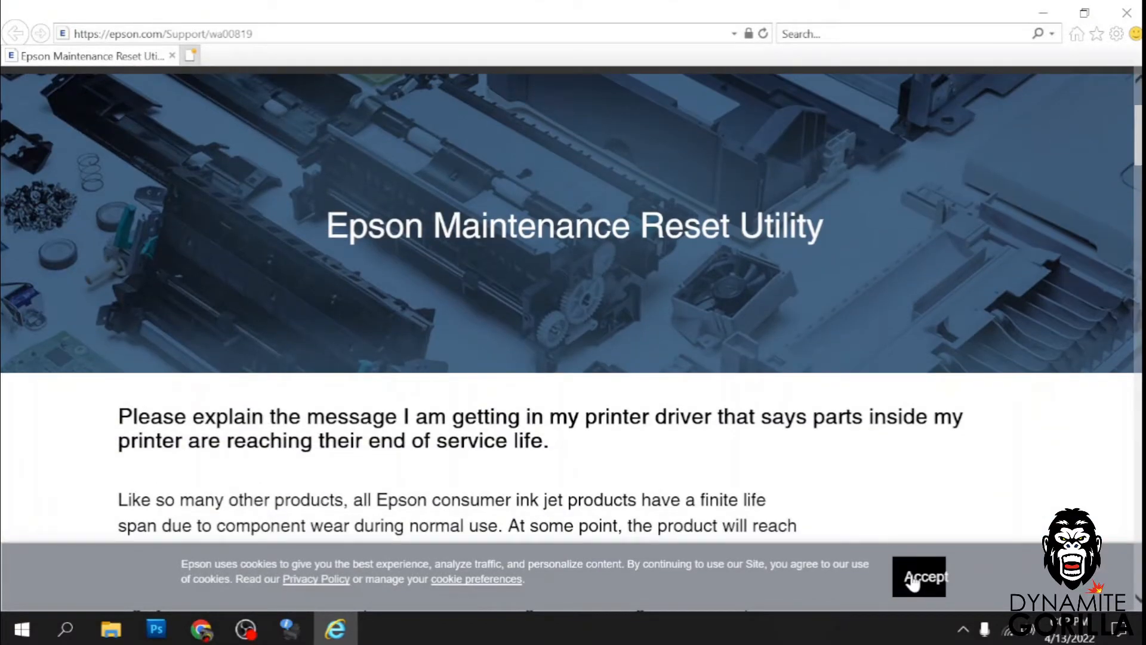
pyautogui.scroll(-3)
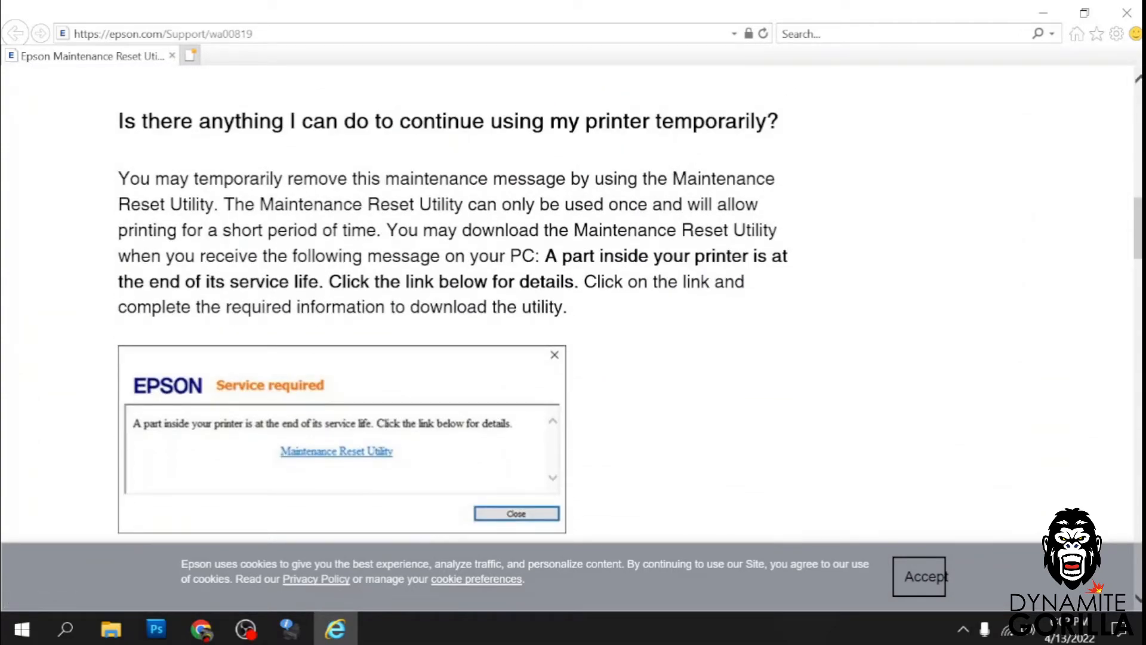
pyautogui.scroll(-3)
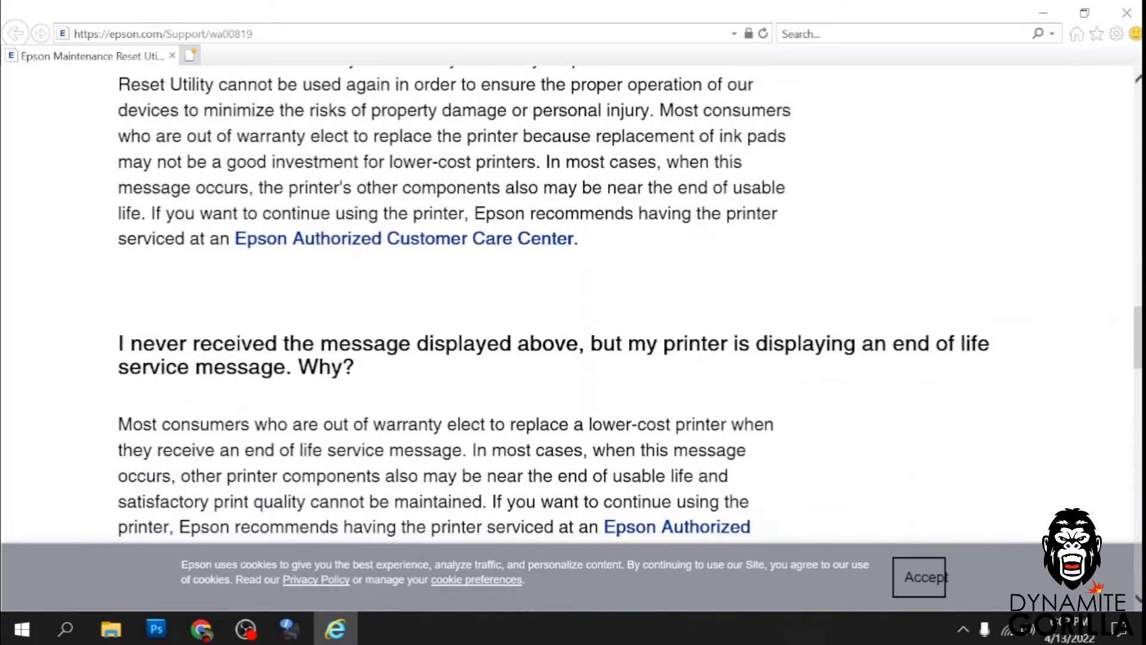
pyautogui.scroll(-3)
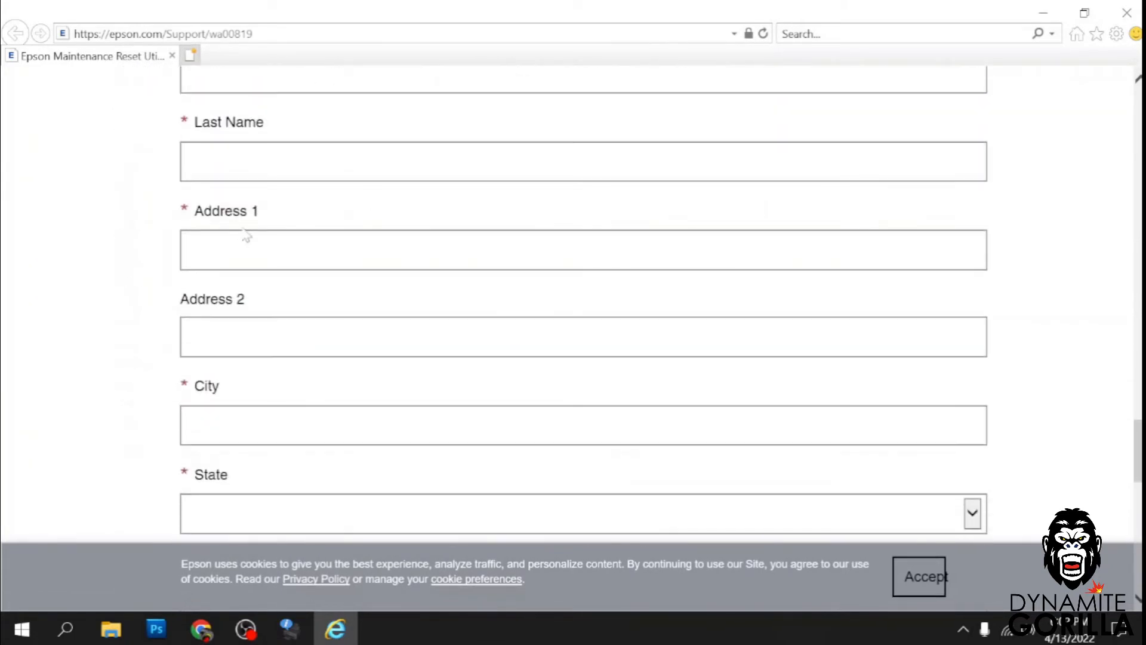
pyautogui.scroll(-3)
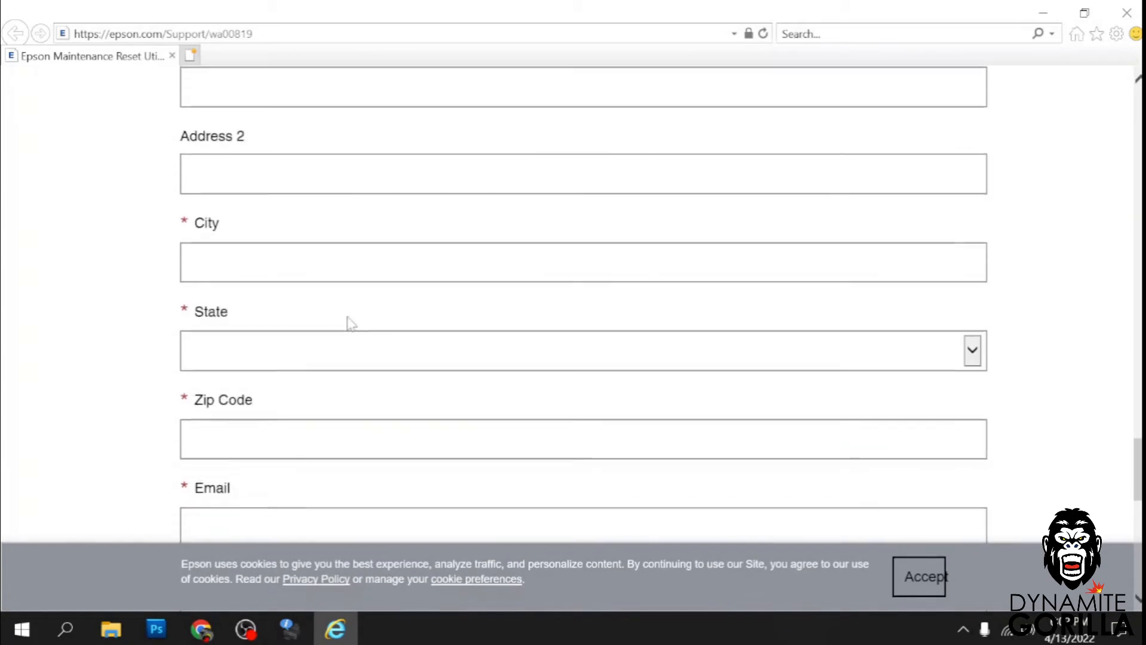
pyautogui.scroll(-3)
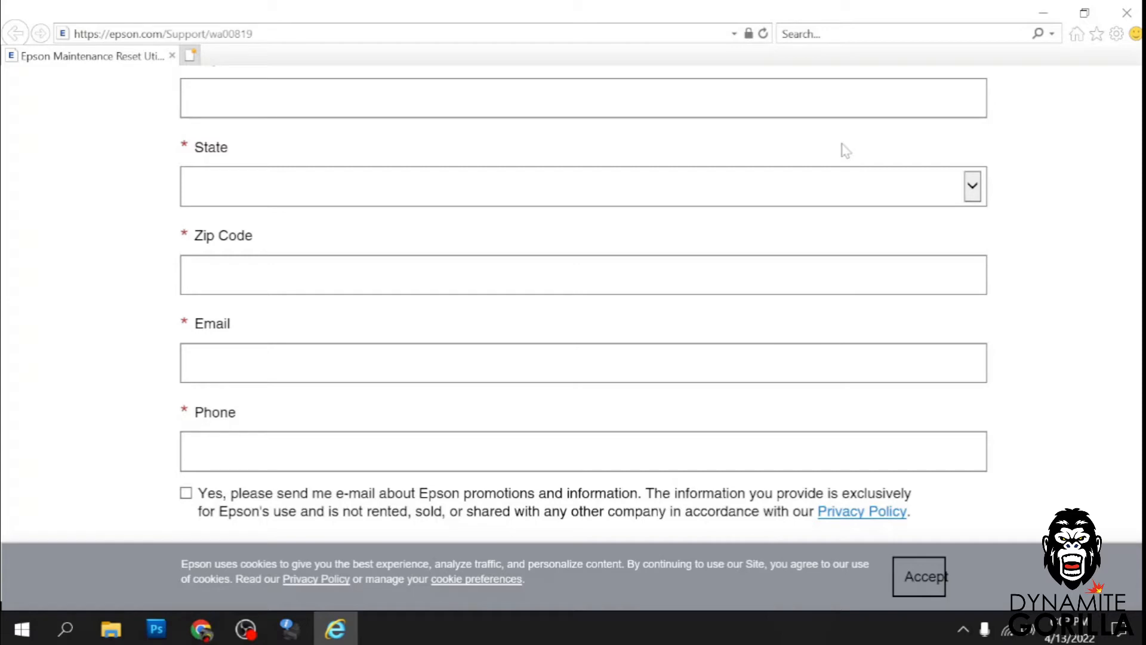
pyautogui.scroll(3)
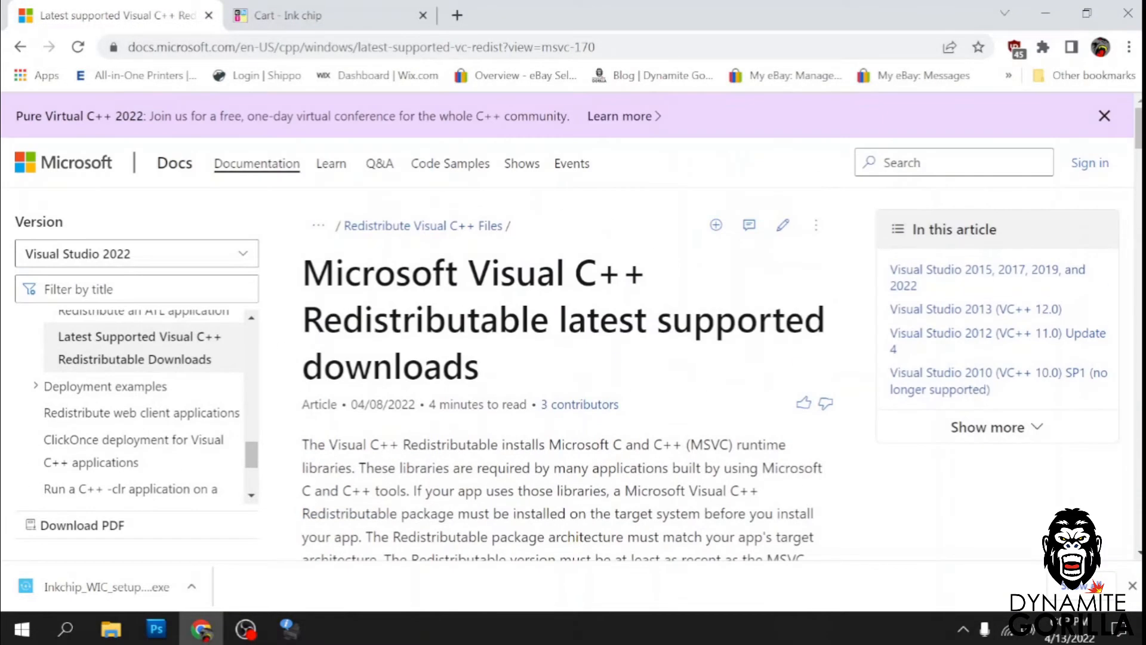
# Step: Start the X64 vc_redist download from the Microsoft Docs table, then cancel saving a duplicate copy
pyautogui.scroll(-3)
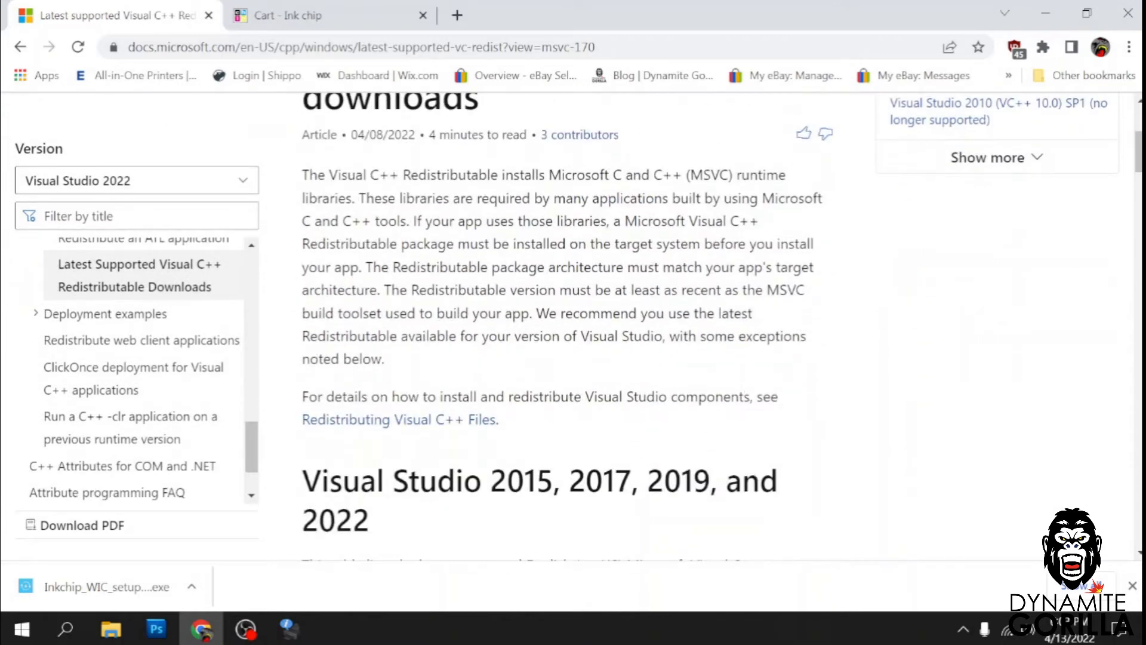
pyautogui.scroll(-3)
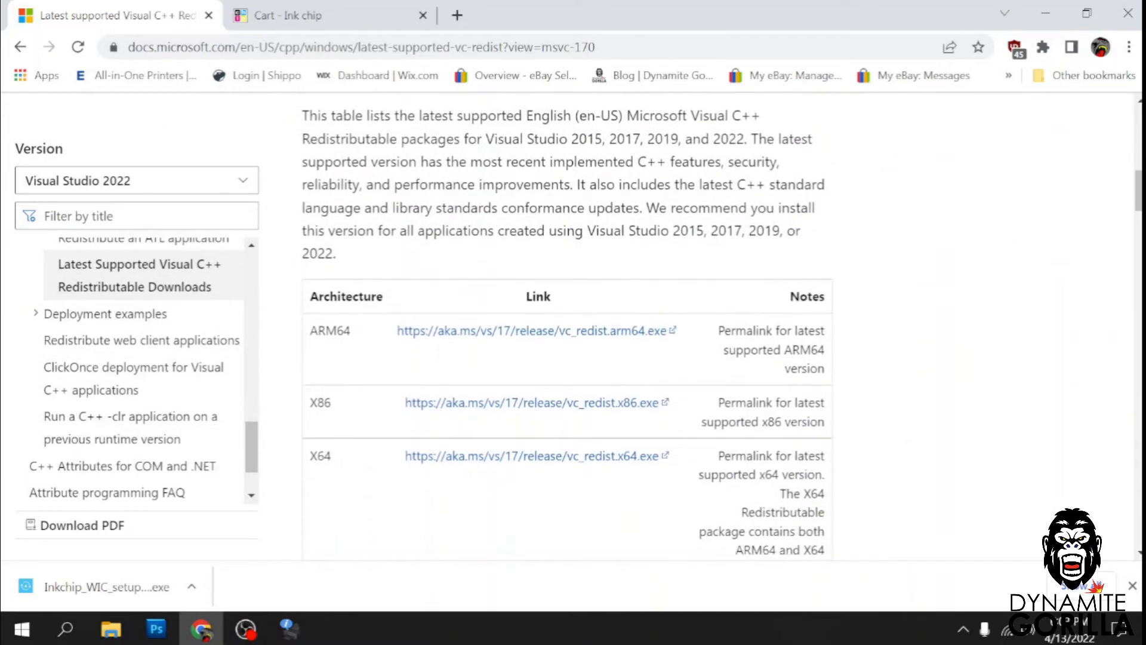
pyautogui.moveTo(480, 249)
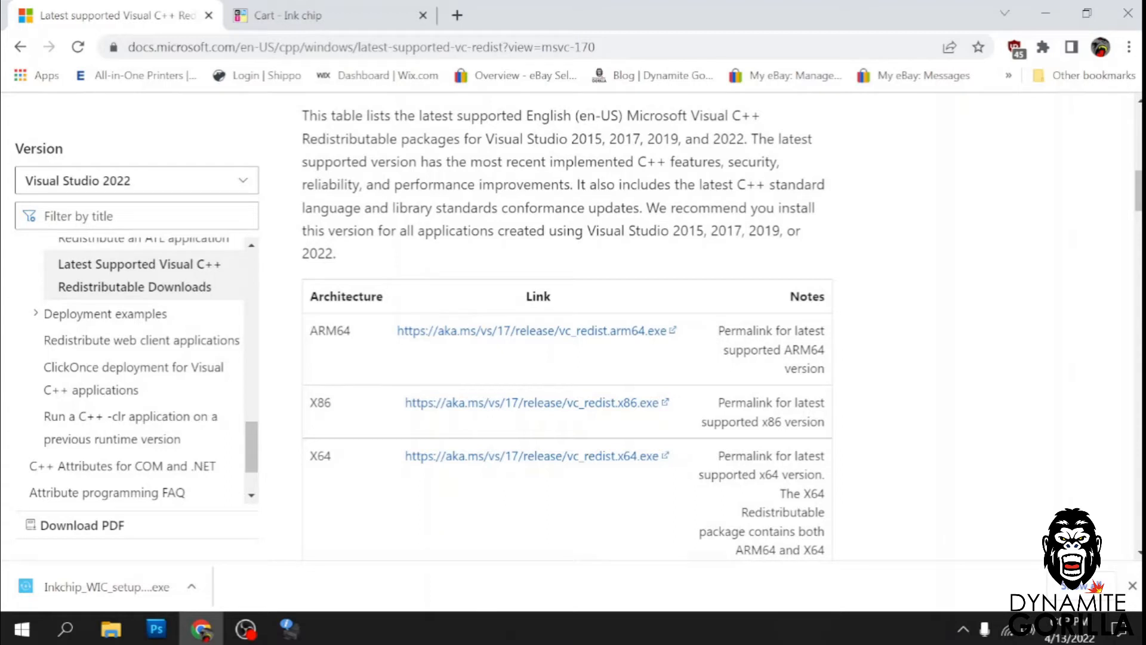
pyautogui.scroll(-3)
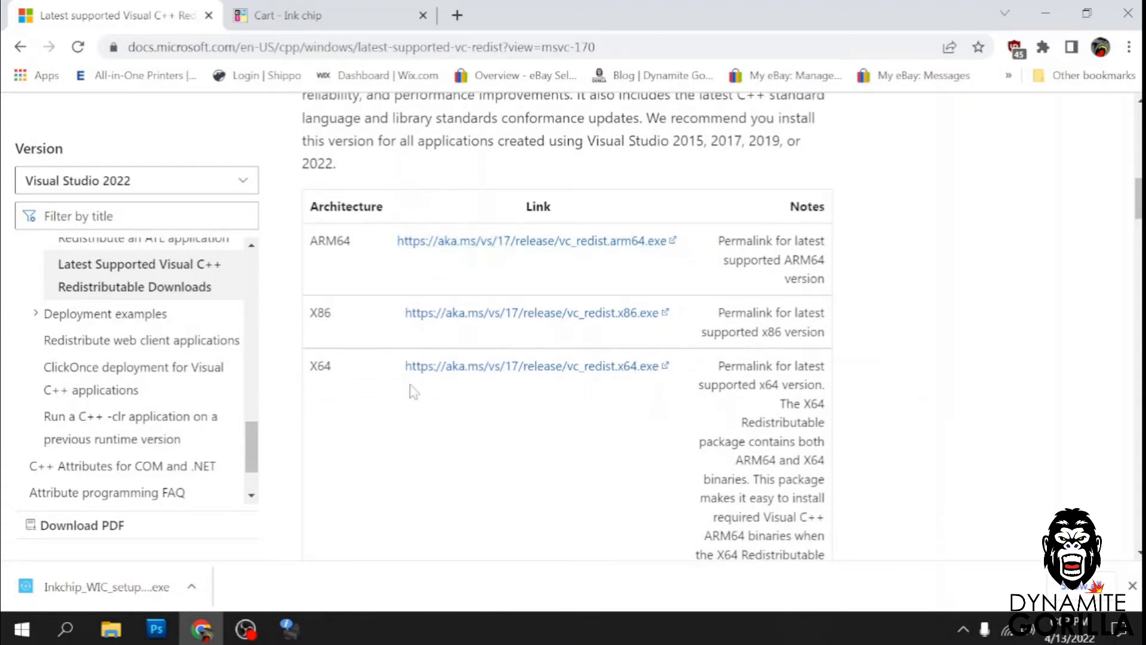
pyautogui.moveTo(493, 347)
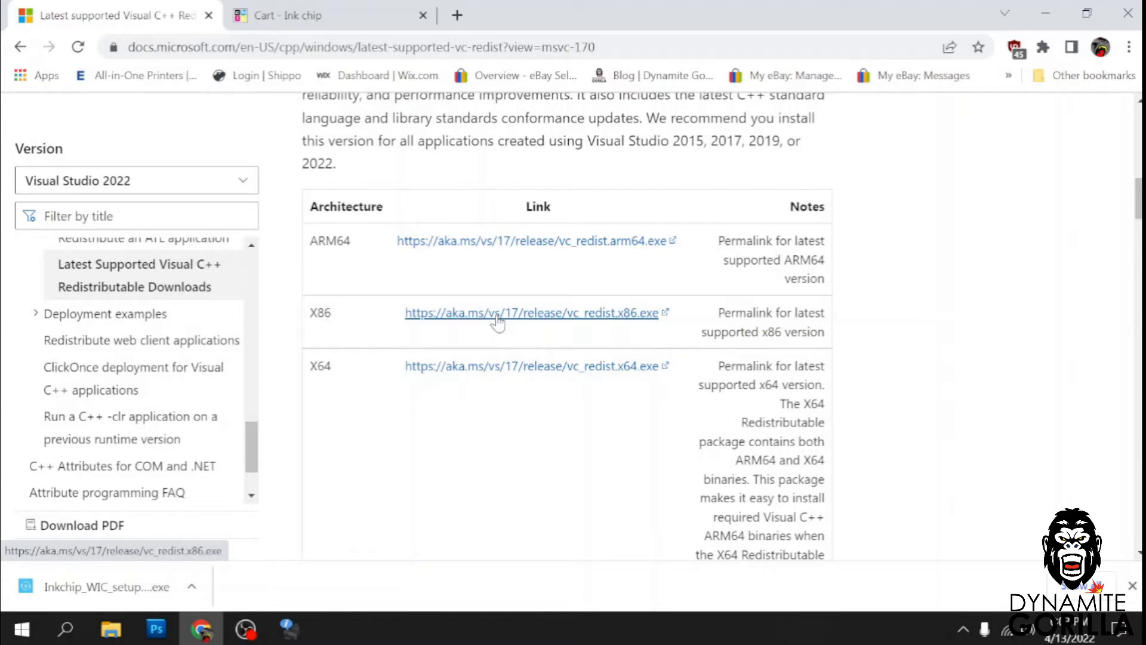
pyautogui.moveTo(535, 241)
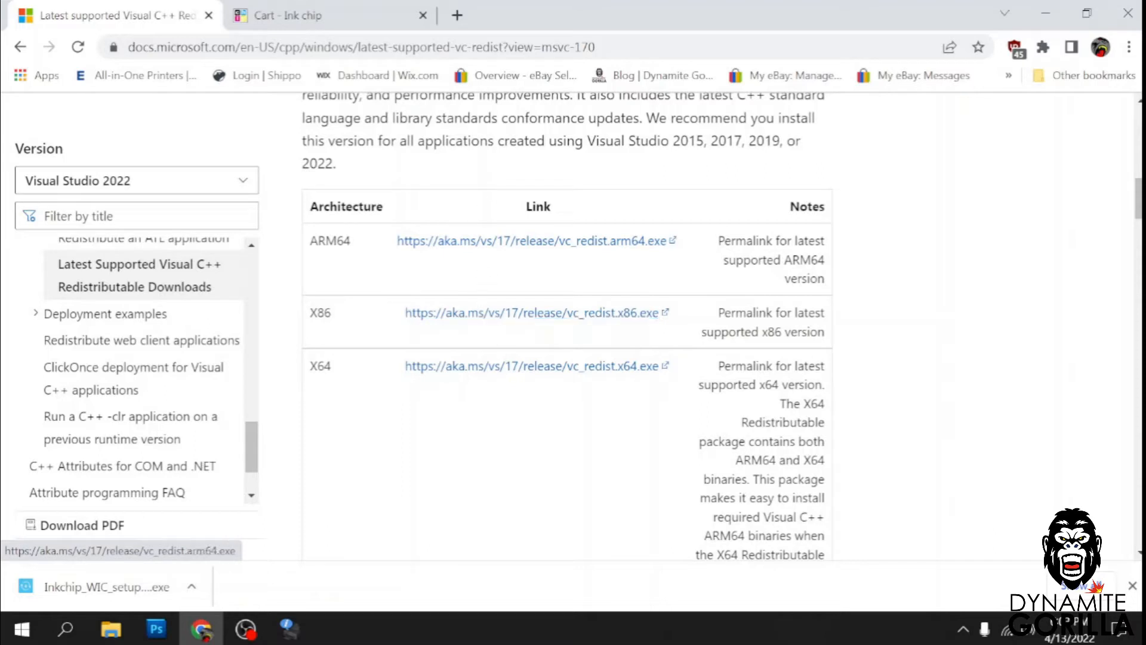
pyautogui.moveTo(502, 389)
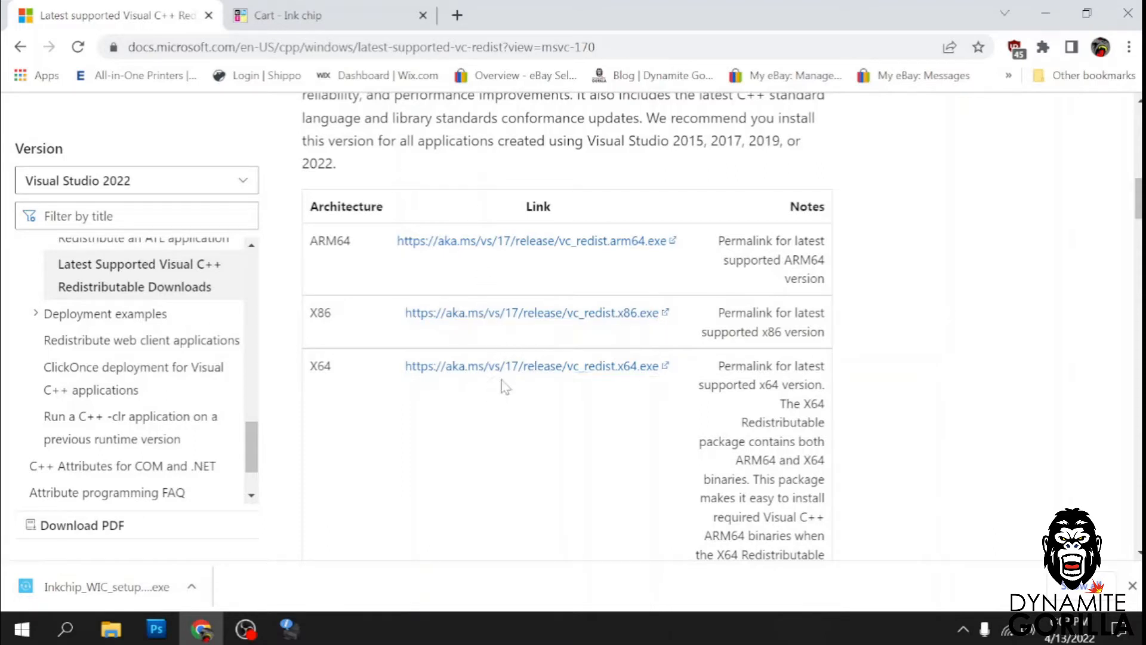
pyautogui.click(532, 367)
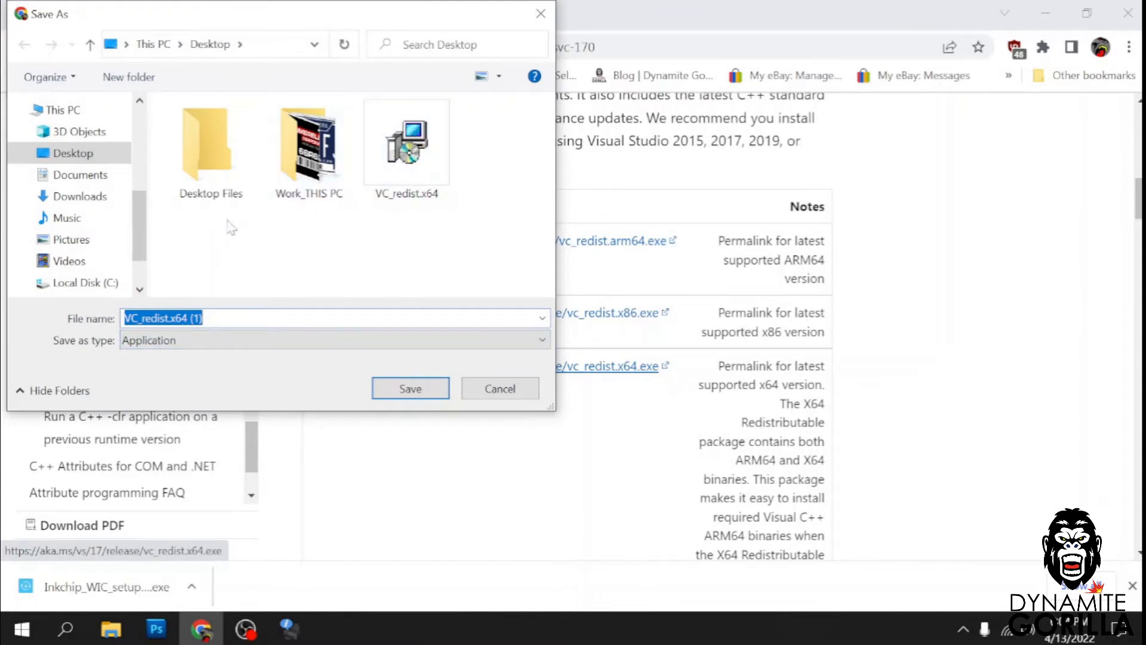
pyautogui.click(308, 146)
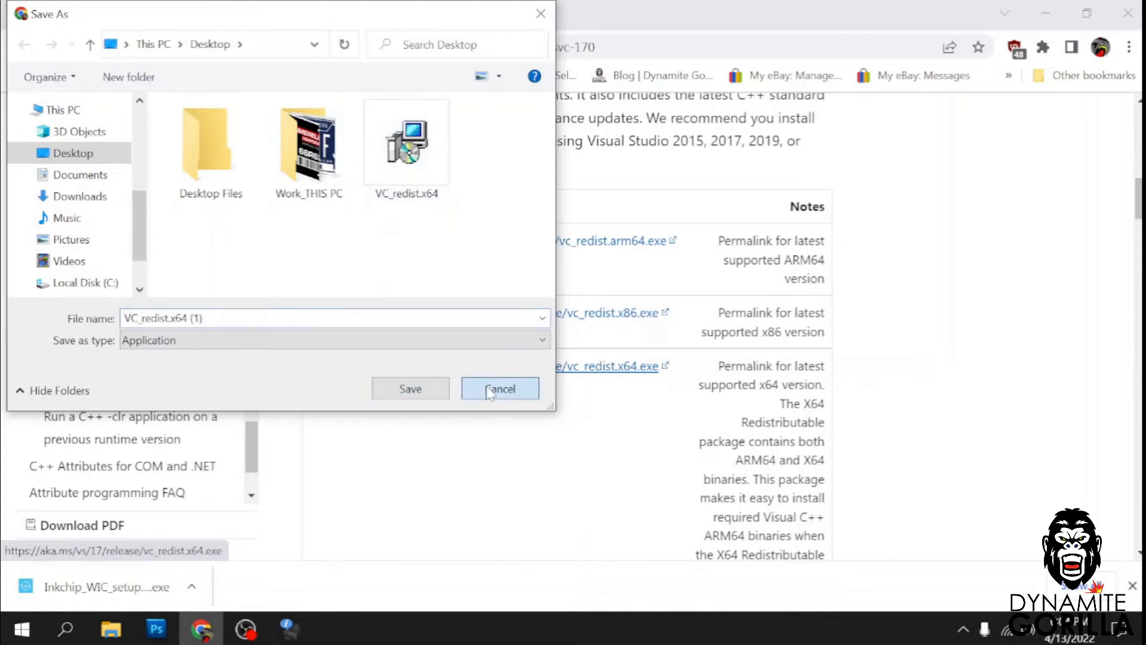
pyautogui.click(500, 388)
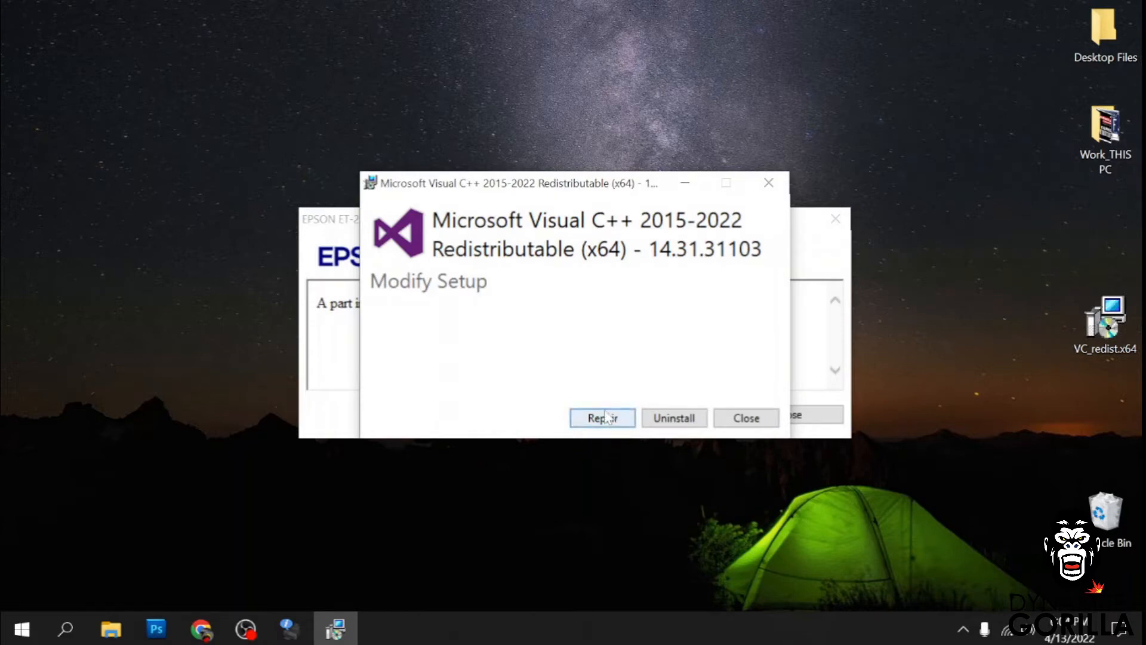
pyautogui.moveTo(605, 404)
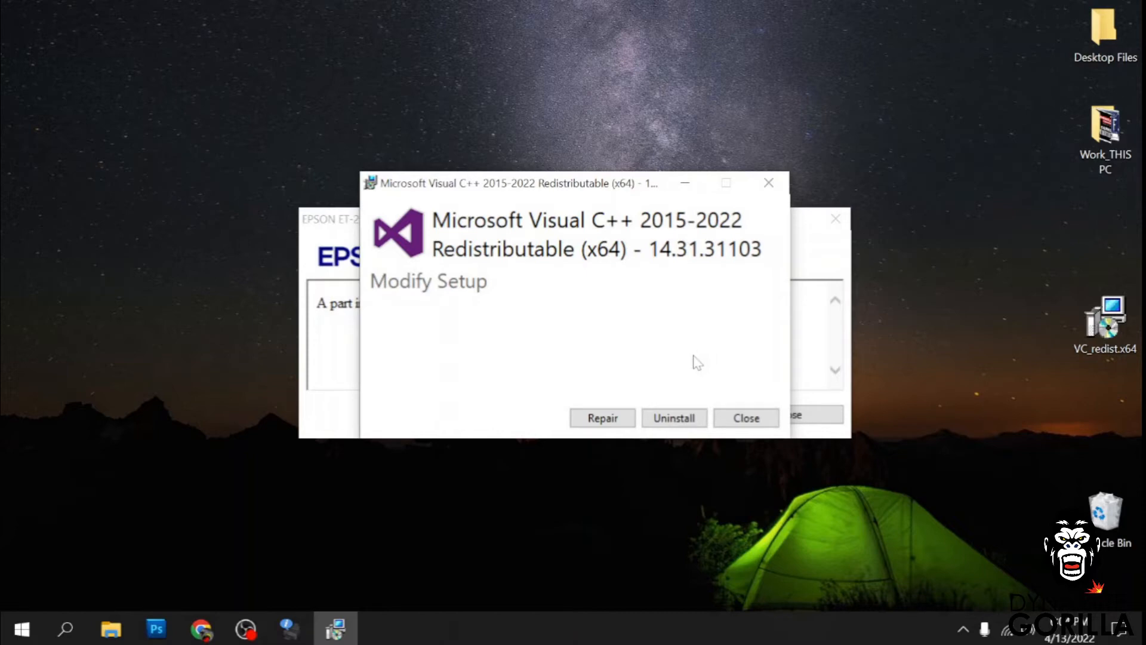
# Step: Close the VC++ 2015-2022 x64 Modify Setup and confirm cancelling it
pyautogui.click(747, 418)
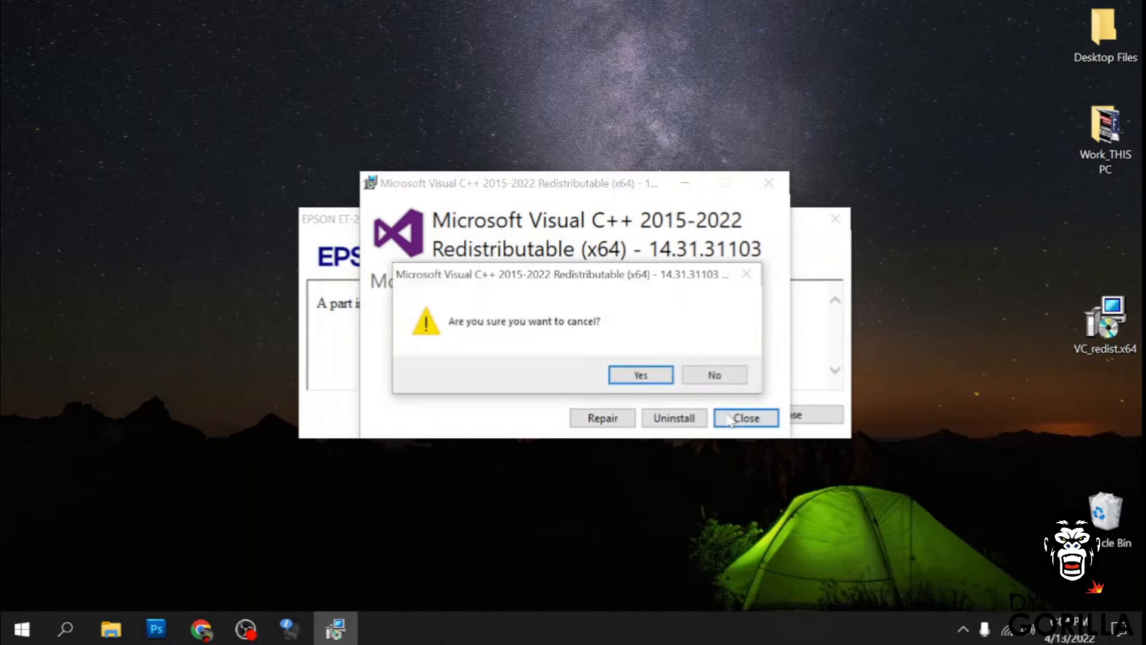
pyautogui.click(640, 374)
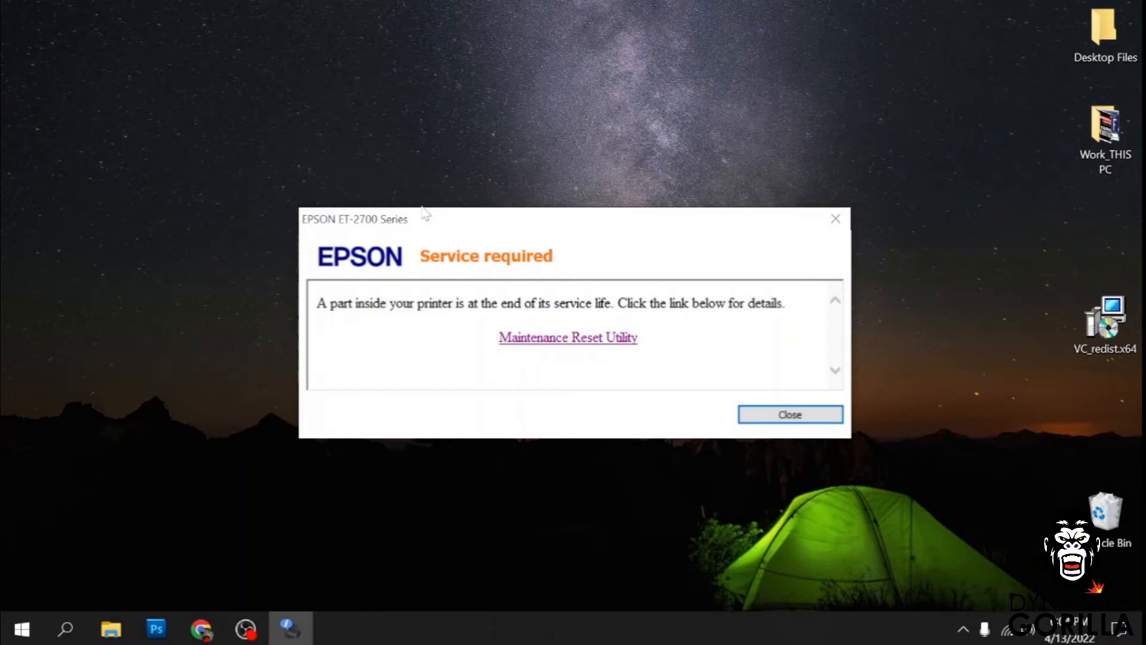
pyautogui.moveTo(619, 225)
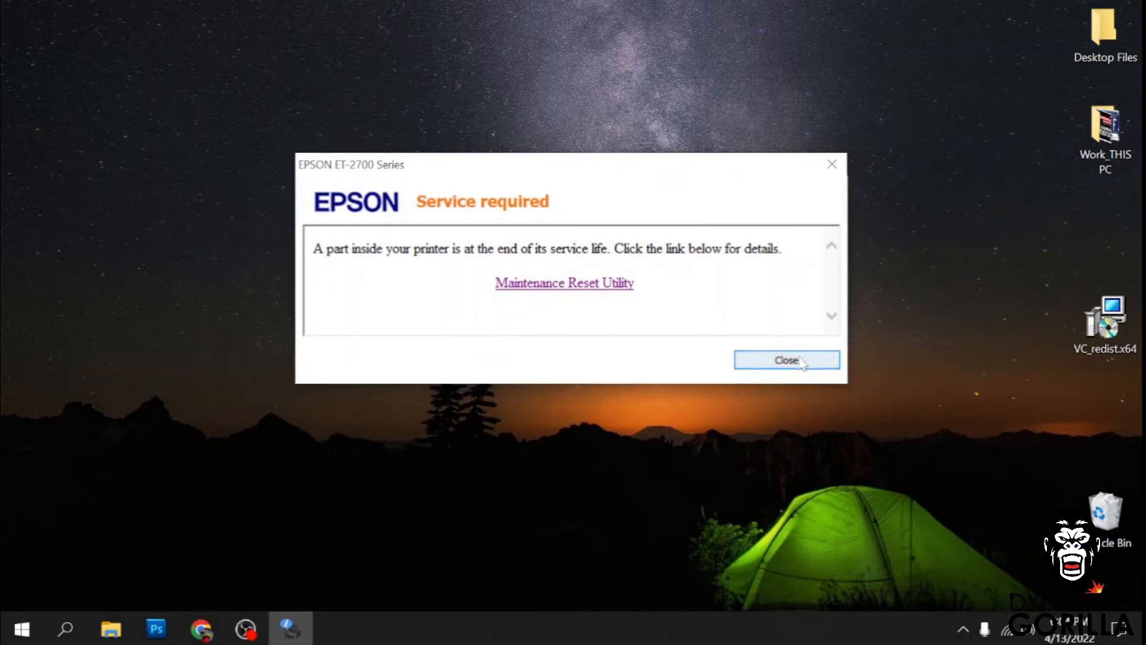
# Step: Close the Epson service-required dialog and acknowledge the Status Monitor 3 ink pad report
pyautogui.click(785, 361)
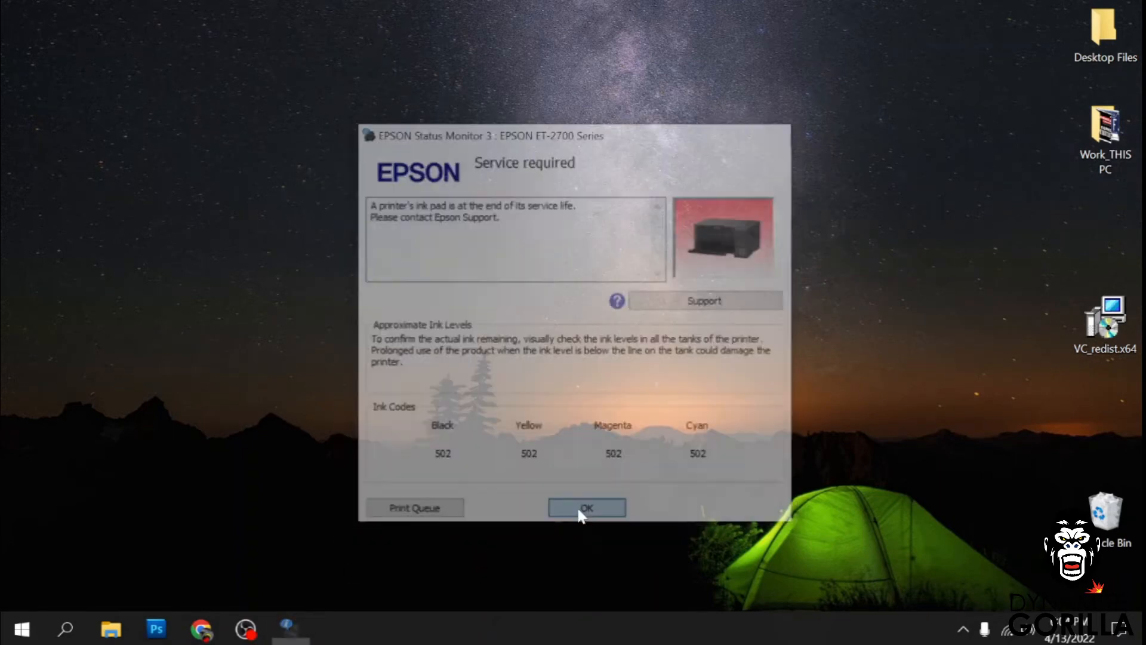
pyautogui.click(588, 507)
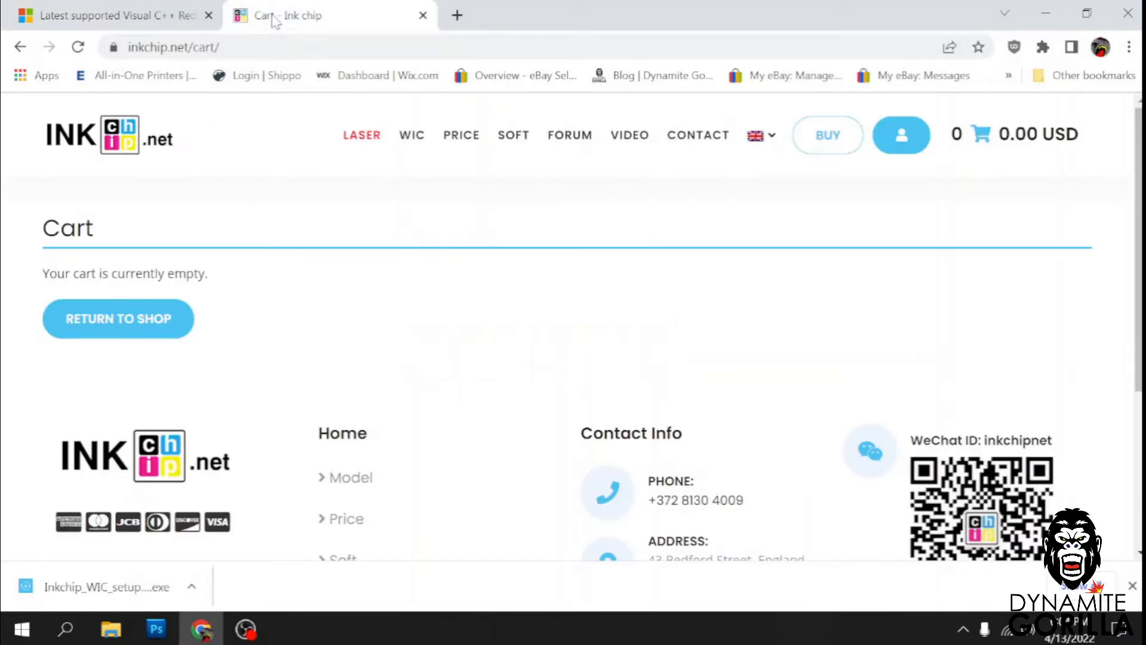
# Step: Read down inkchip.net's WIC page through pricing to the Supported Models ET Series list
pyautogui.click(412, 135)
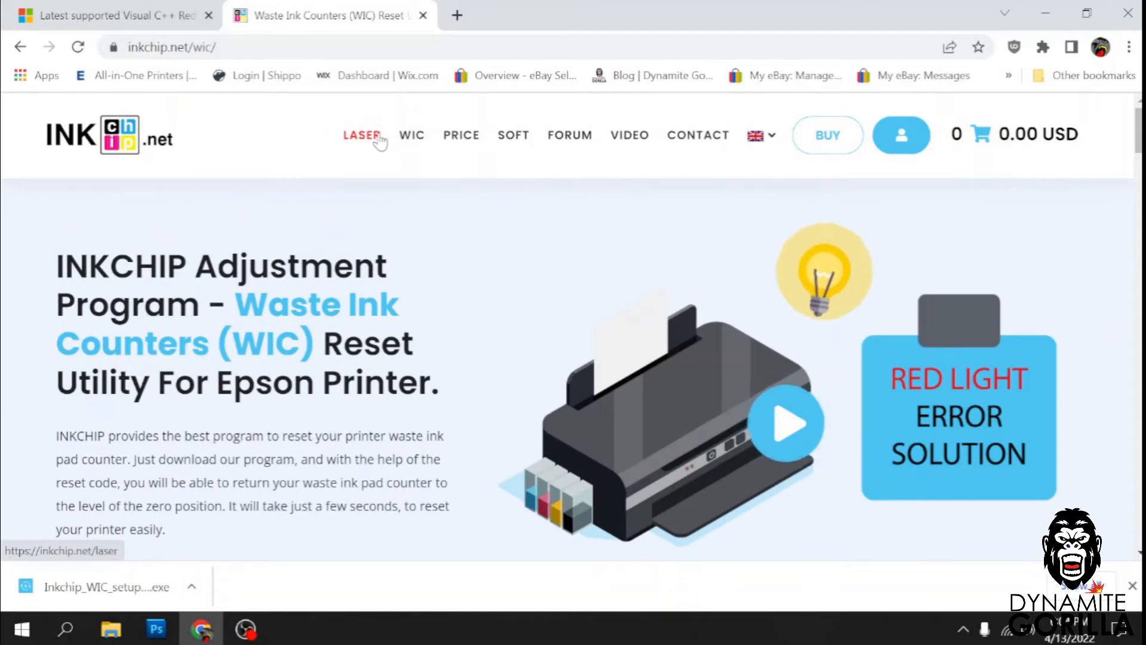
pyautogui.moveTo(416, 143)
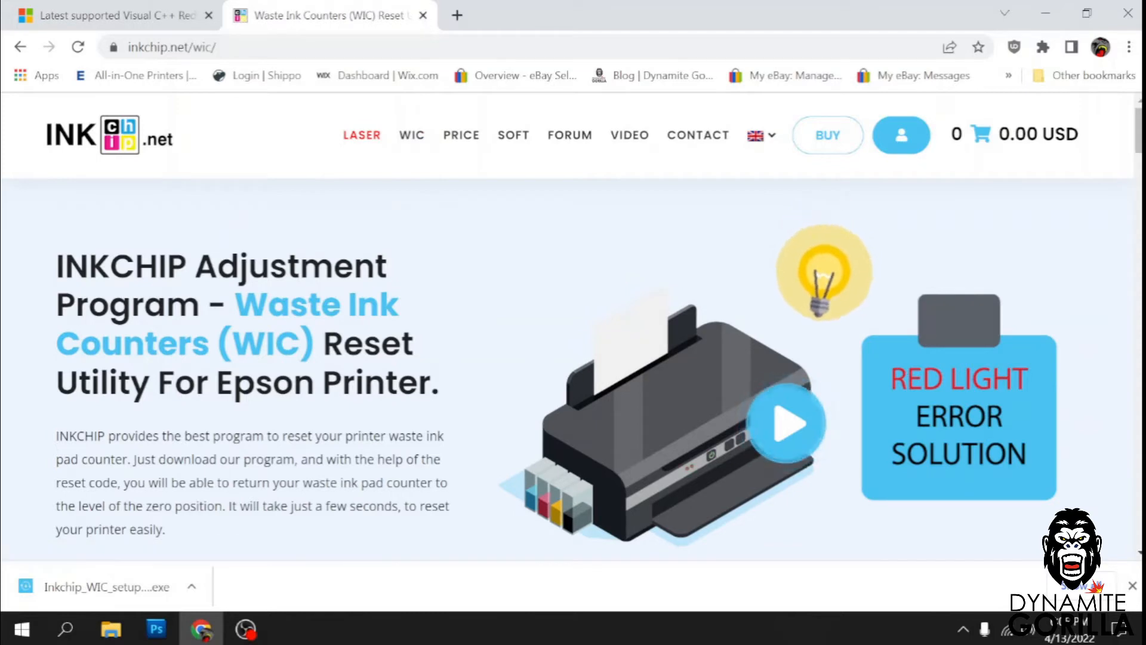
pyautogui.scroll(-3)
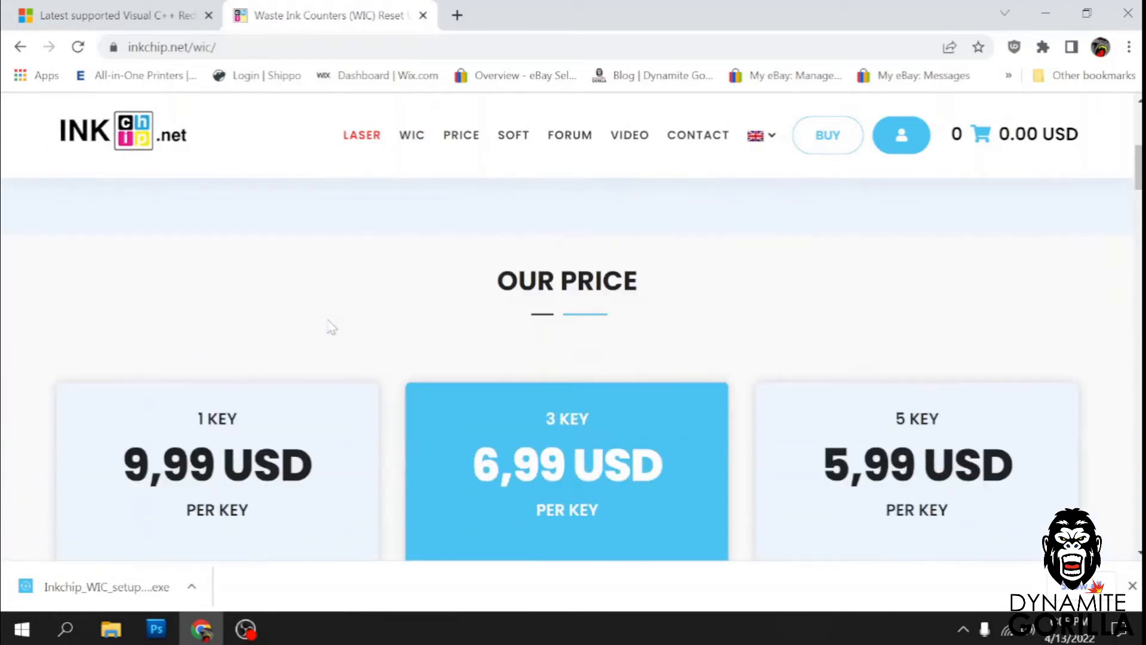
pyautogui.scroll(-3)
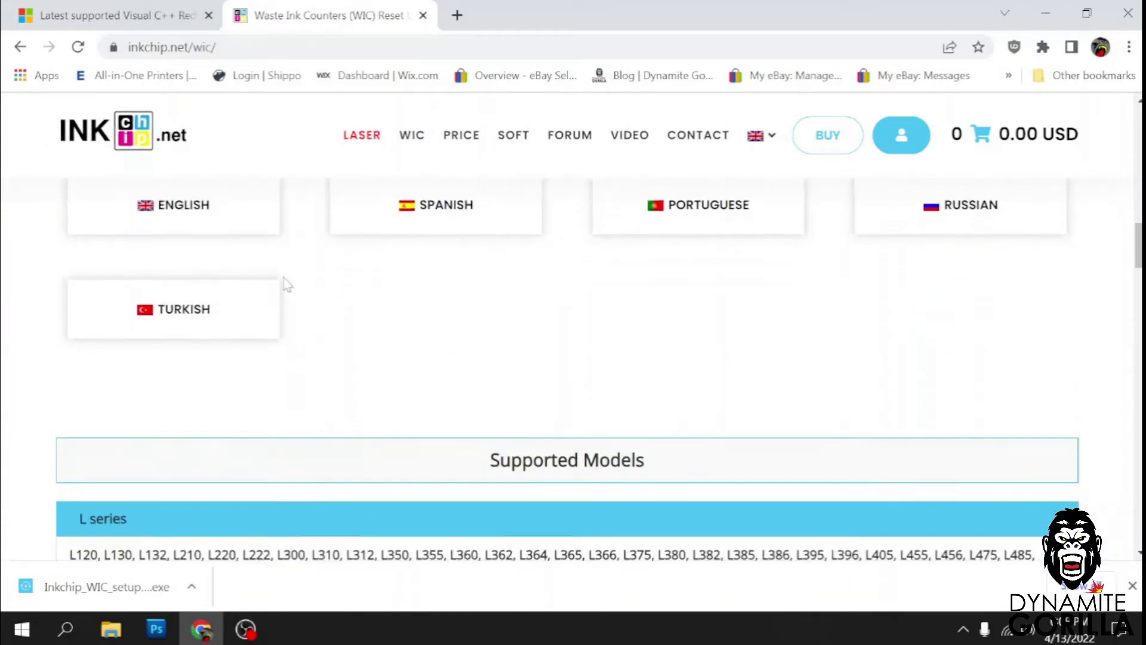
pyautogui.scroll(-3)
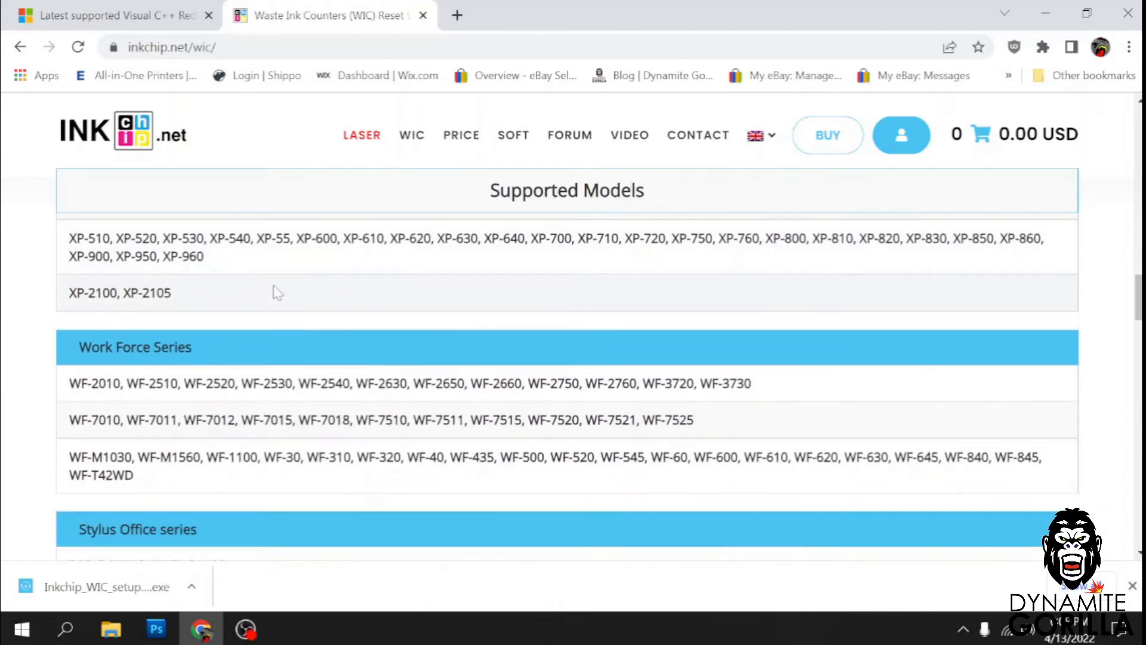
pyautogui.scroll(-3)
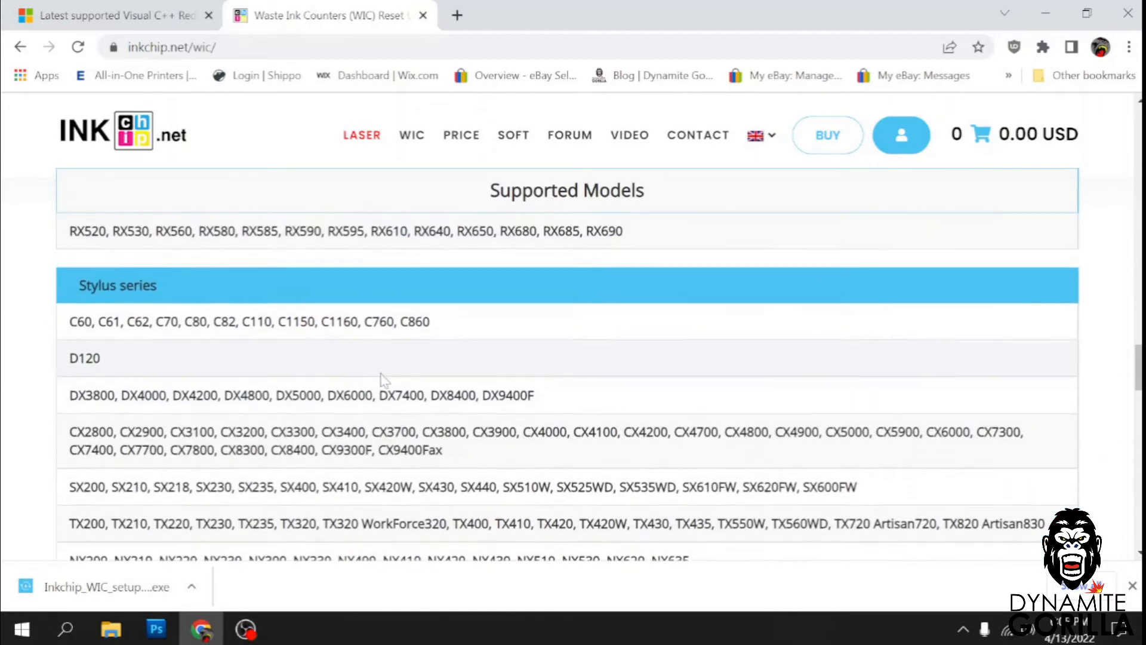
pyautogui.scroll(-3)
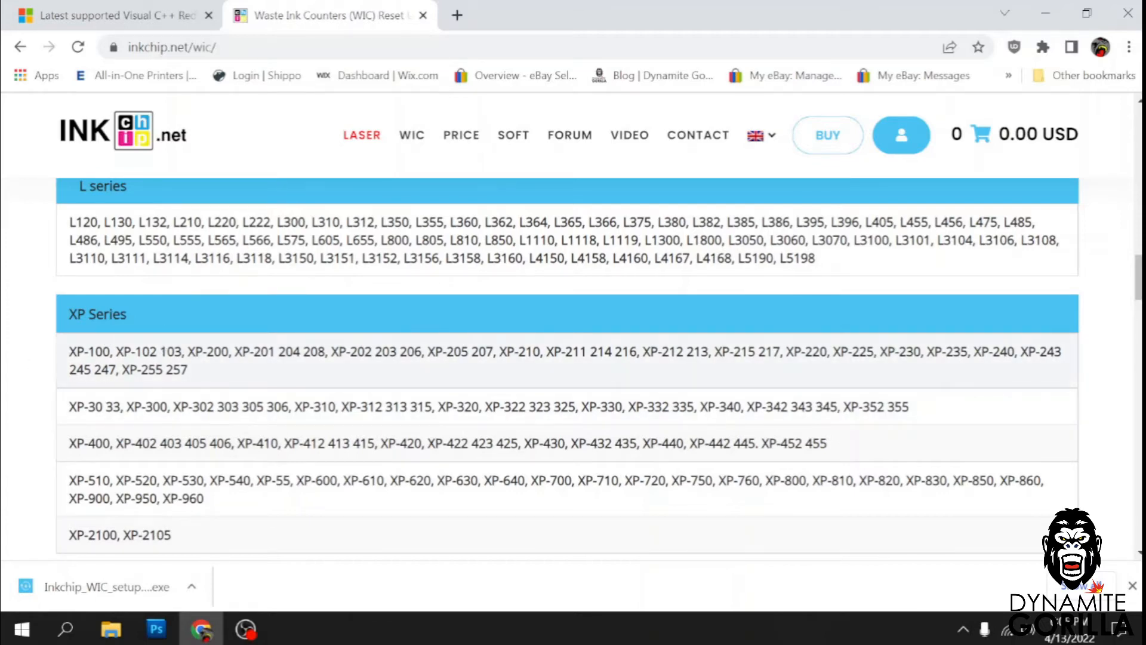
pyautogui.scroll(-3)
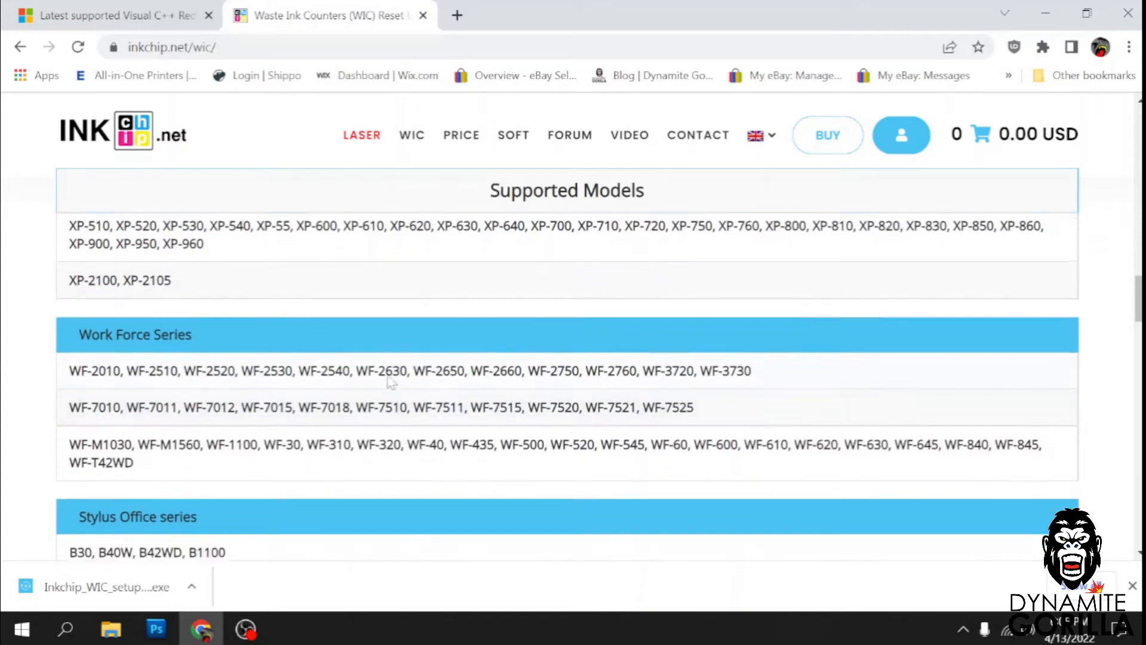
pyautogui.scroll(3)
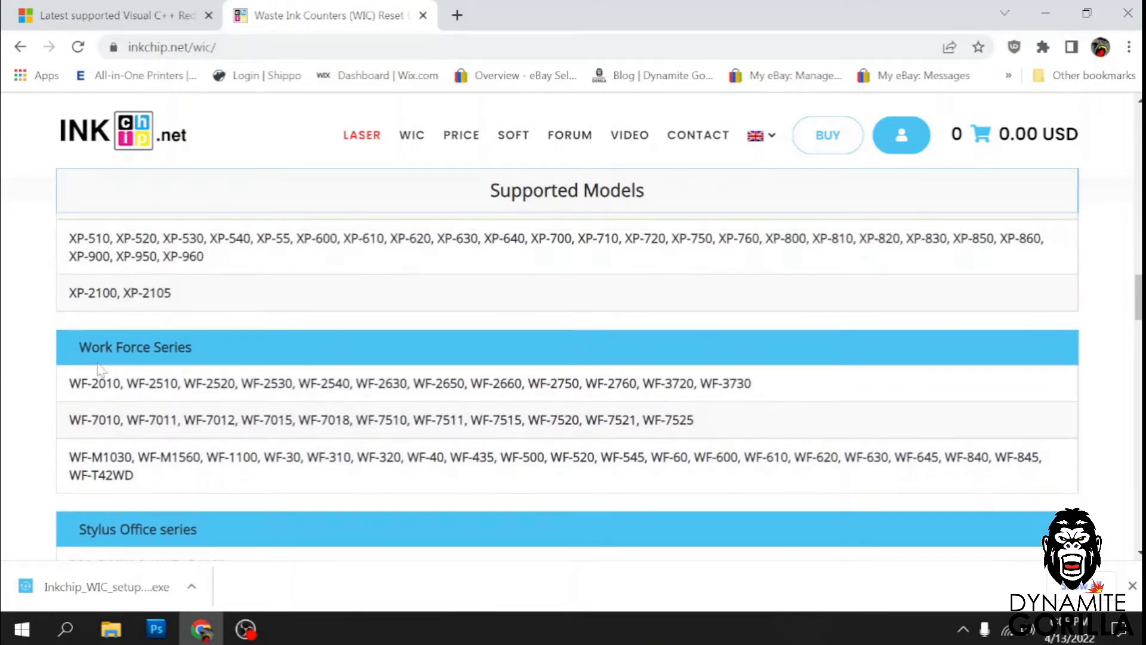
pyautogui.scroll(-3)
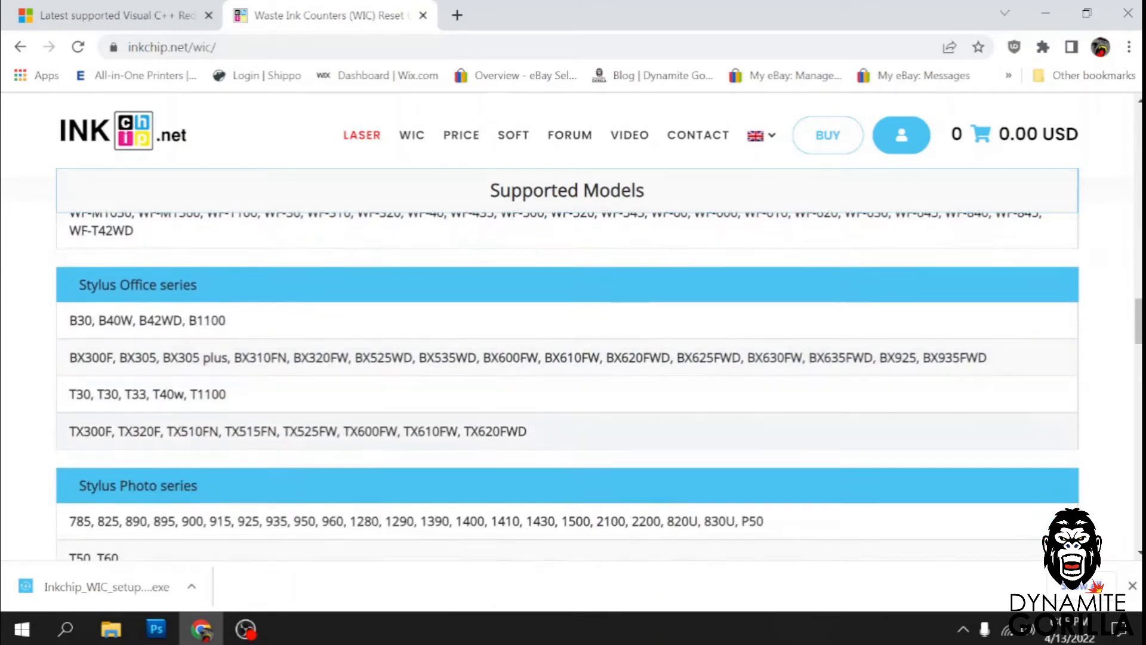
pyautogui.scroll(-3)
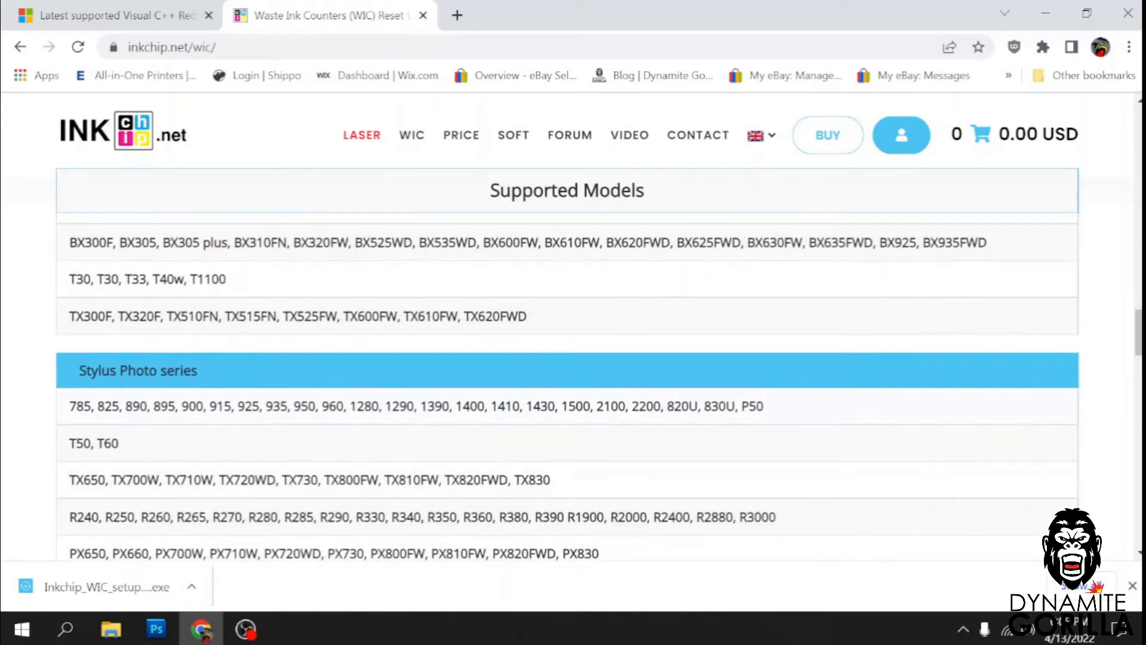
pyautogui.scroll(-3)
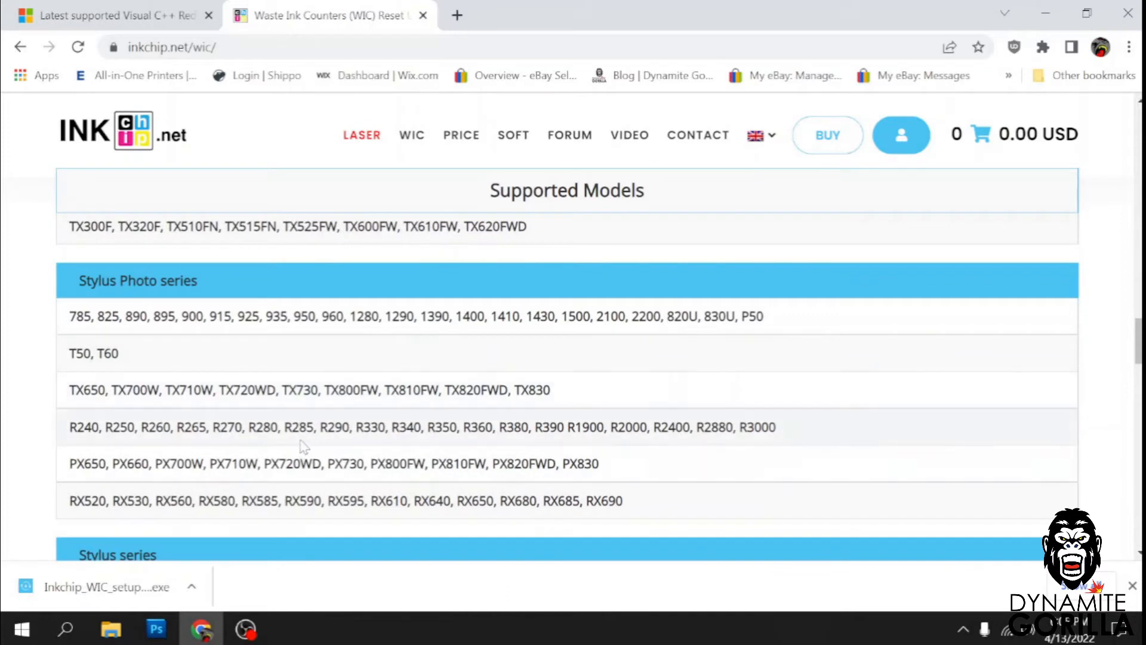
pyautogui.moveTo(626, 449)
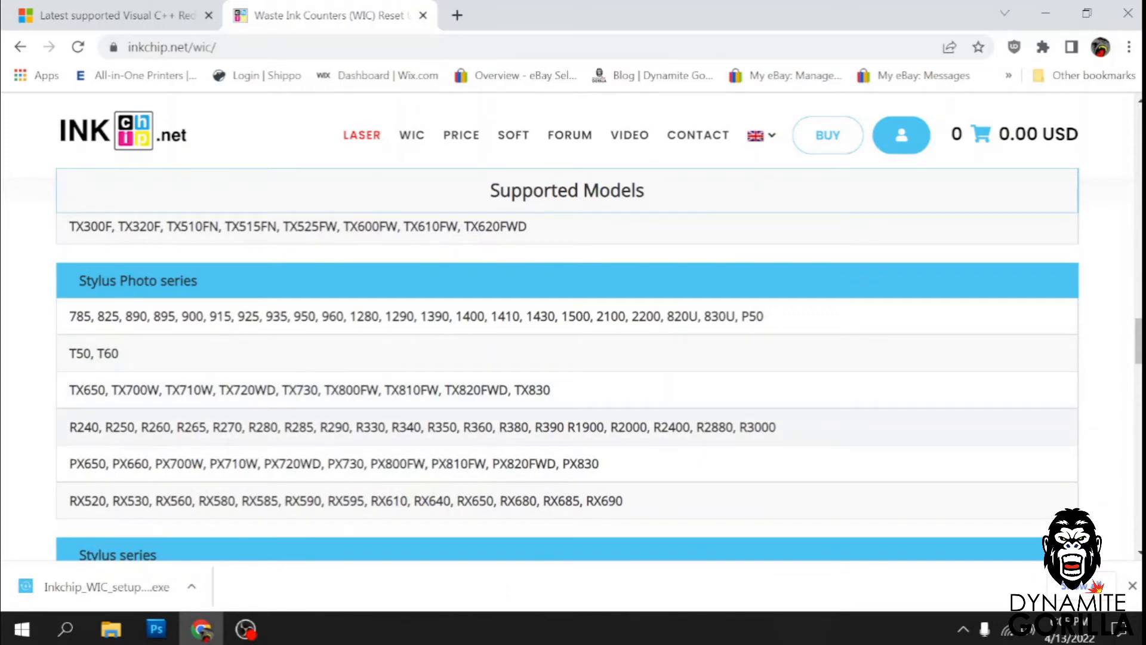
pyautogui.scroll(-3)
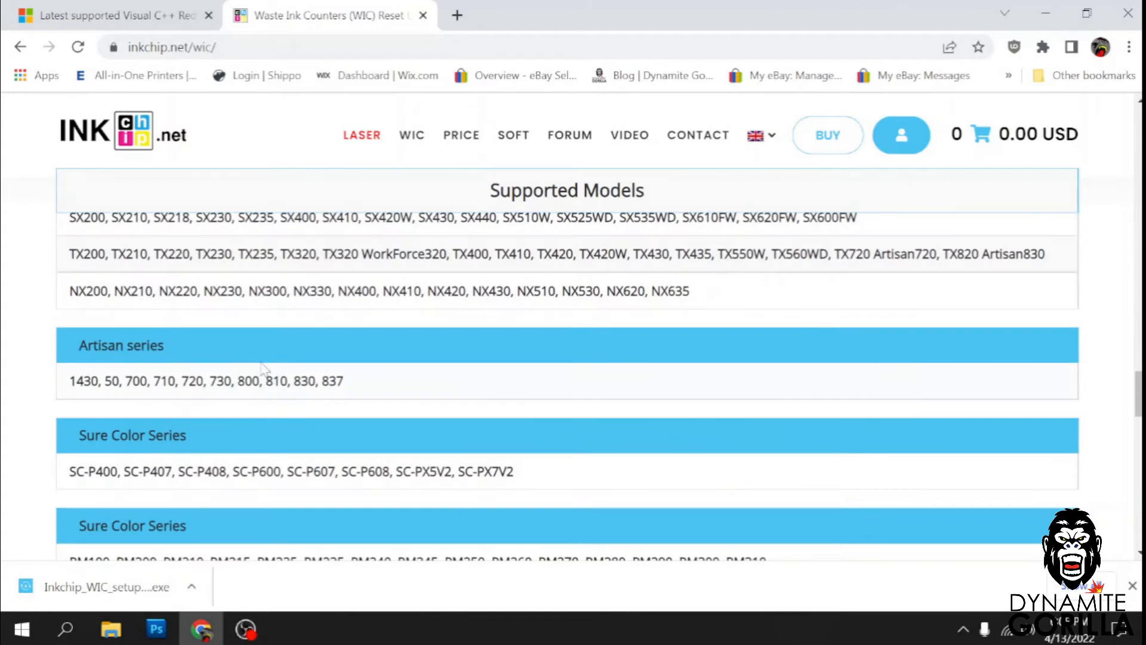
pyautogui.scroll(-3)
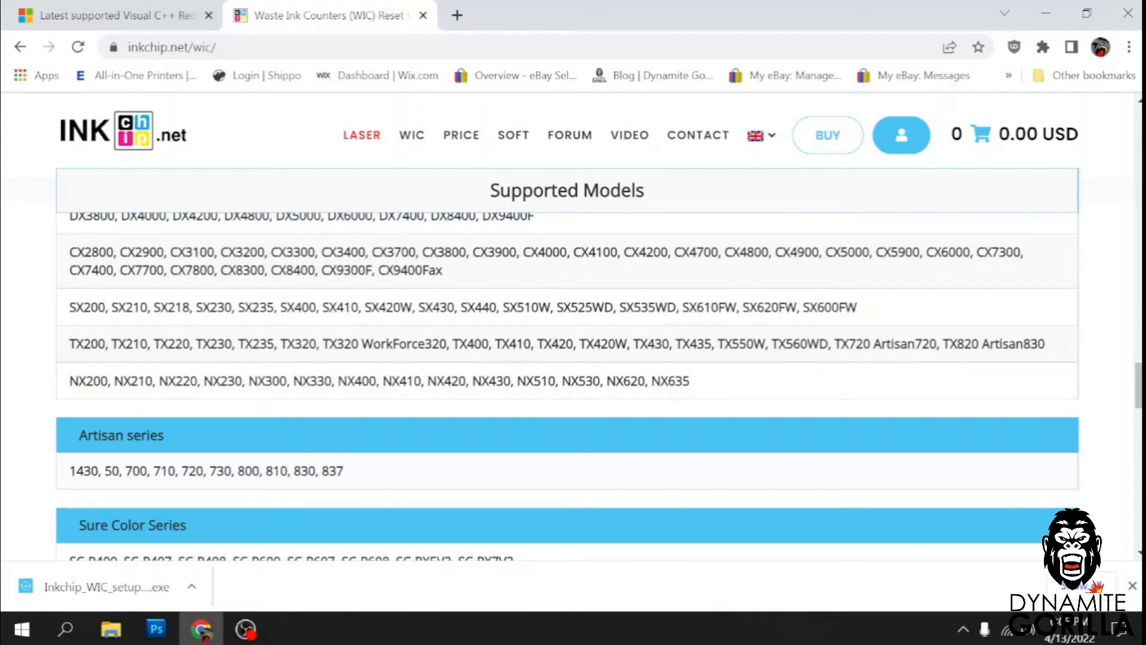
pyautogui.scroll(-3)
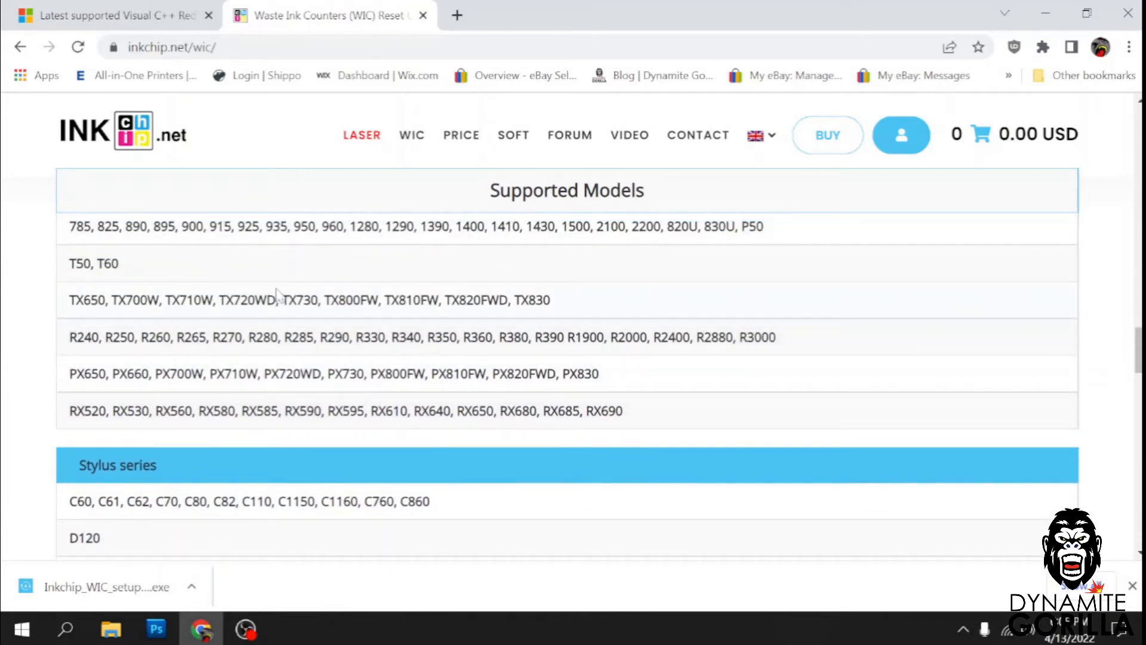
pyautogui.scroll(-3)
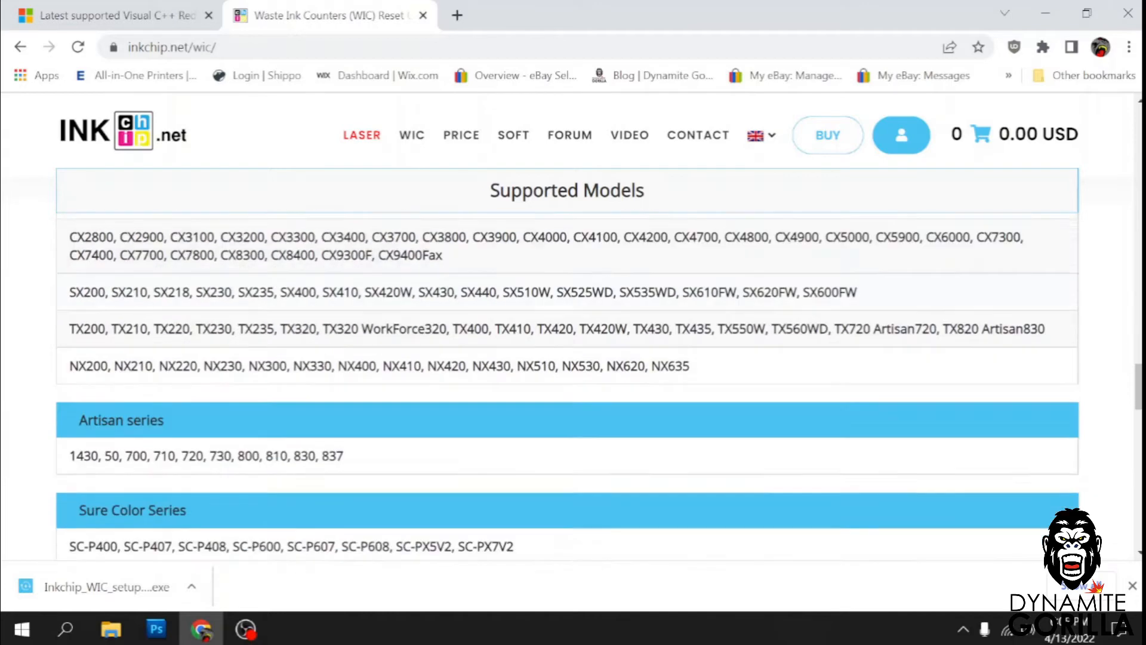
pyautogui.scroll(-3)
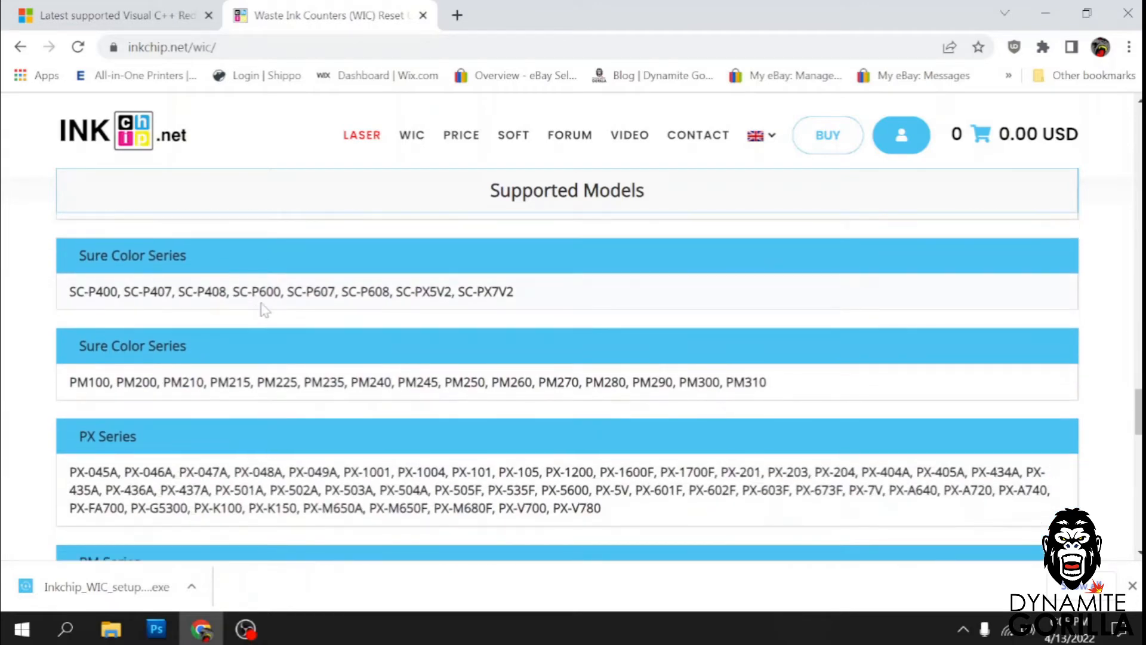
pyautogui.scroll(-3)
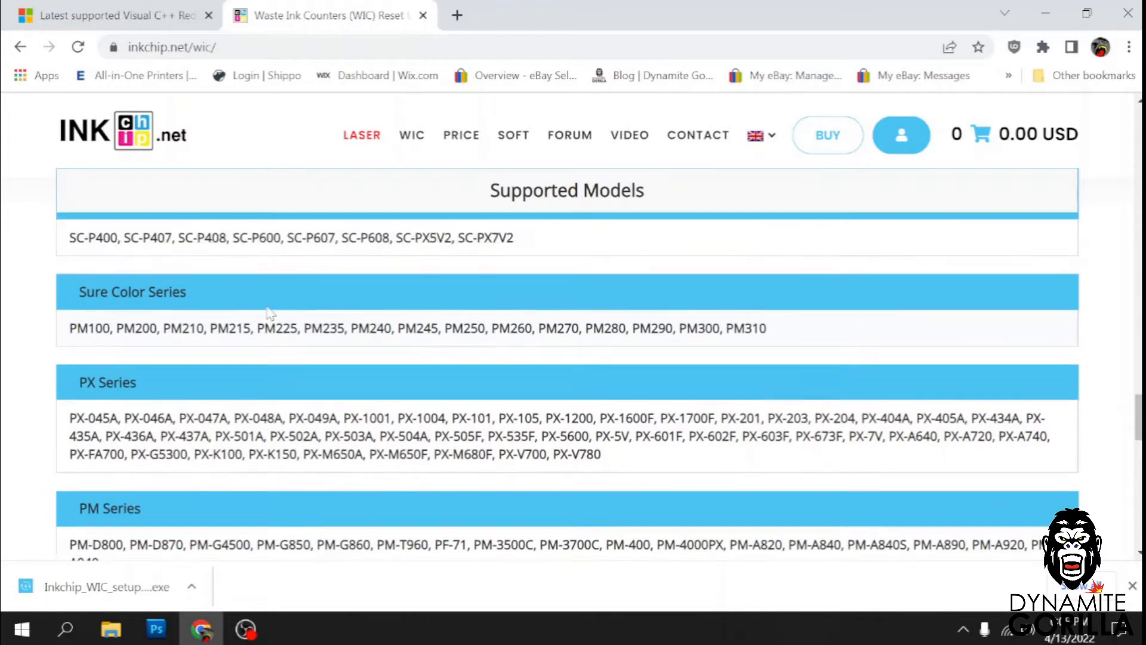
pyautogui.scroll(3)
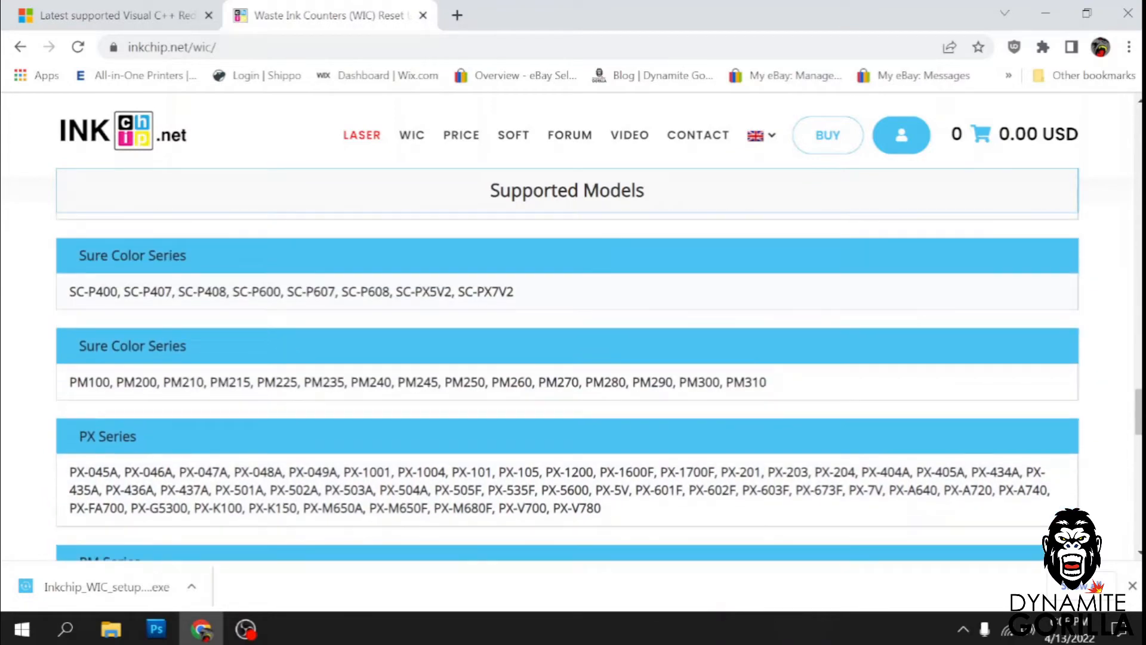
pyautogui.scroll(-3)
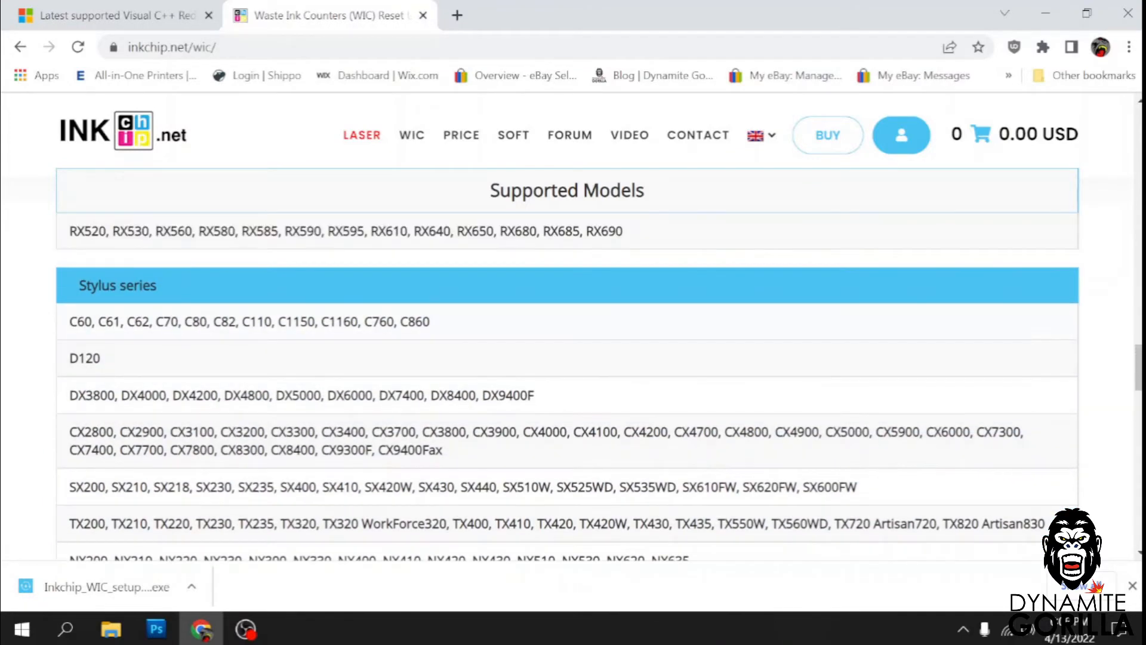
pyautogui.scroll(-3)
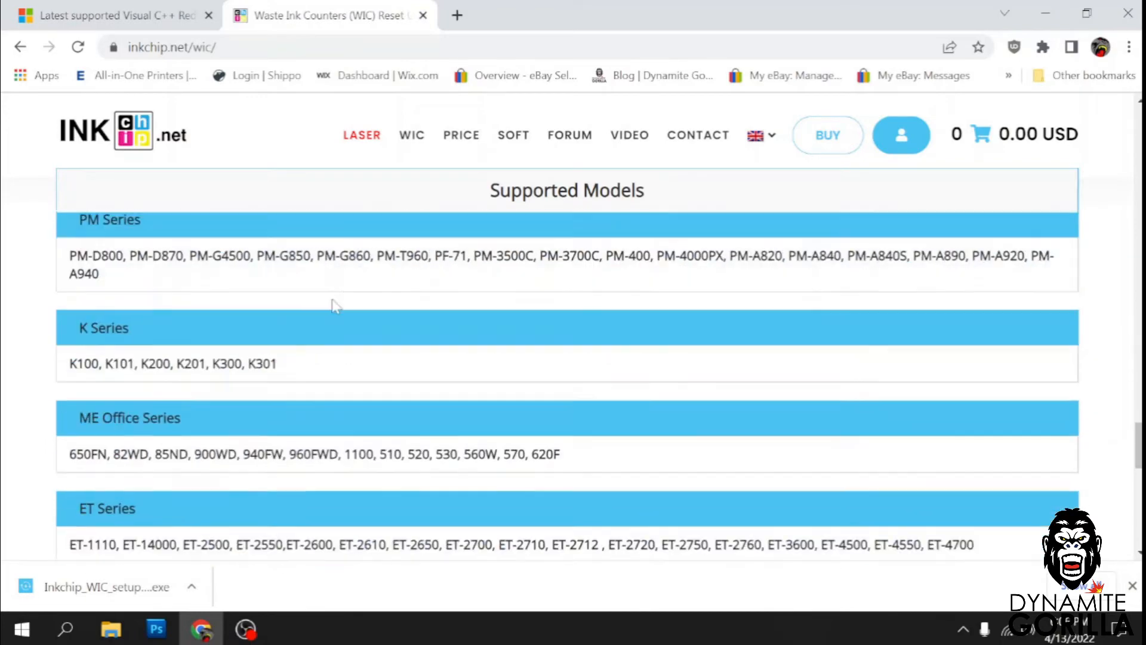
pyautogui.scroll(-3)
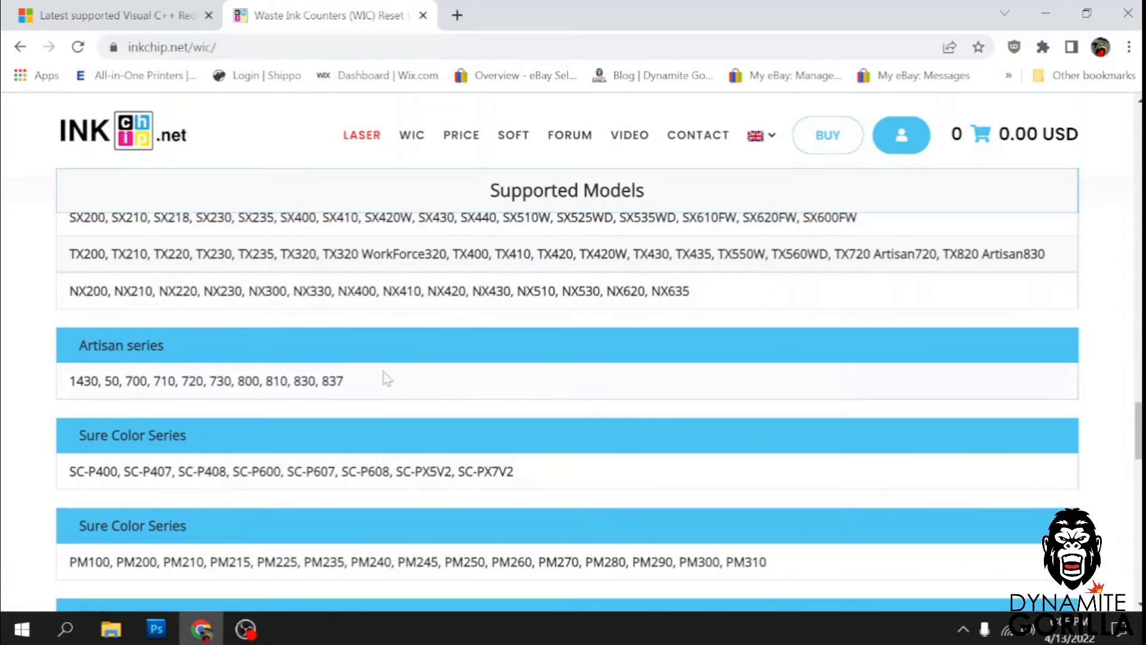
pyautogui.scroll(-3)
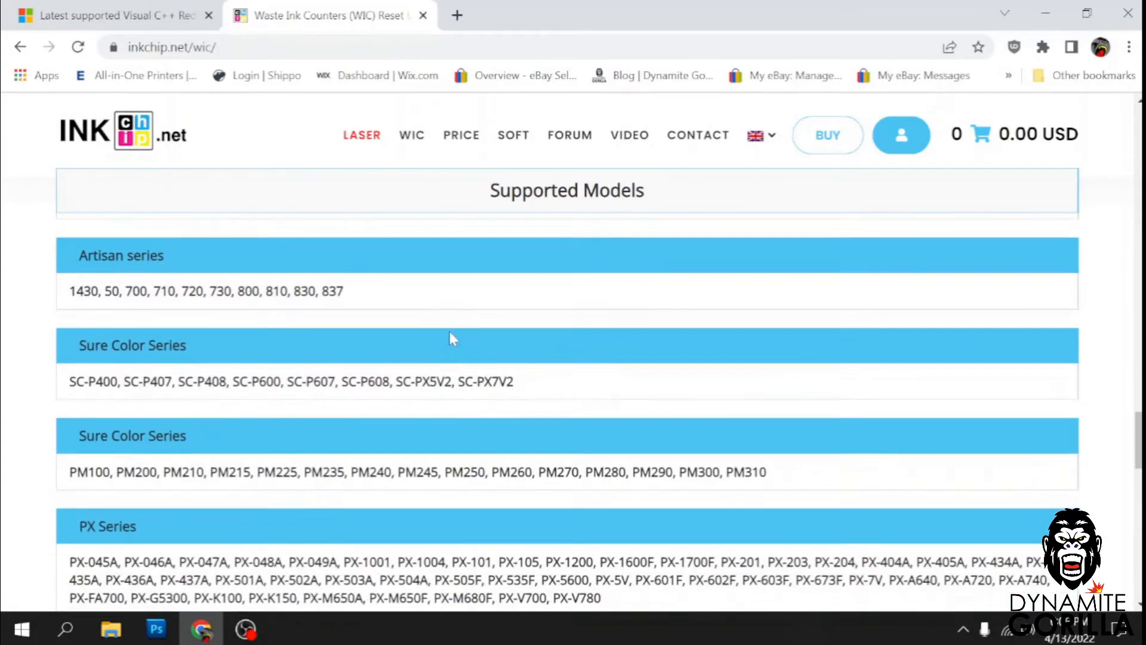
pyautogui.scroll(-3)
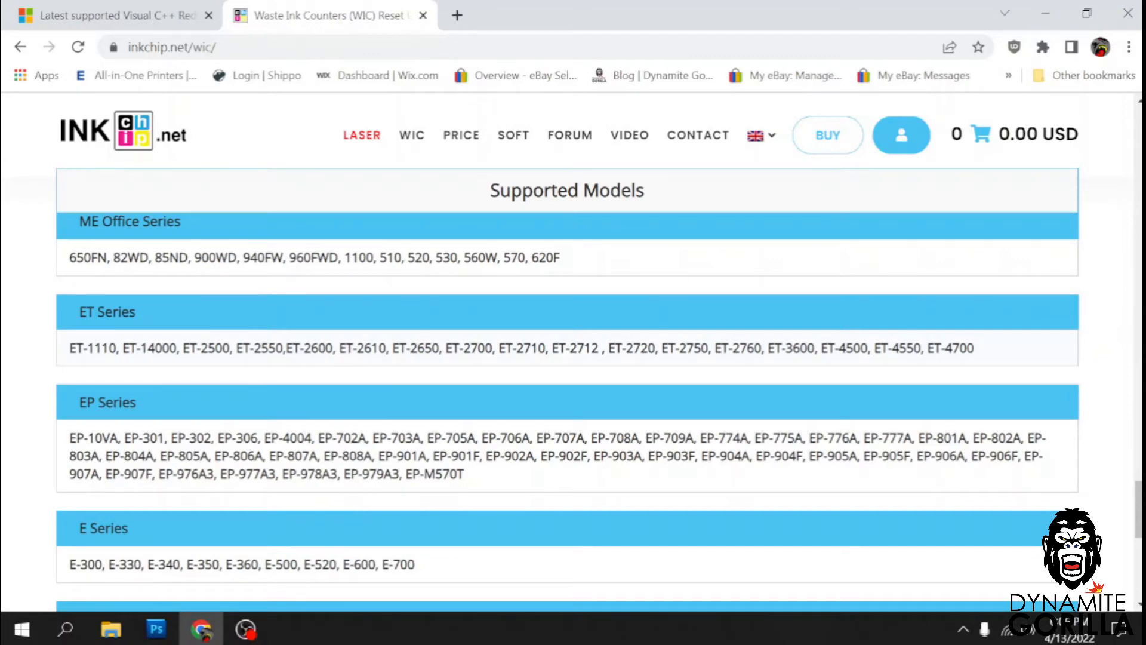
# Step: Highlight ET-2720 and ET-4700 in the ET Series list and continue to the free-download language choices
pyautogui.doubleClick(468, 348)
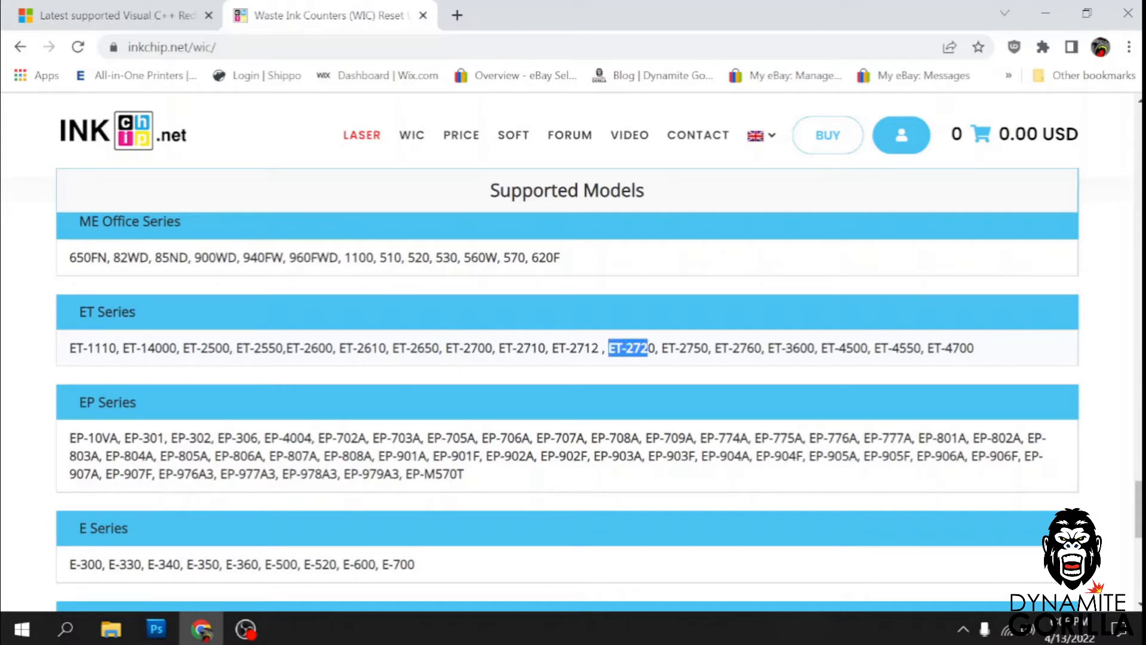
pyautogui.doubleClick(948, 349)
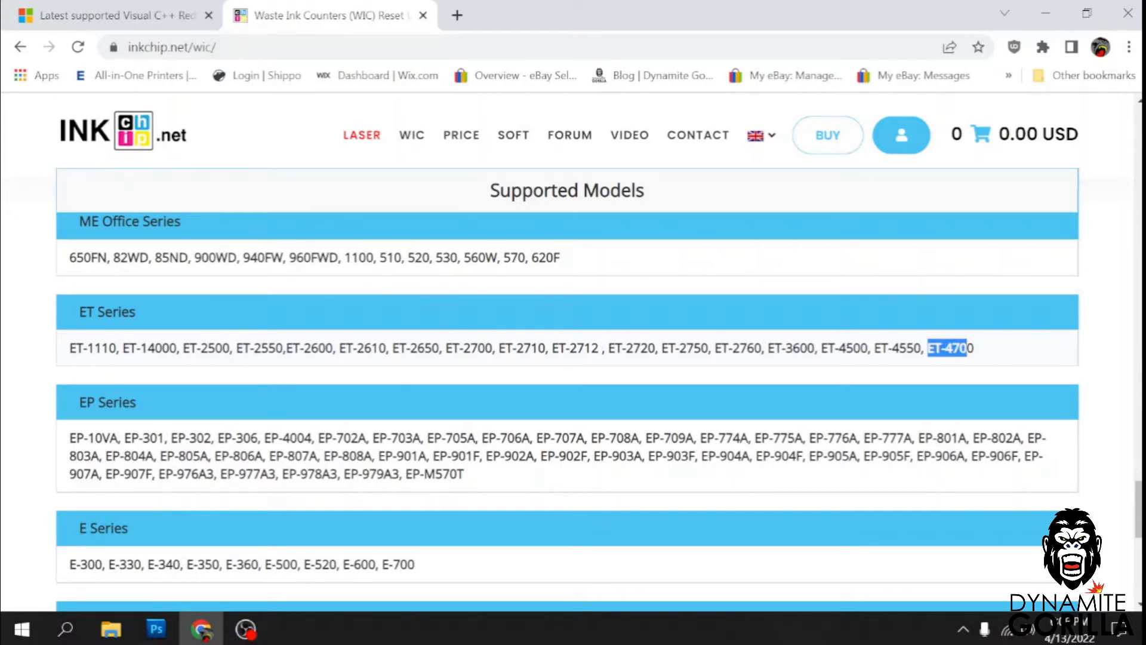
pyautogui.scroll(-3)
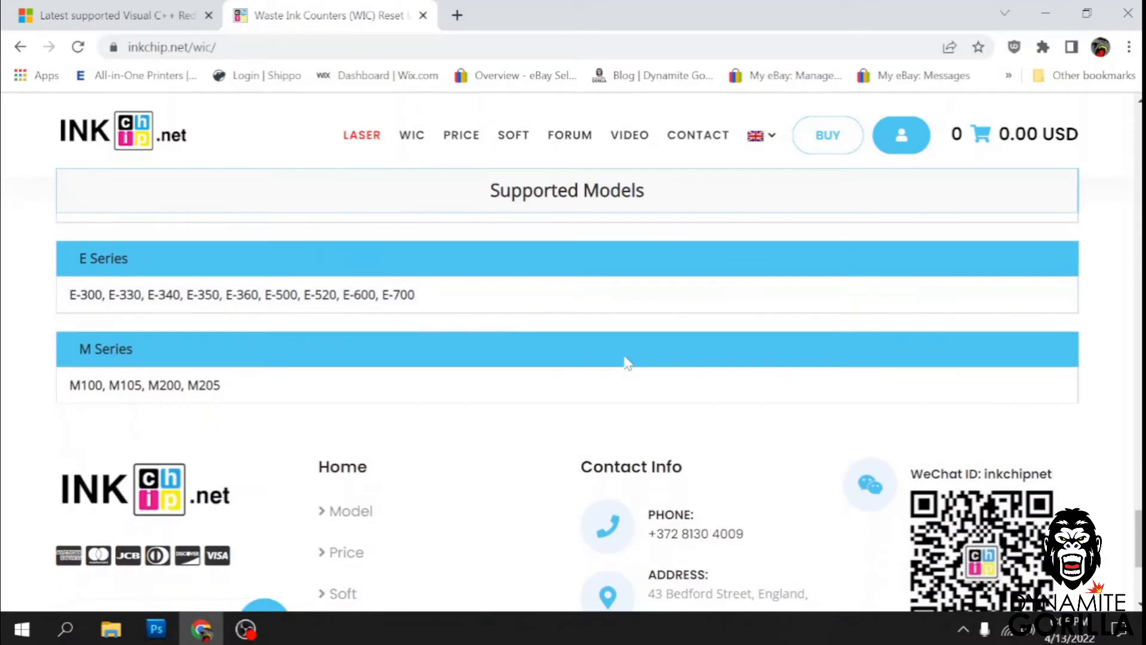
pyautogui.scroll(-3)
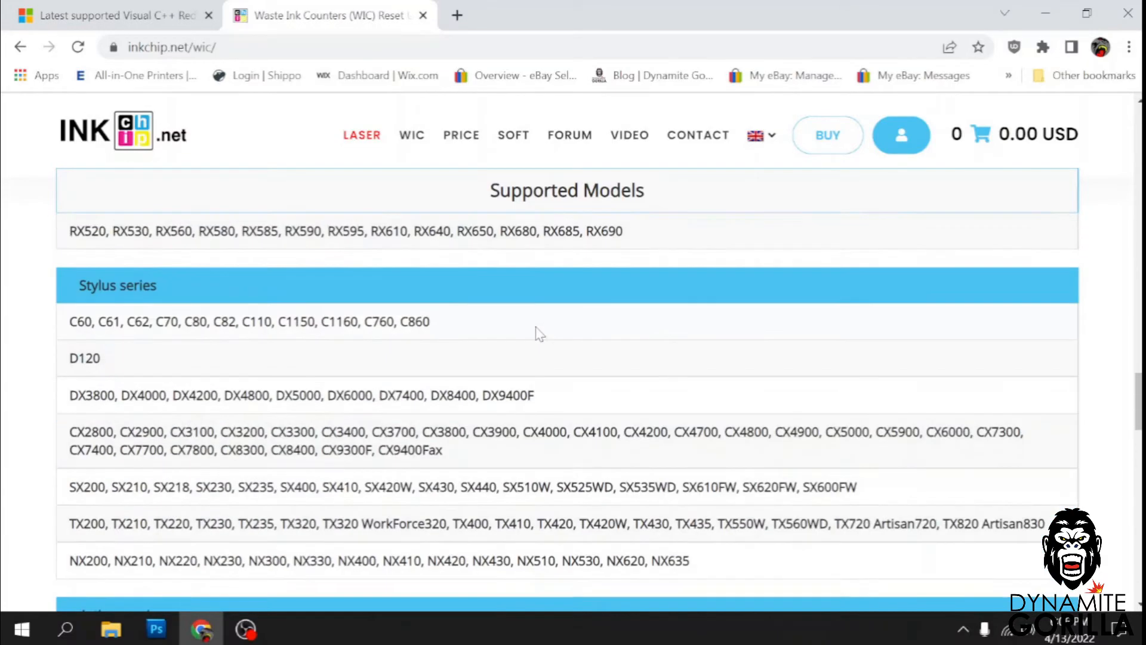
pyautogui.scroll(-3)
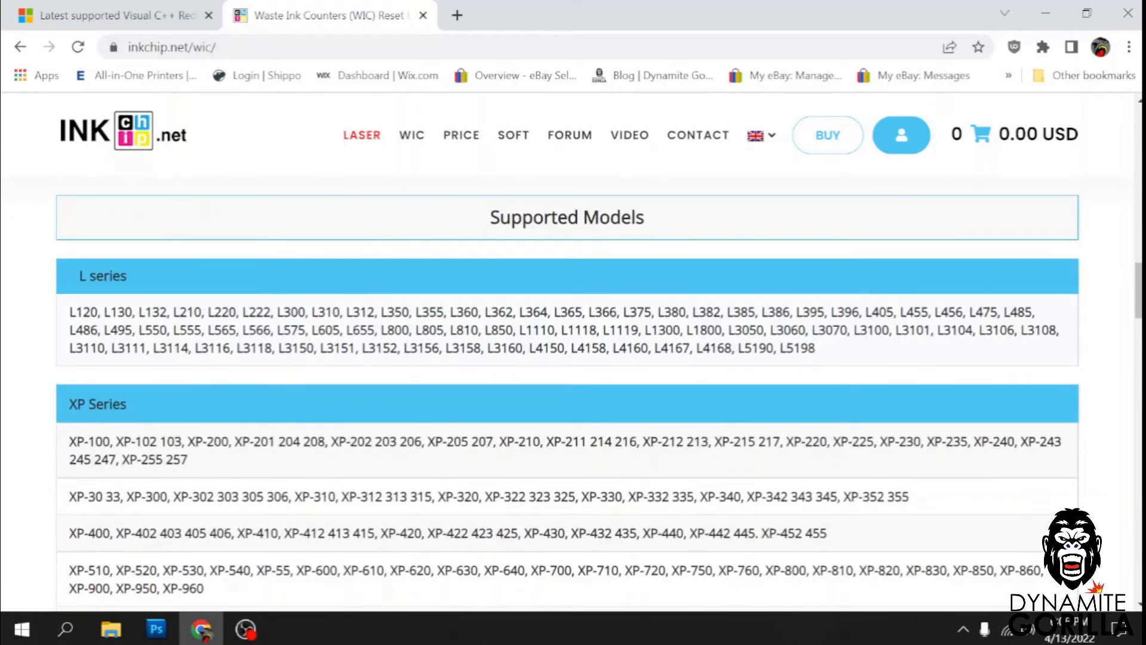
pyautogui.scroll(-3)
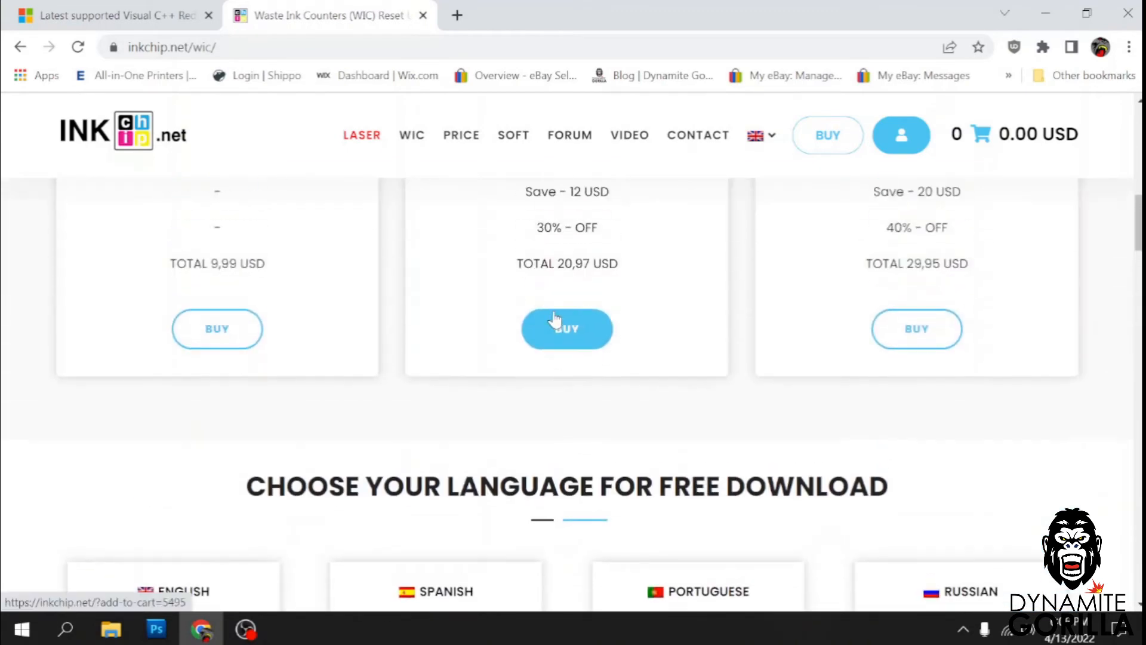
pyautogui.scroll(-3)
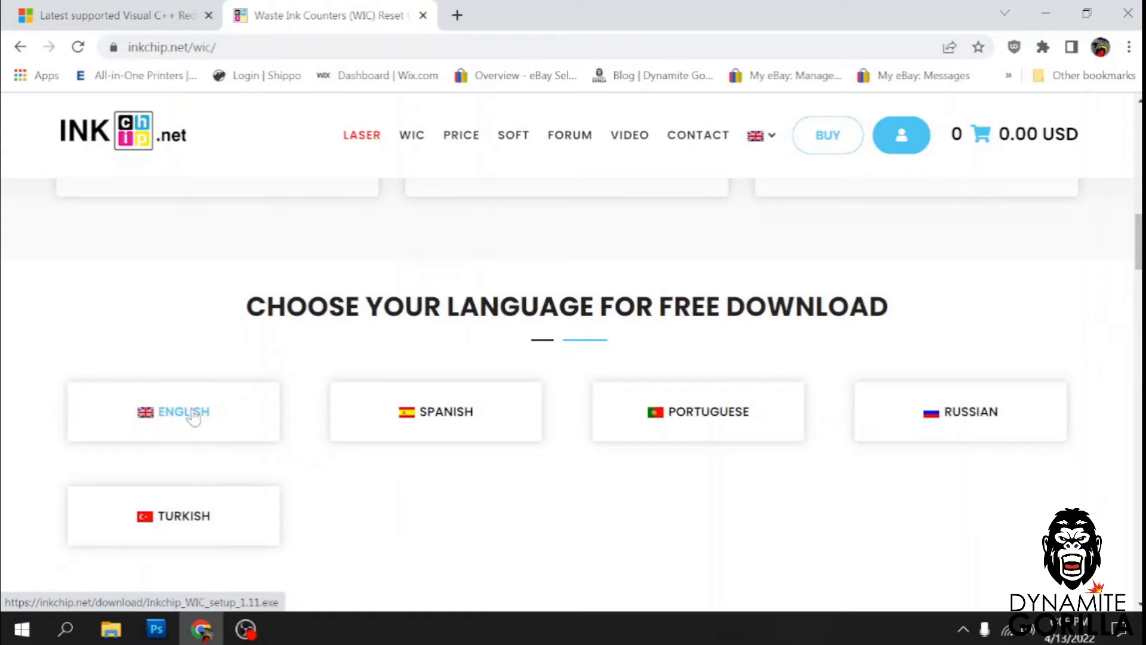
# Step: Download the ENGLISH Inkchip_WIC_setup_1.11 installer to the Desktop
pyautogui.click(182, 412)
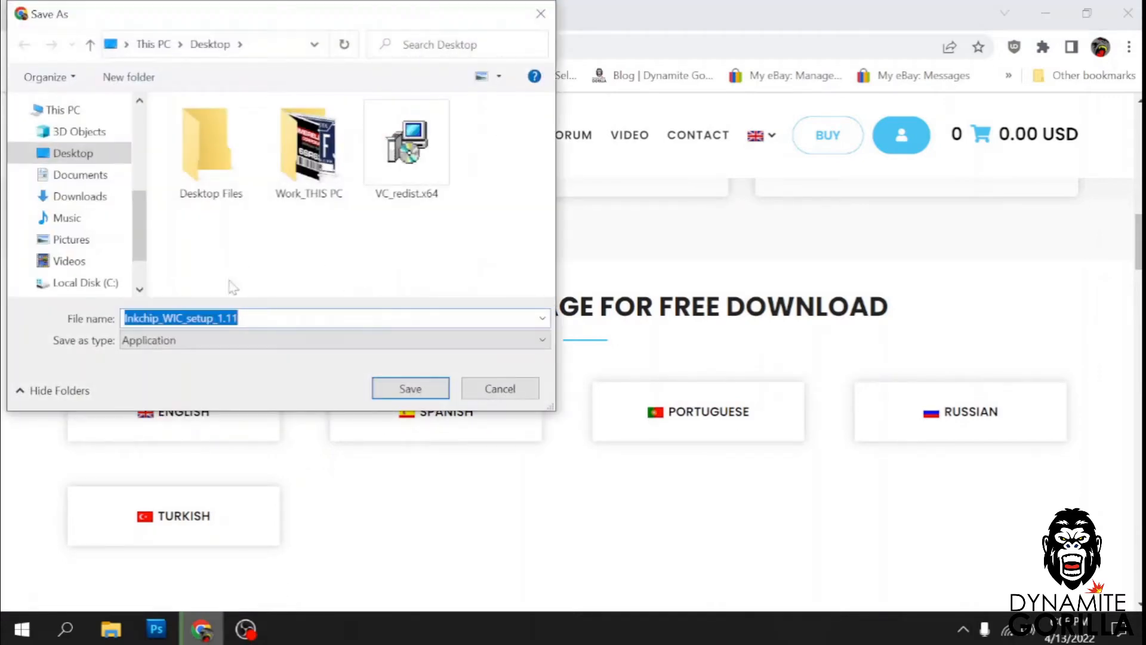
pyautogui.moveTo(473, 414)
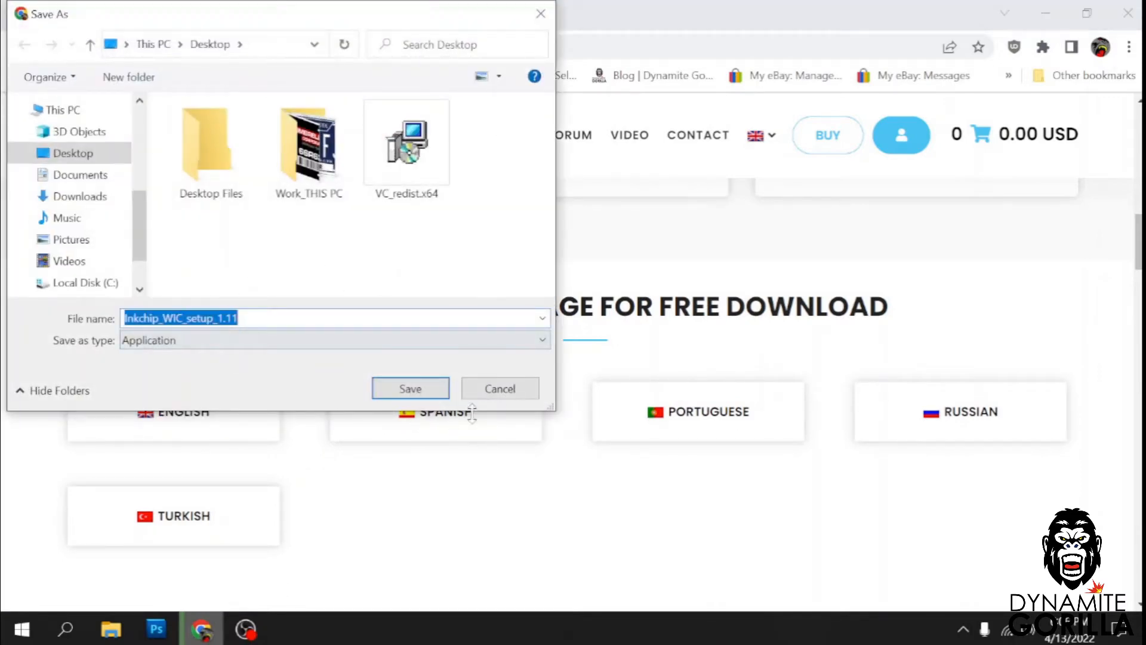
pyautogui.click(411, 388)
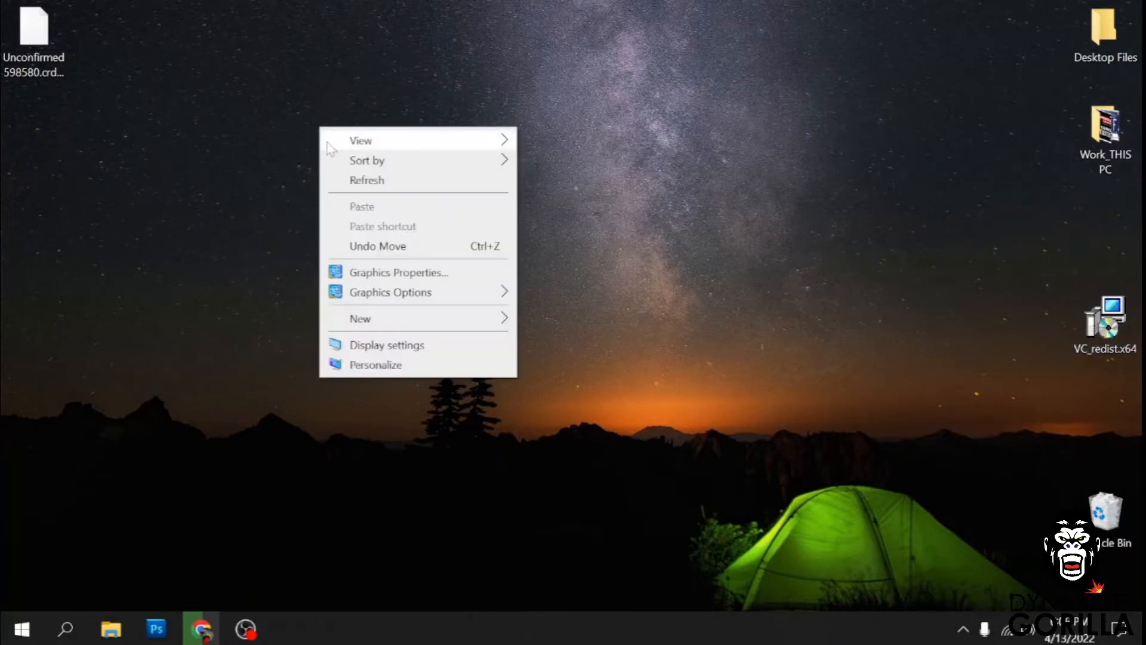
# Step: Create a desktop folder named WIC RESET and open it in File Explorer
pyautogui.click(360, 318)
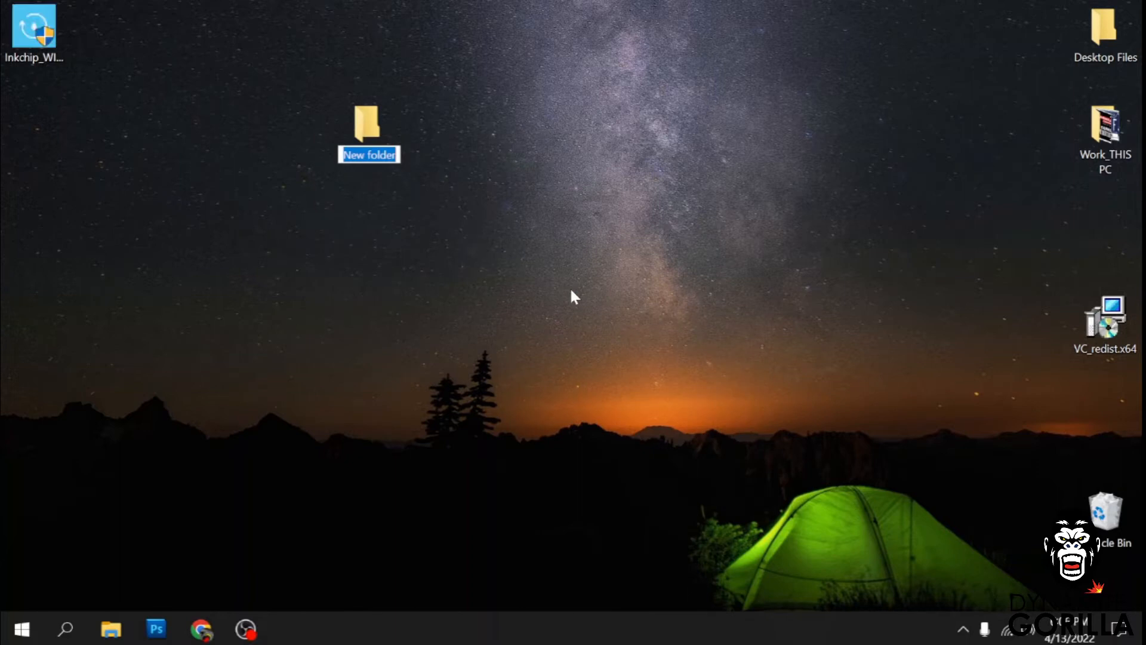
pyautogui.write('W')
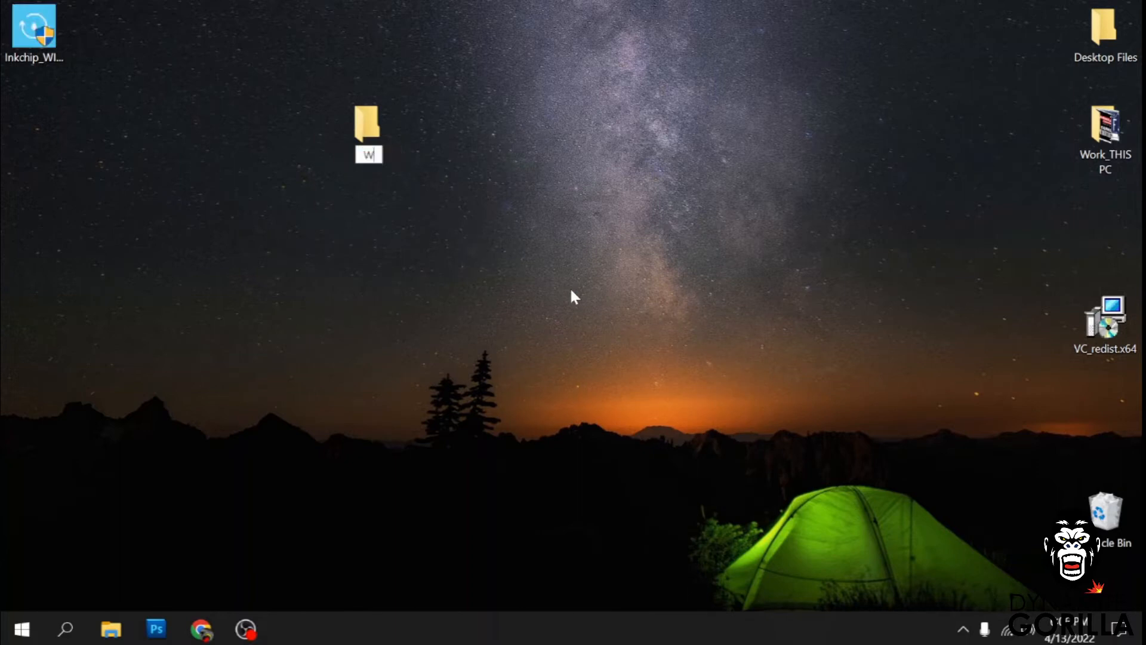
pyautogui.write('IC RESS')
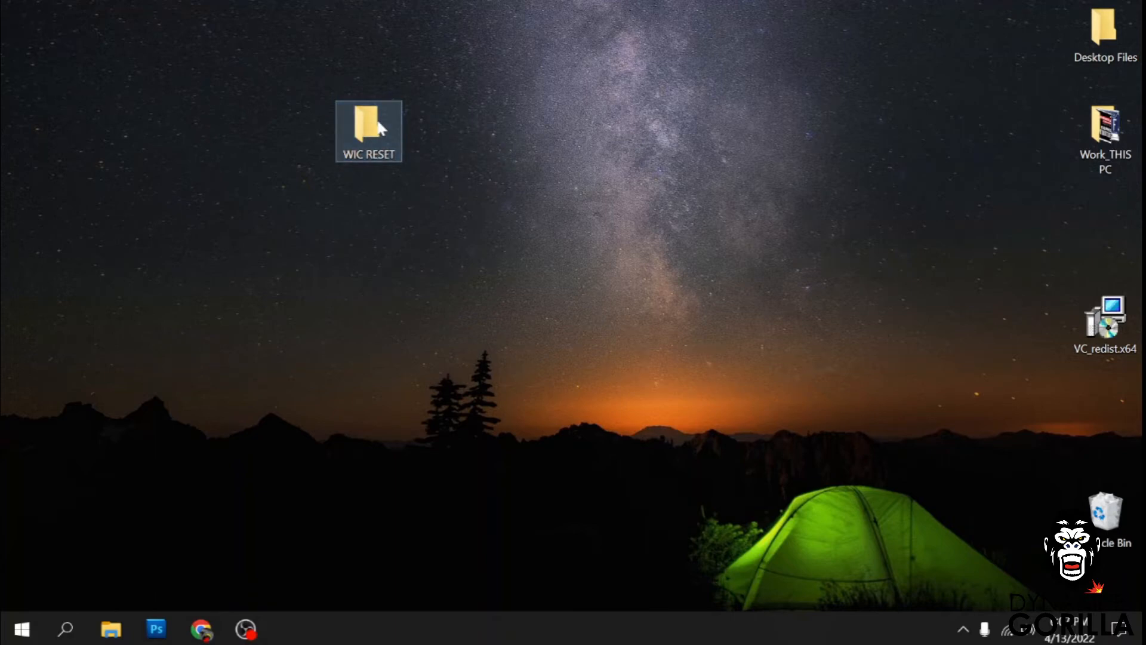
pyautogui.doubleClick(365, 121)
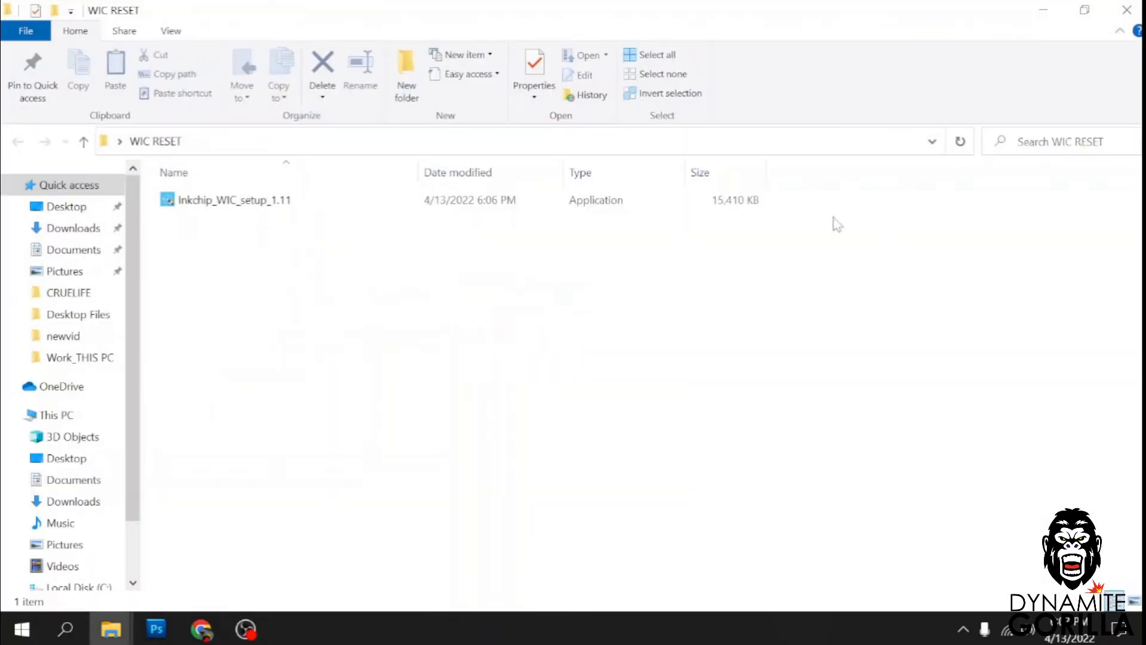
pyautogui.moveTo(203, 205)
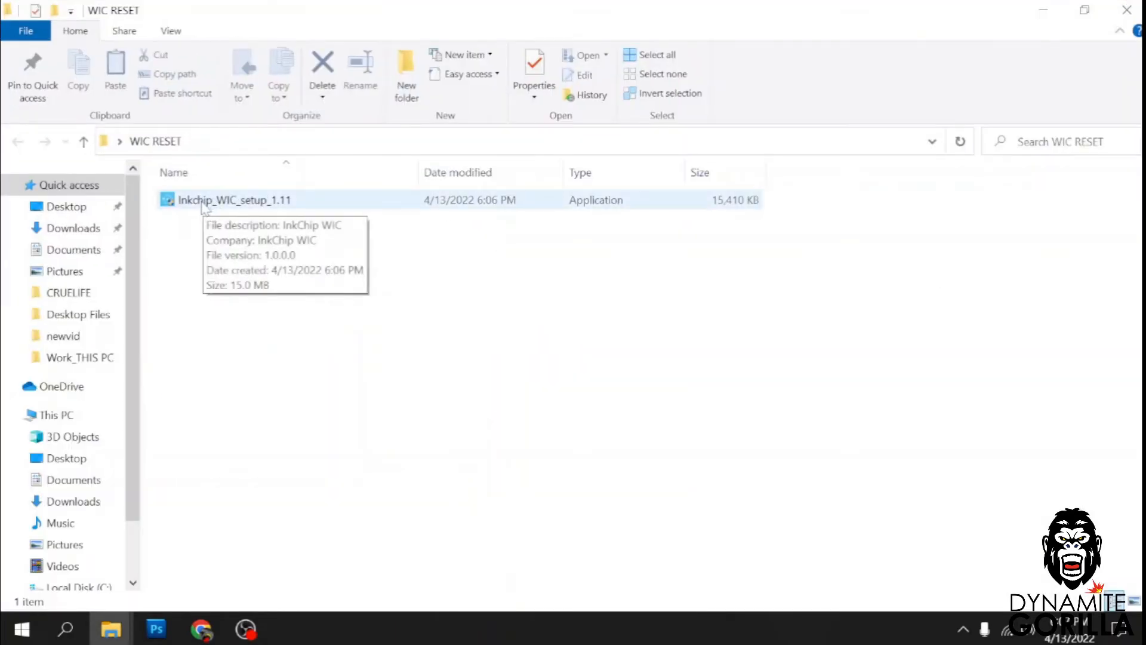
pyautogui.click(196, 201)
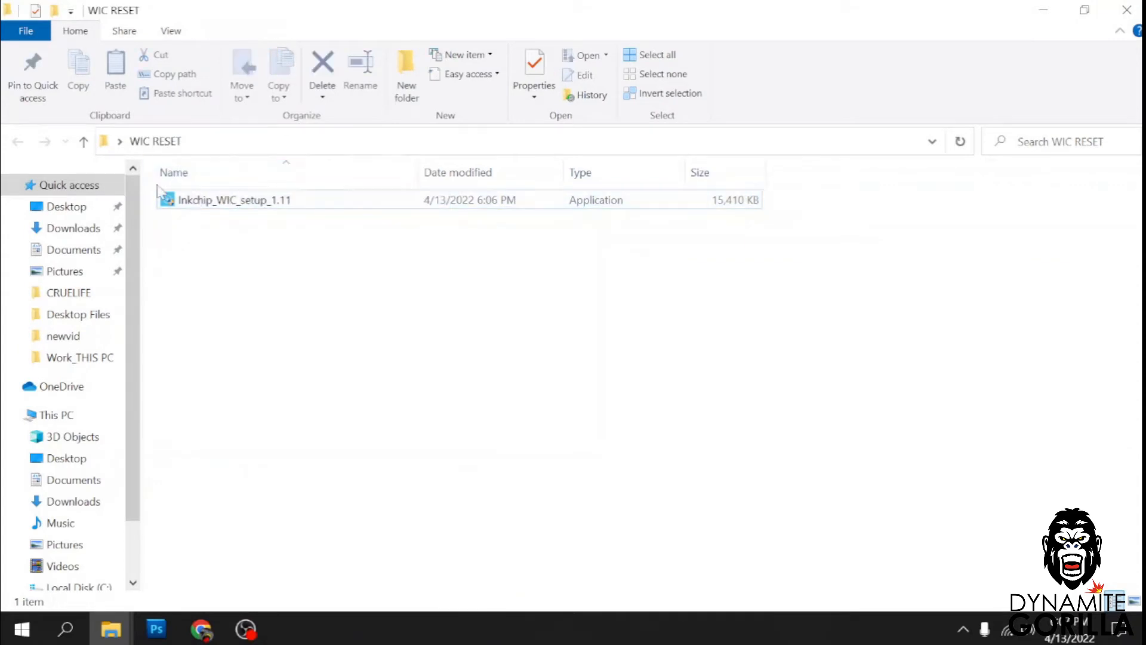
pyautogui.moveTo(180, 96)
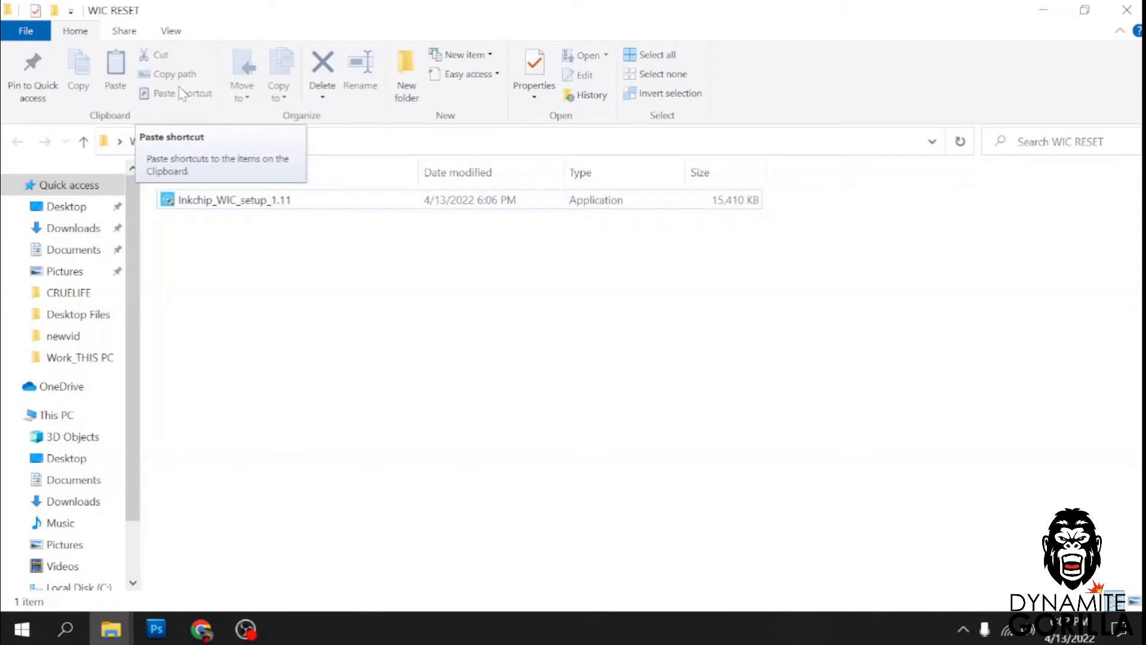
pyautogui.moveTo(291, 277)
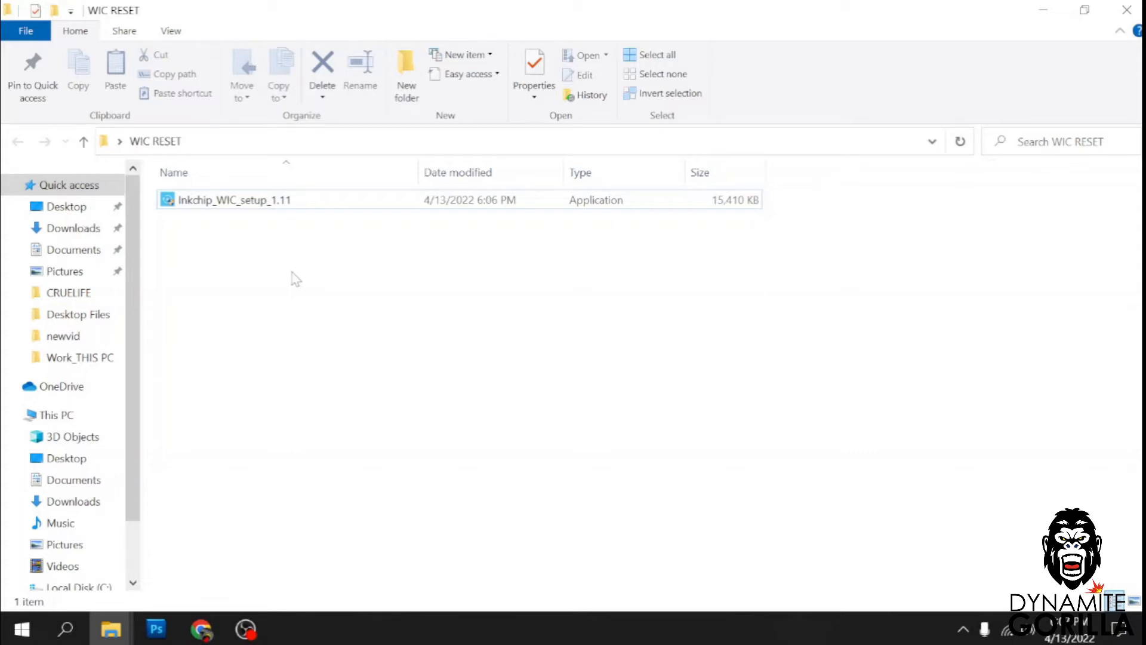
pyautogui.moveTo(335, 236)
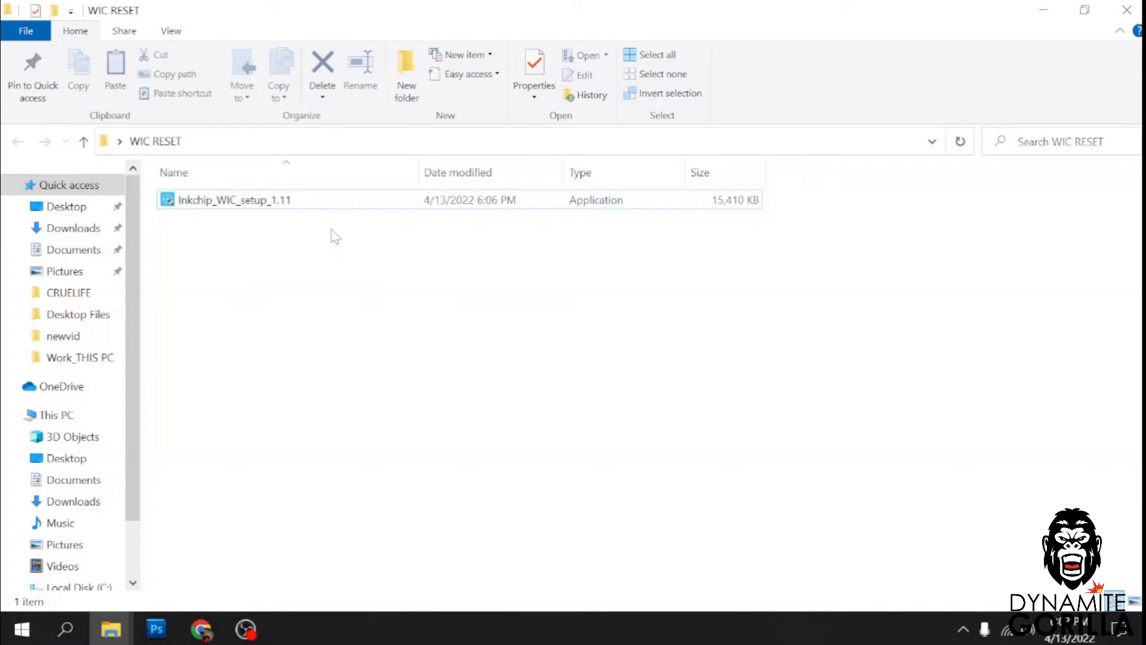
pyautogui.moveTo(263, 282)
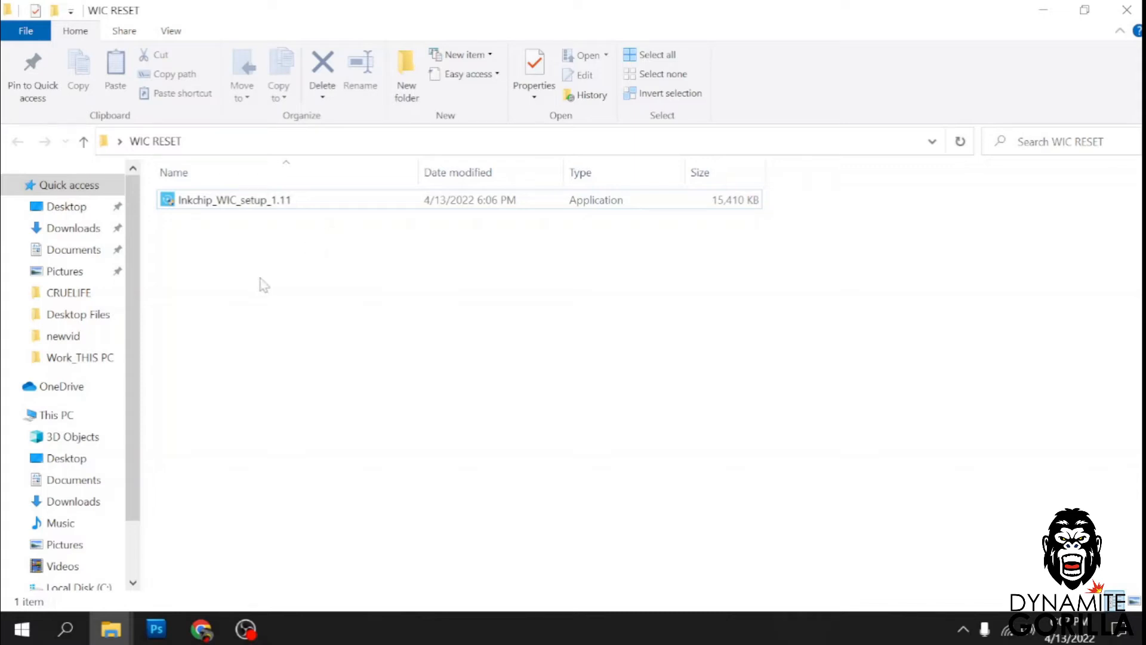
pyautogui.click(234, 201)
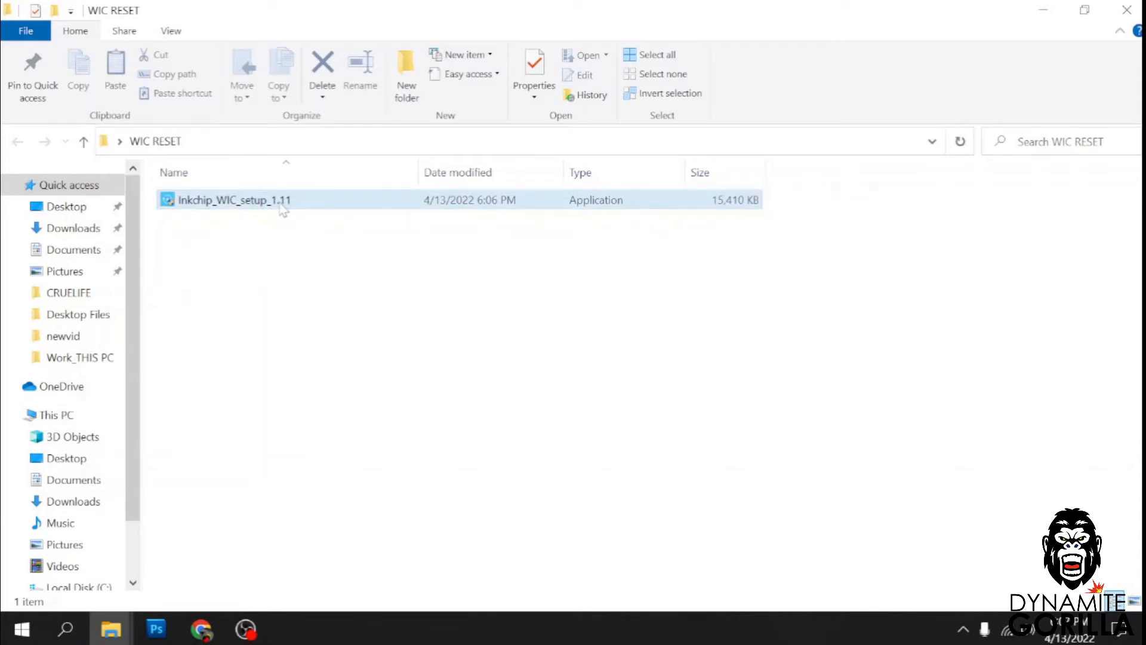
pyautogui.moveTo(283, 205)
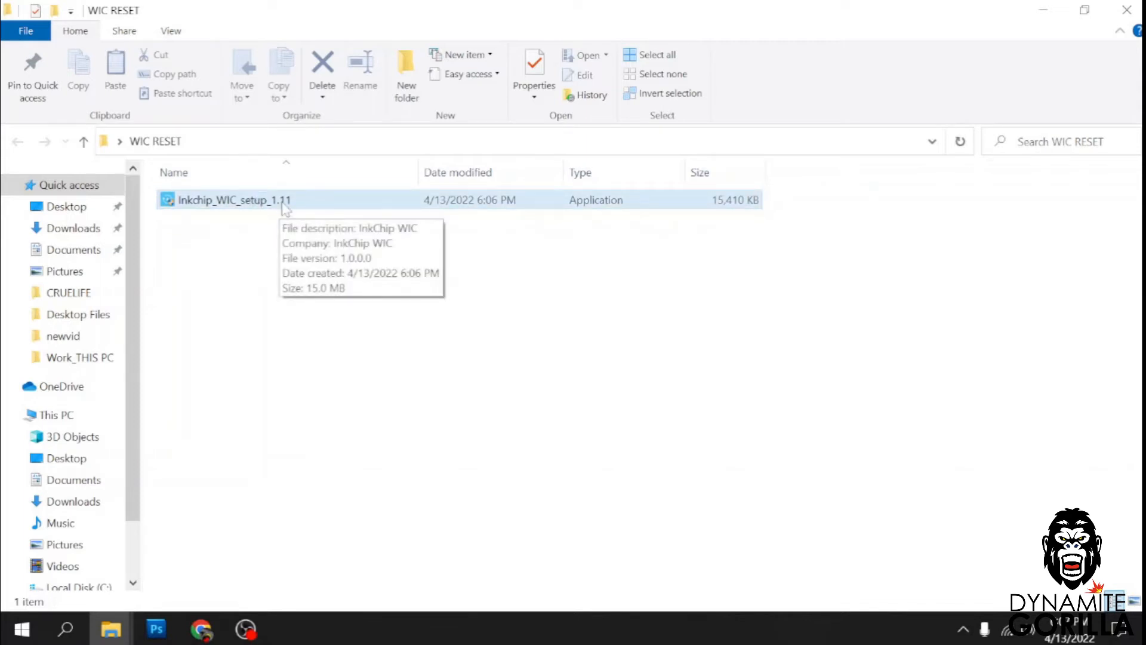
pyautogui.click(230, 201)
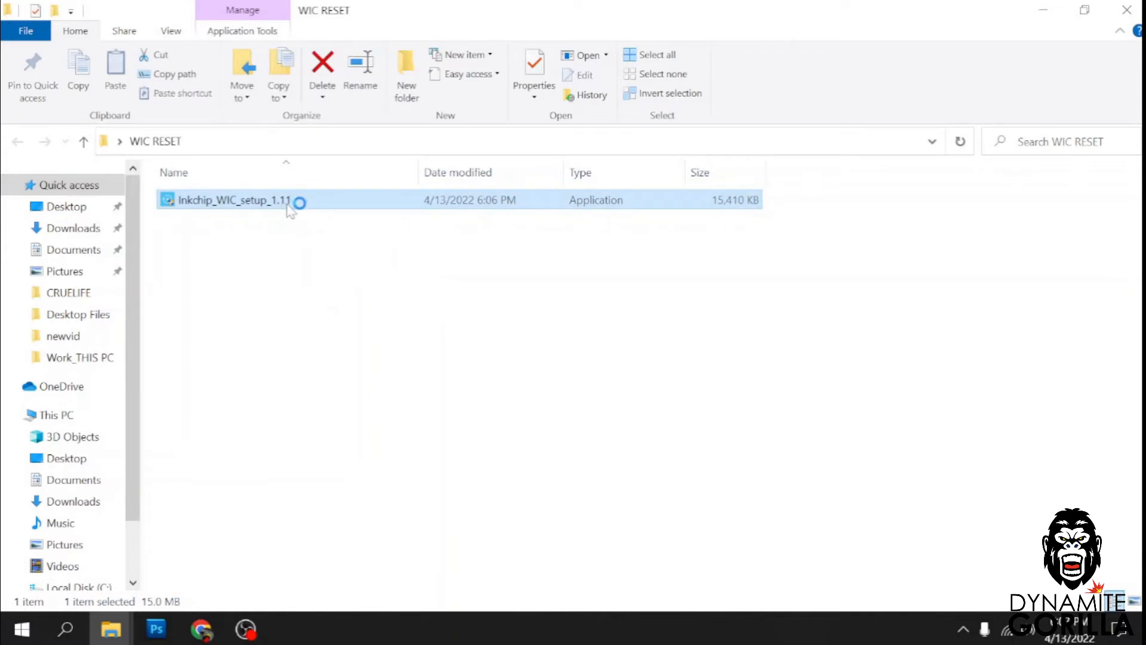
# Step: Run Inkchip_WIC_setup_1.11, allow UAC and agree to install InkChip WIC
pyautogui.doubleClick(234, 201)
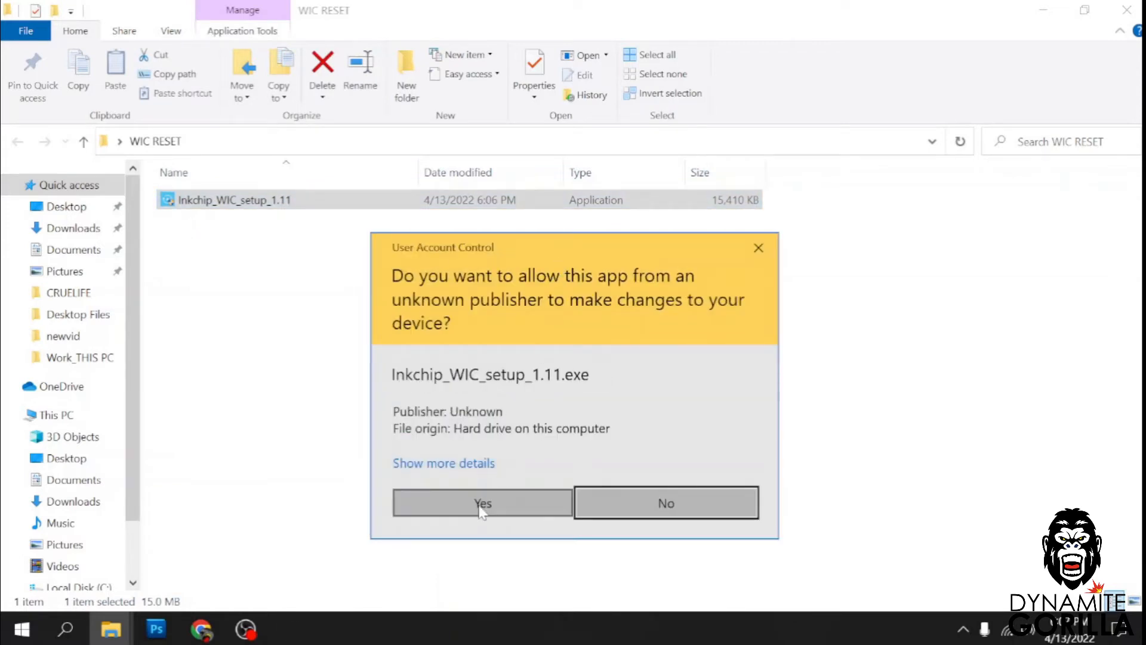
pyautogui.click(483, 502)
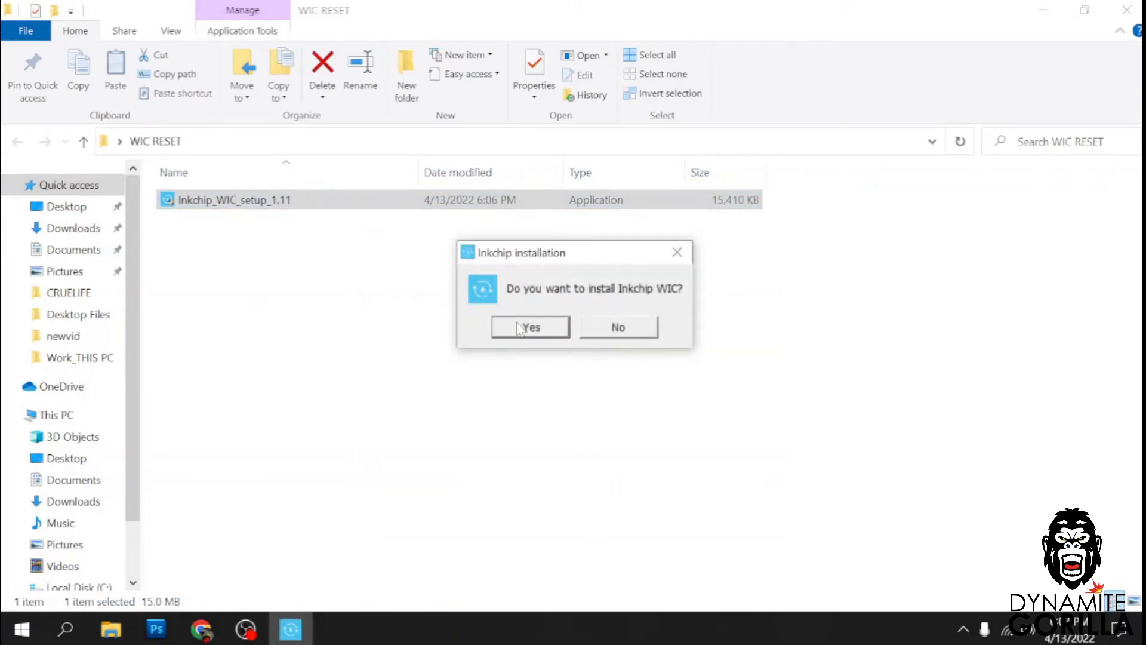
pyautogui.click(530, 326)
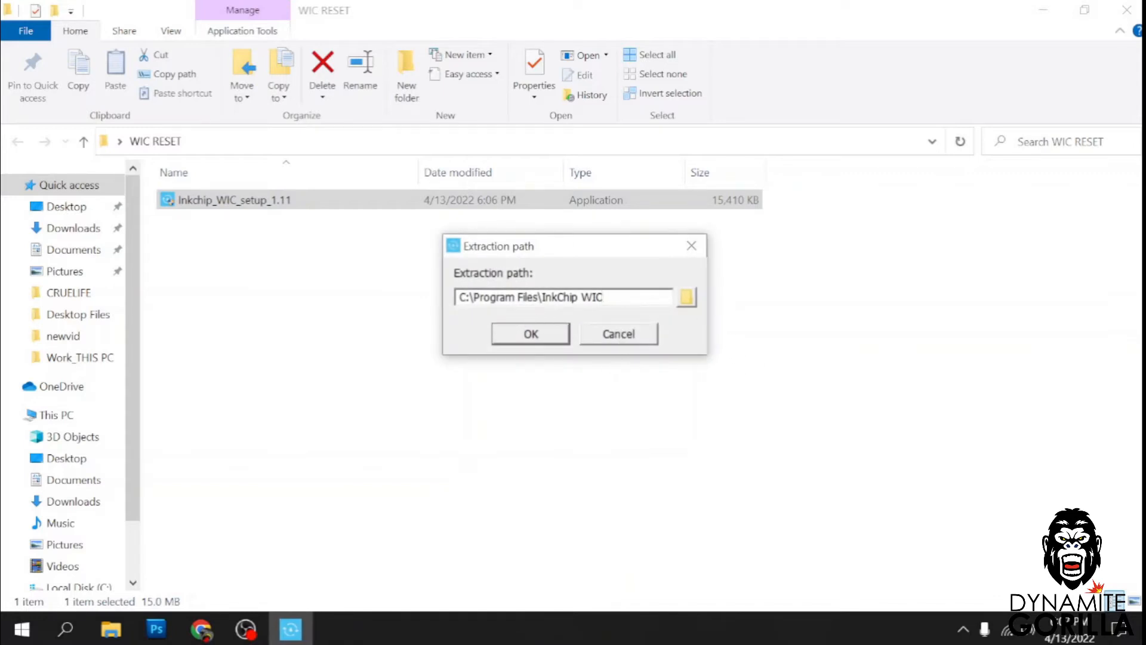
pyautogui.moveTo(700, 307)
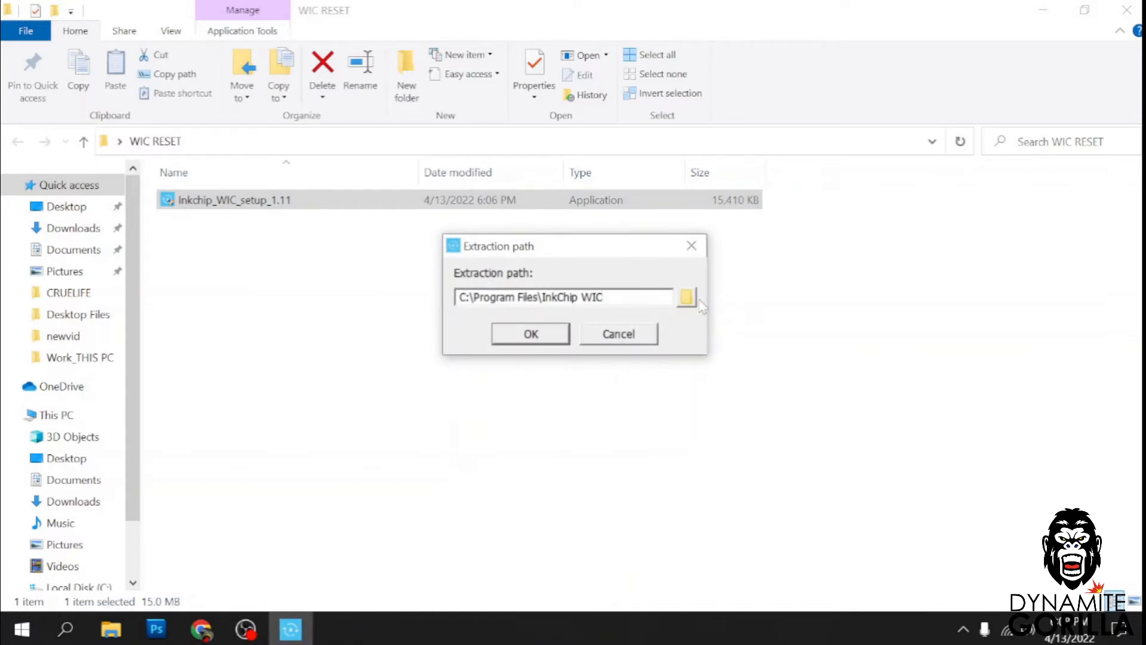
# Step: Point the extraction path at Desktop\WIC RESET and confirm the extraction
pyautogui.click(562, 297)
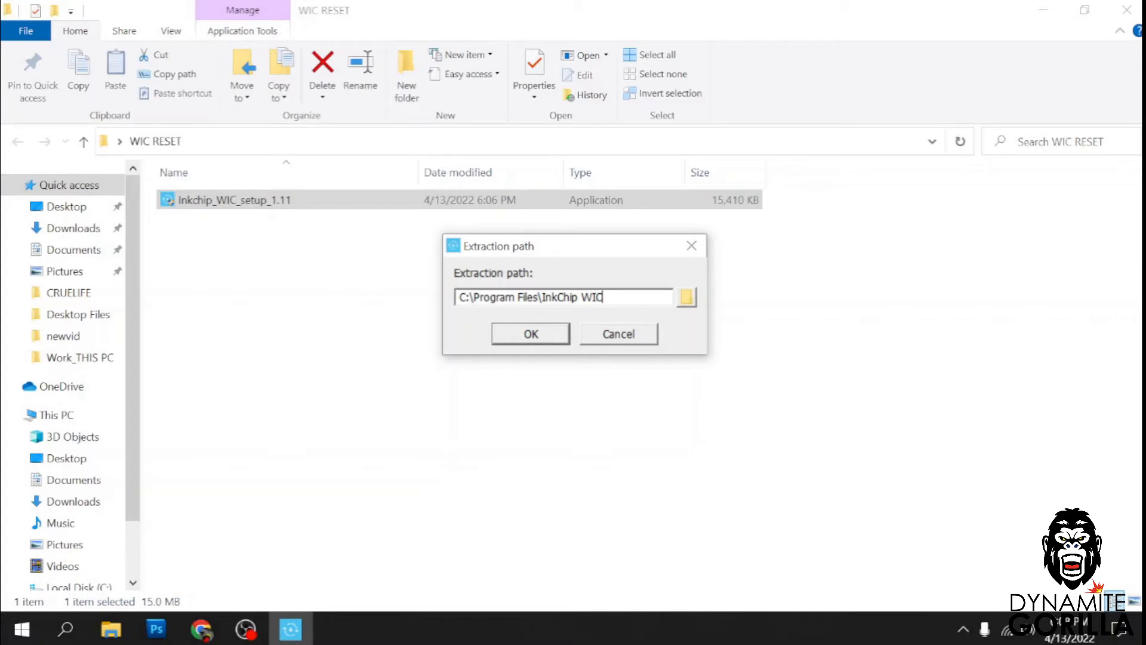
pyautogui.click(687, 296)
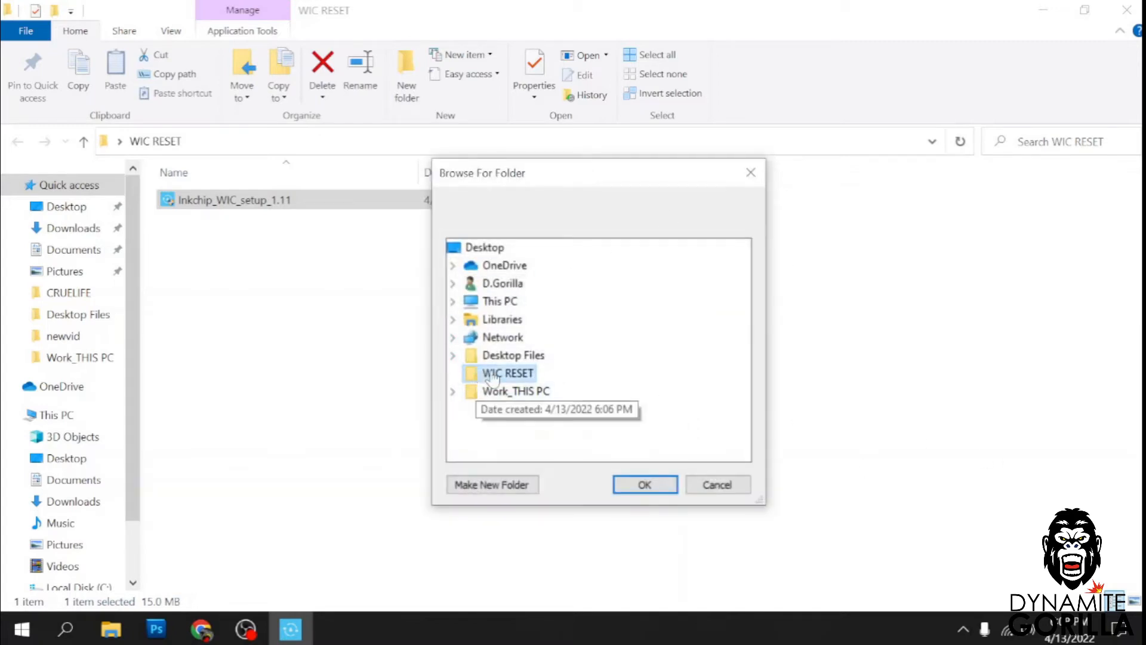
pyautogui.click(644, 485)
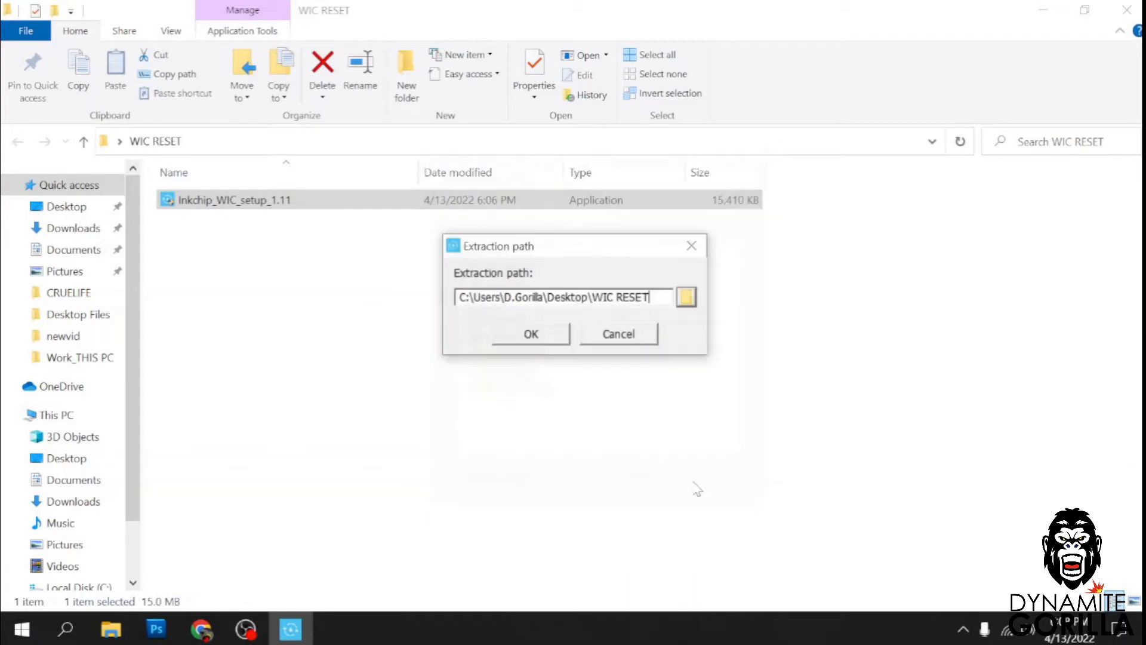
pyautogui.click(530, 334)
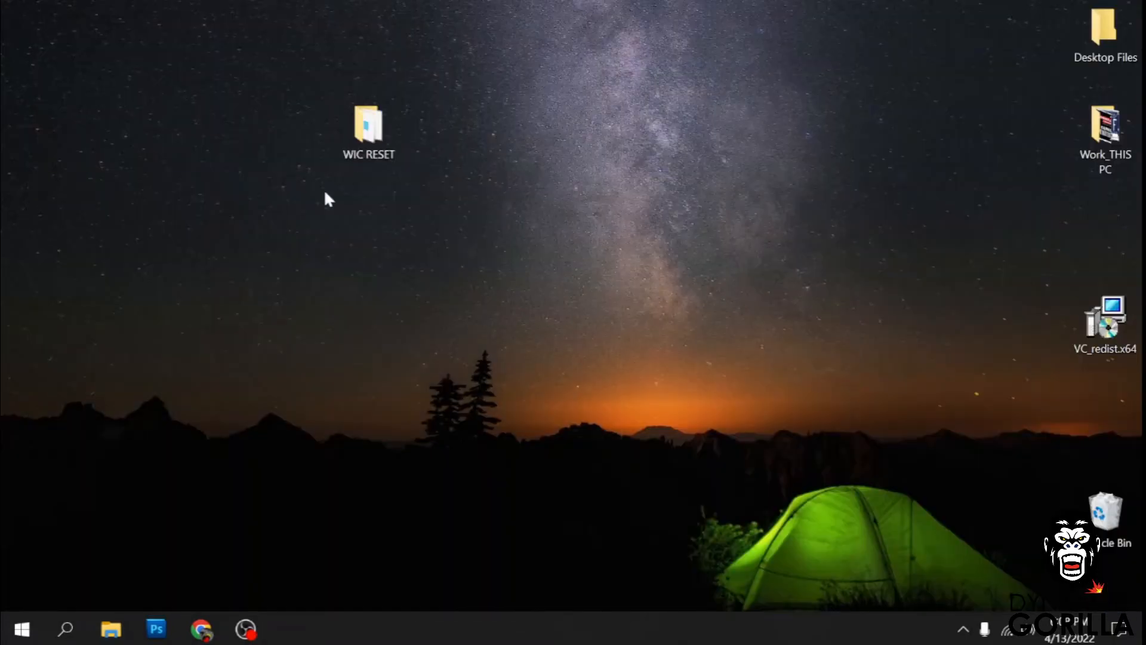
# Step: Permanently delete the five InkChip WIC language shortcuts, check the Start menu, and move WIC RESET to the desktop centre
pyautogui.doubleClick(368, 119)
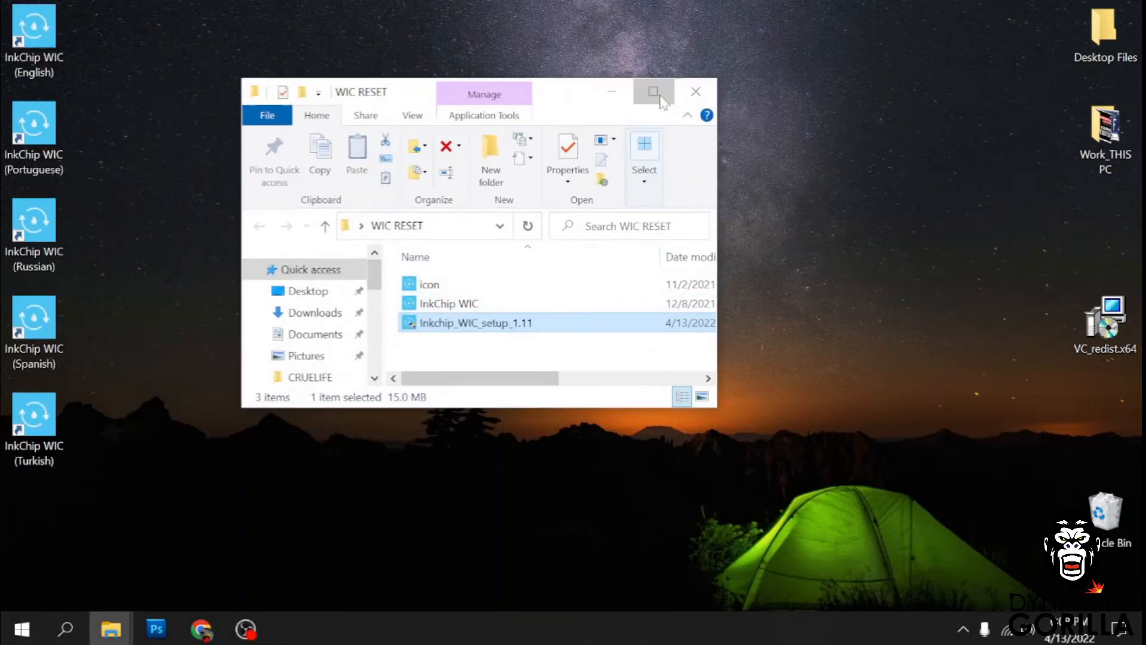
pyautogui.click(654, 90)
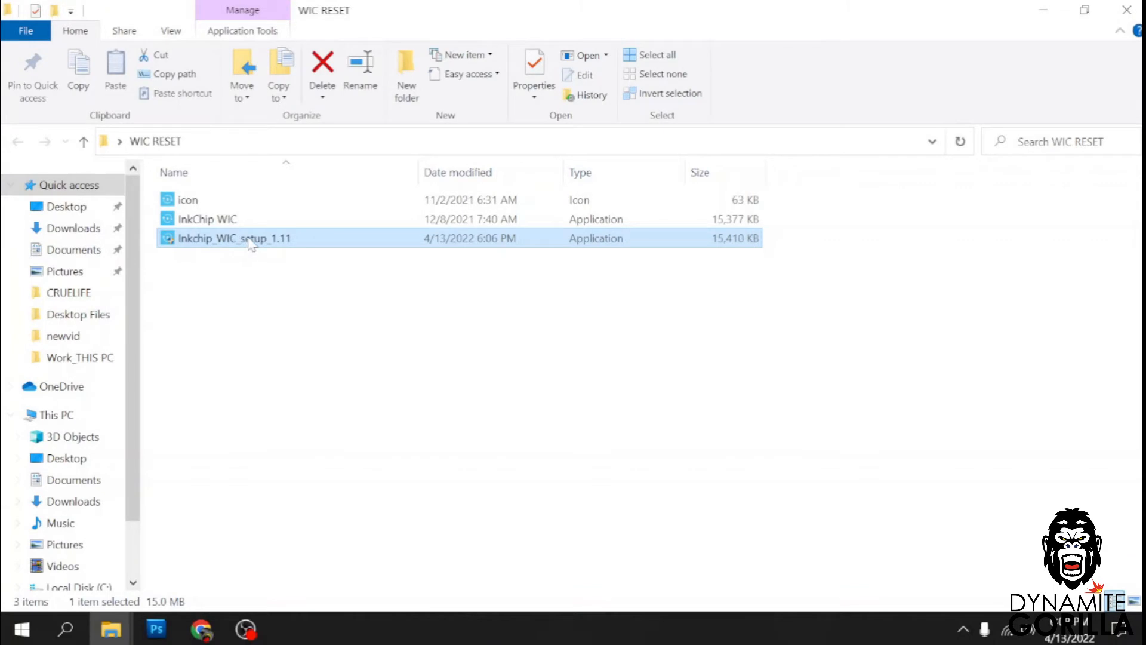
pyautogui.moveTo(191, 218)
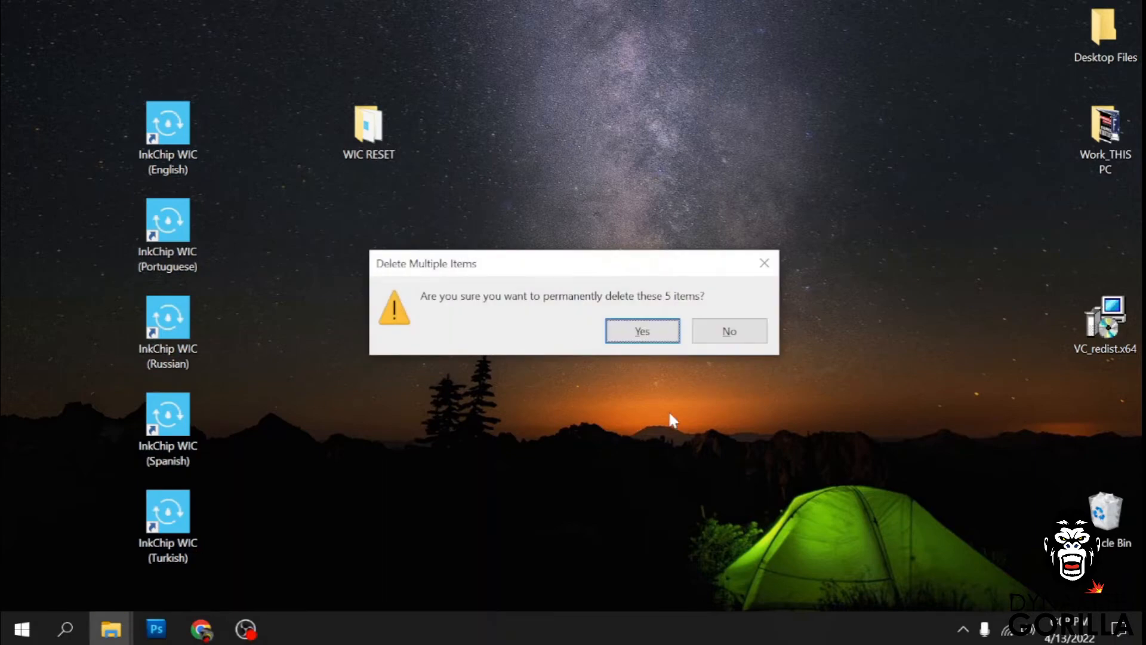
pyautogui.click(641, 331)
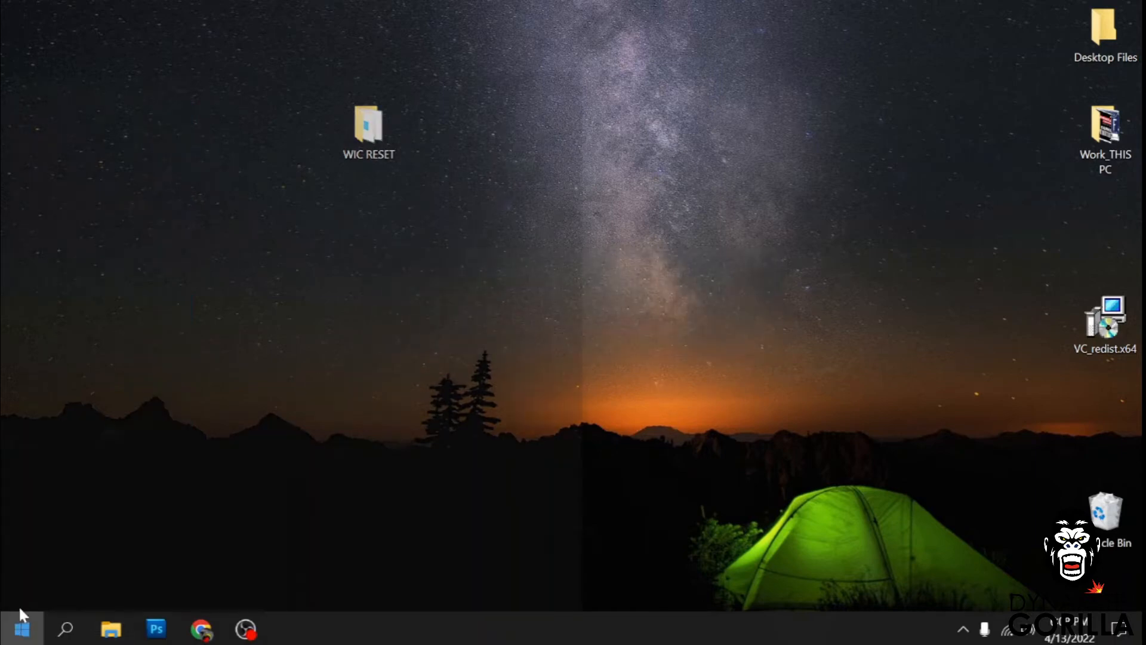
pyautogui.click(20, 627)
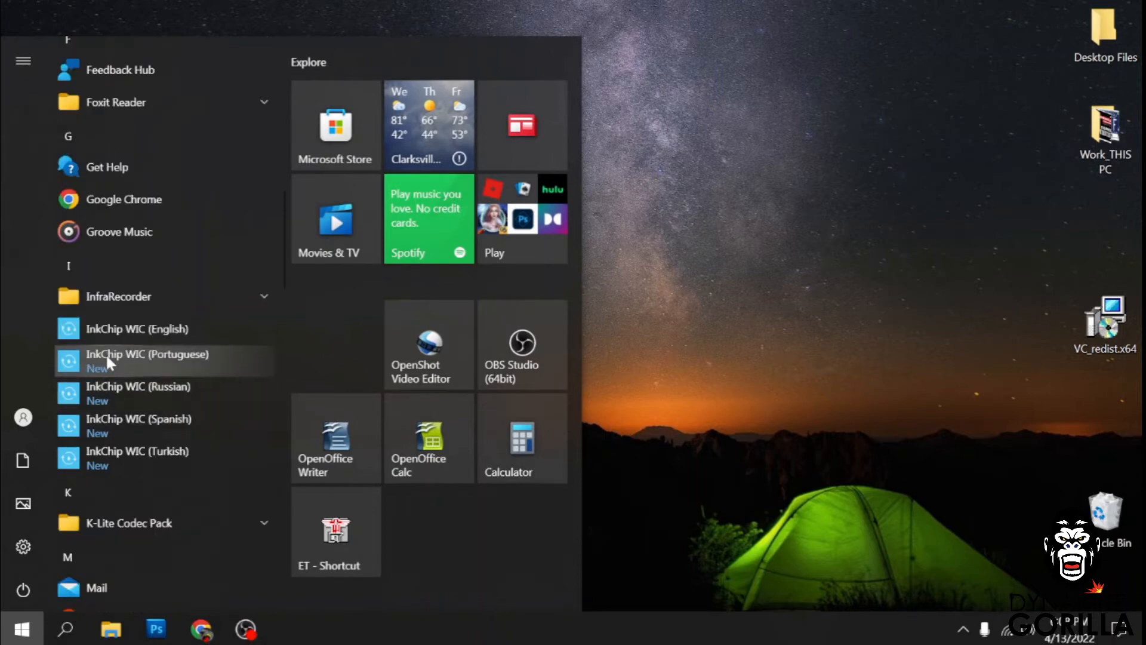
pyautogui.moveTo(136, 372)
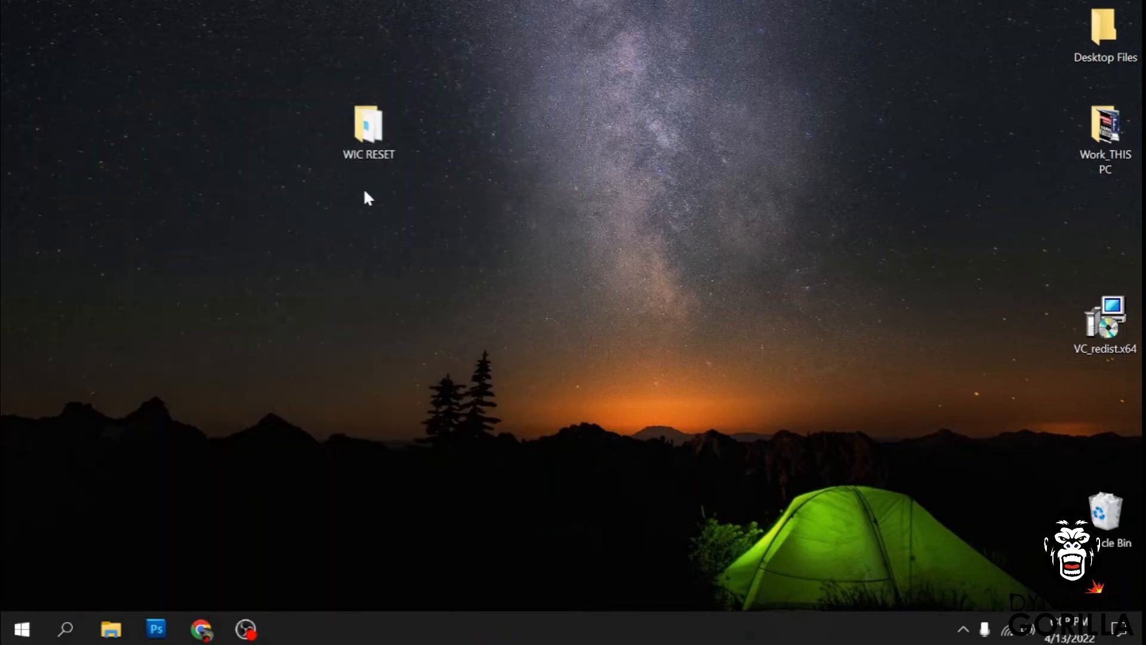
pyautogui.moveTo(369, 128); pyautogui.dragTo(636, 227)
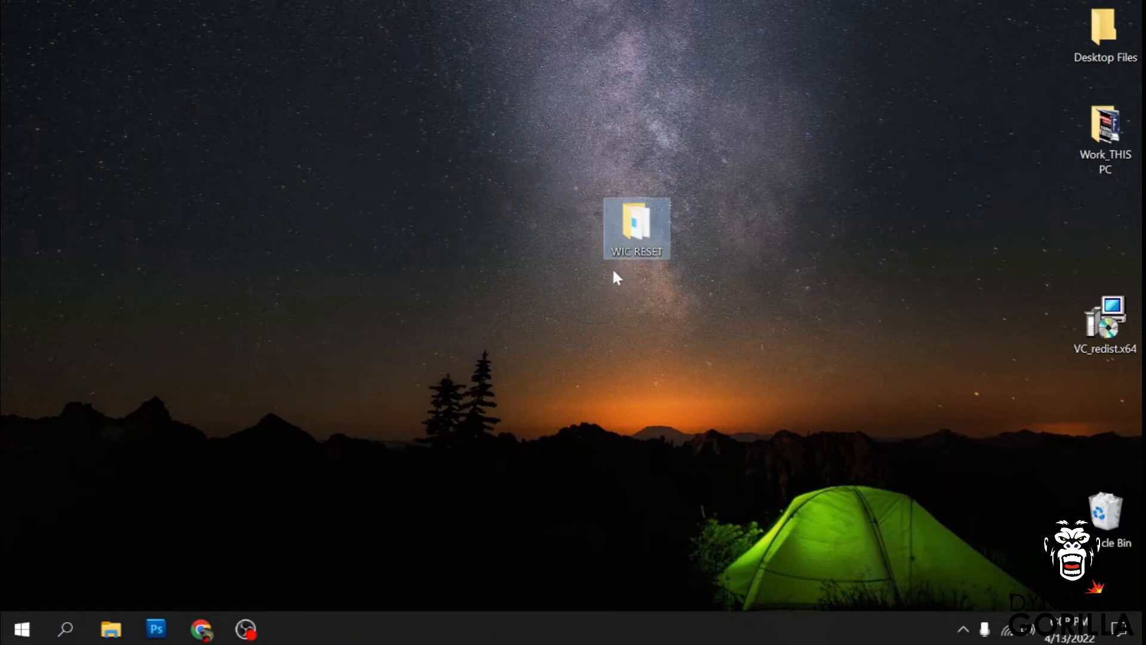
# Step: Launch the InkChip WIC program from the WIC RESET folder
pyautogui.doubleClick(636, 225)
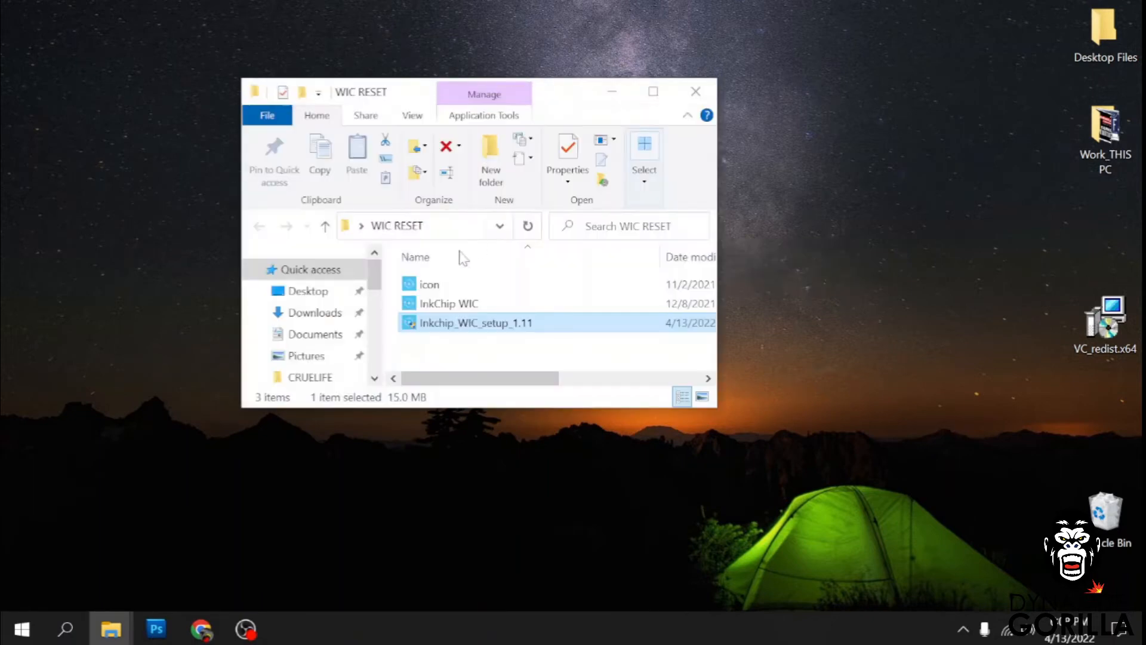
pyautogui.click(652, 91)
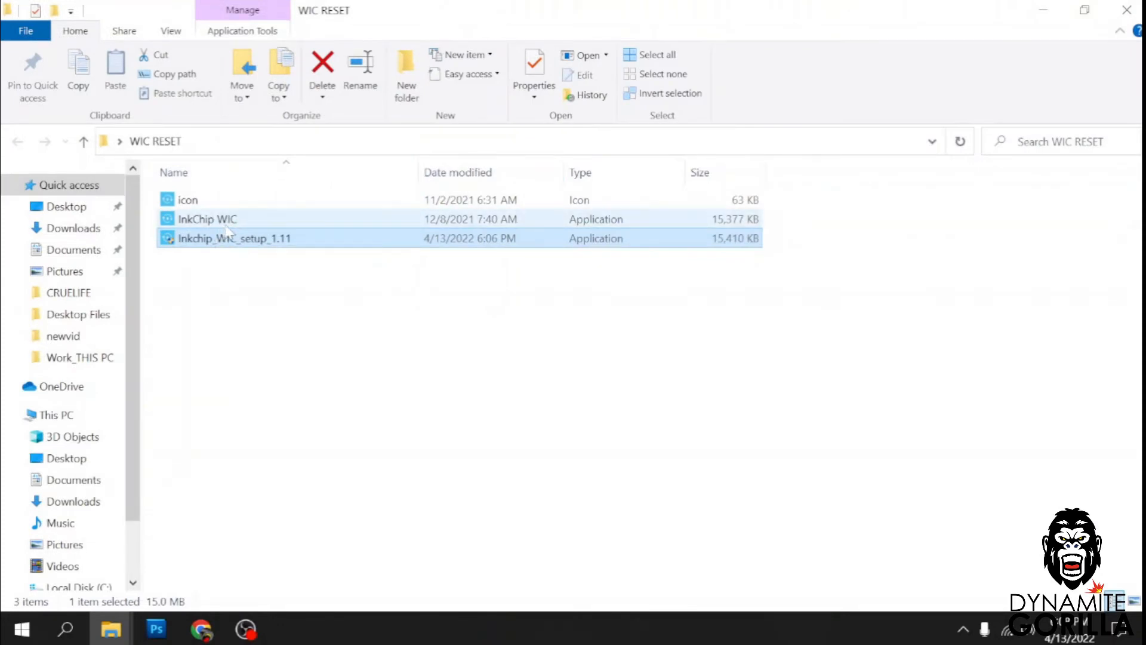
pyautogui.moveTo(226, 231)
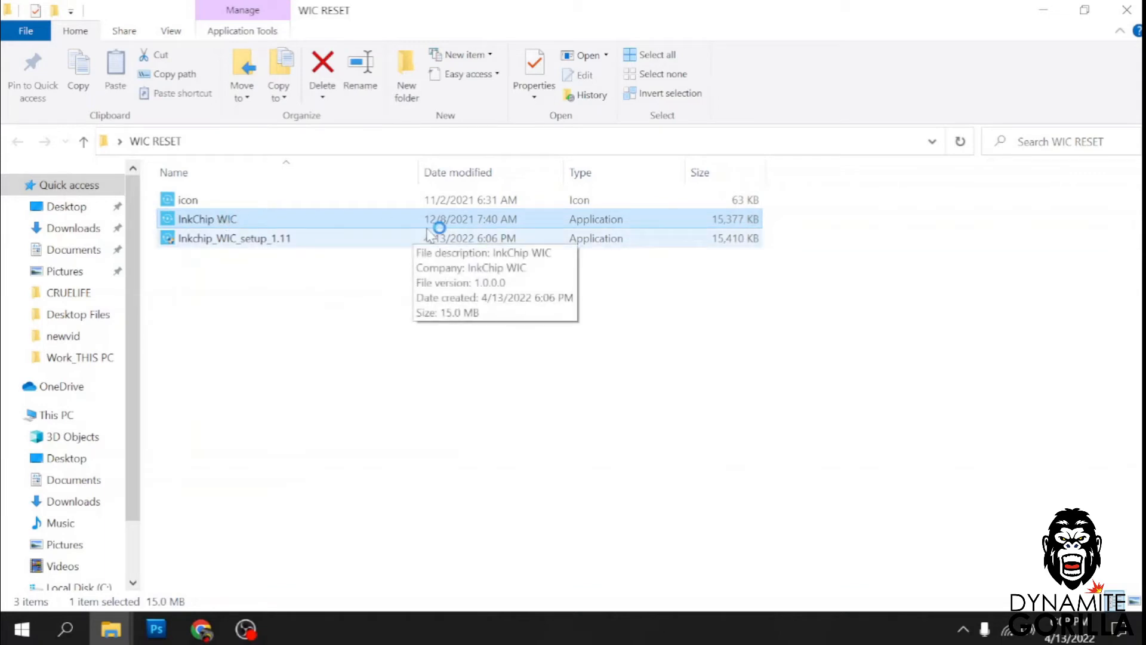
pyautogui.doubleClick(208, 220)
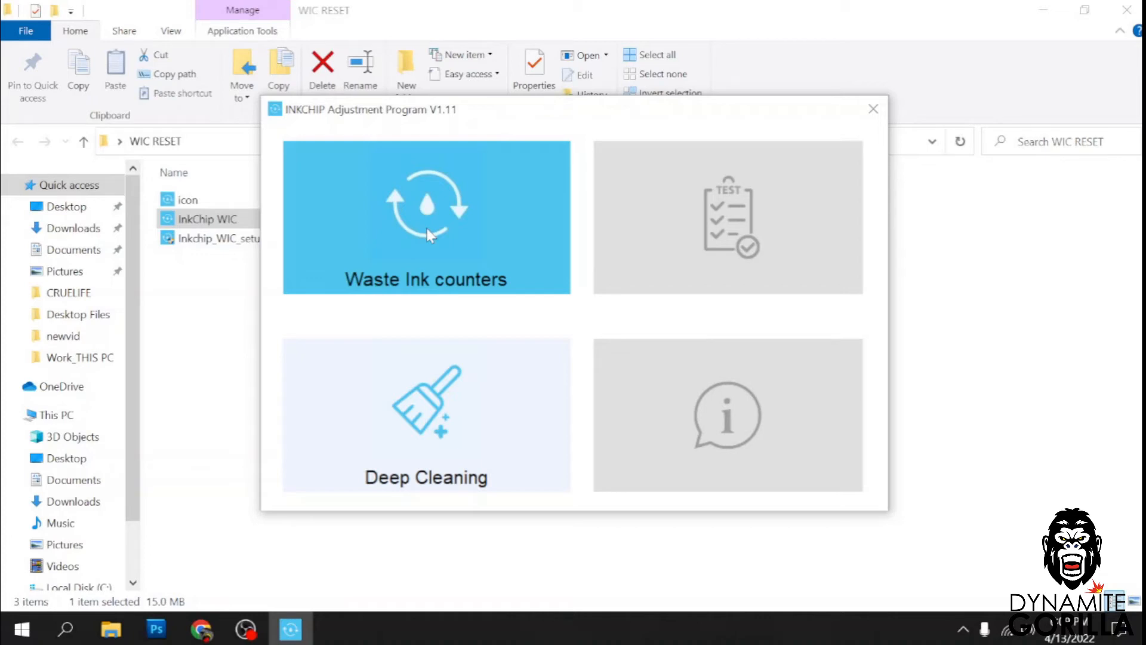
pyautogui.moveTo(338, 294)
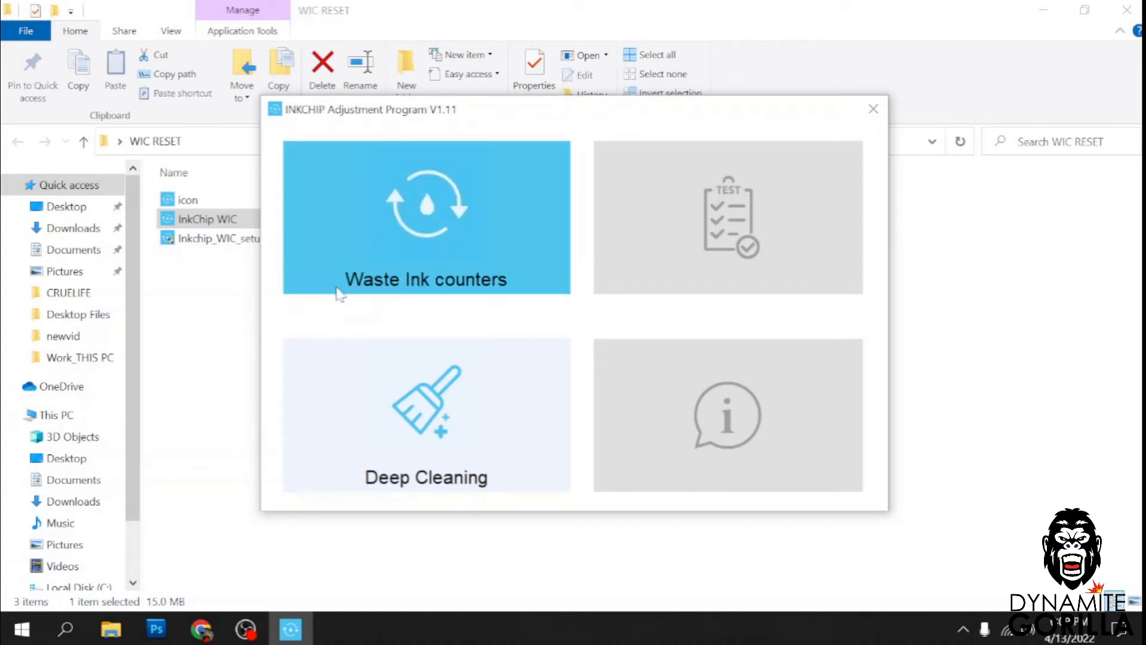
pyautogui.moveTo(454, 261)
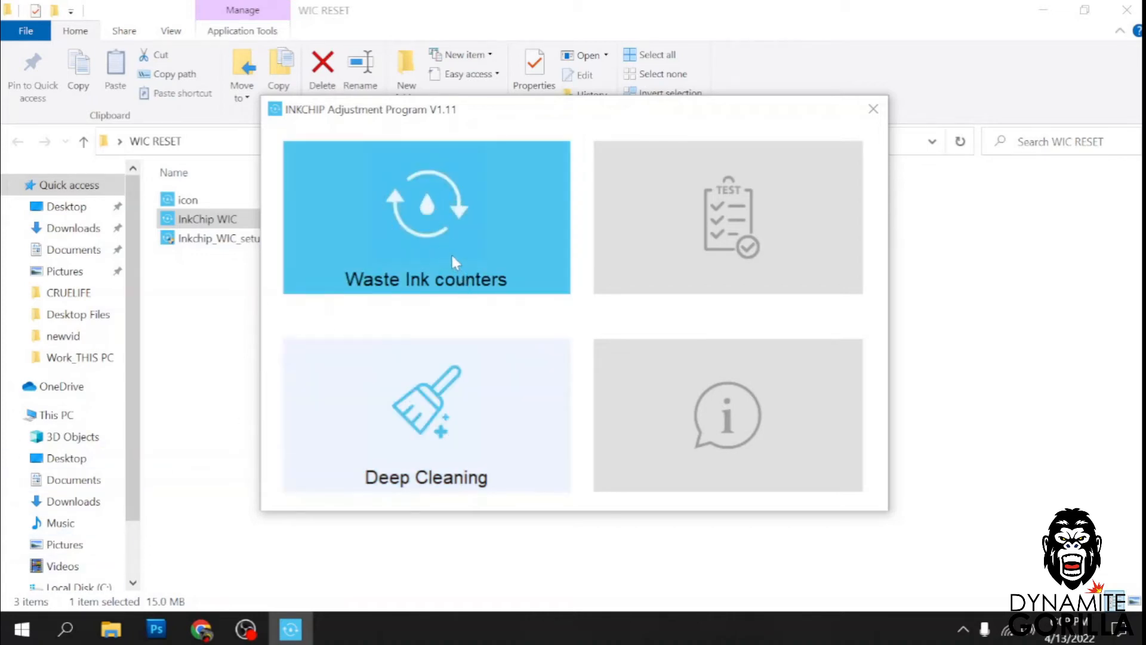
# Step: Read the ET-2700 Series waste ink counters, showing one at 100.00% needing reset and one at 0.00%
pyautogui.click(455, 217)
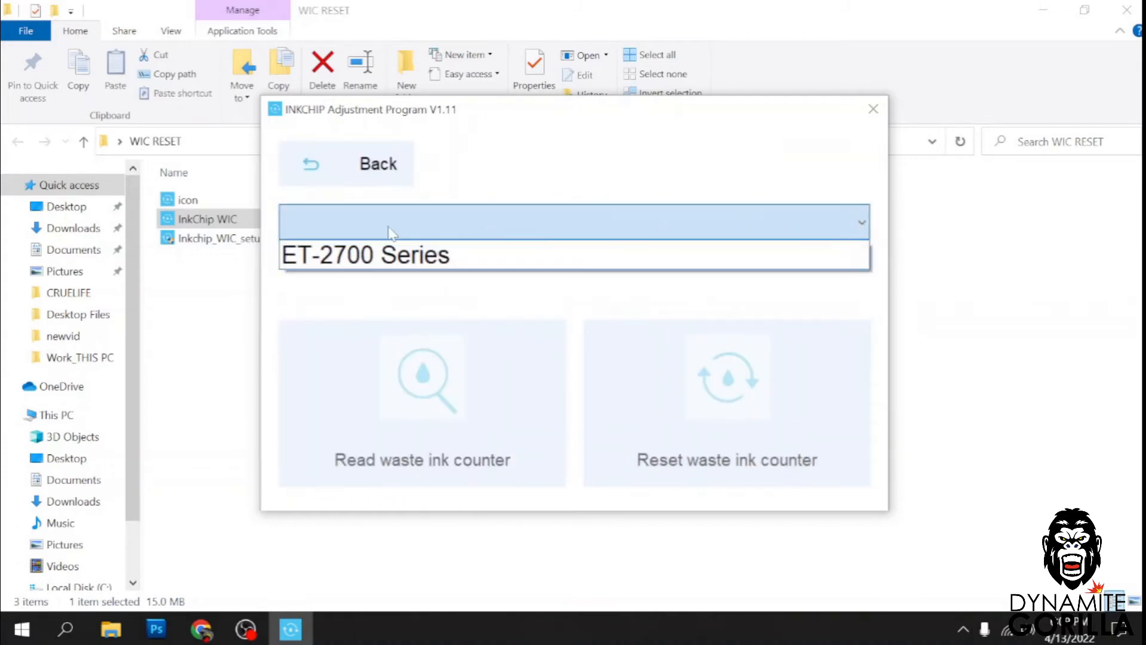
pyautogui.click(366, 254)
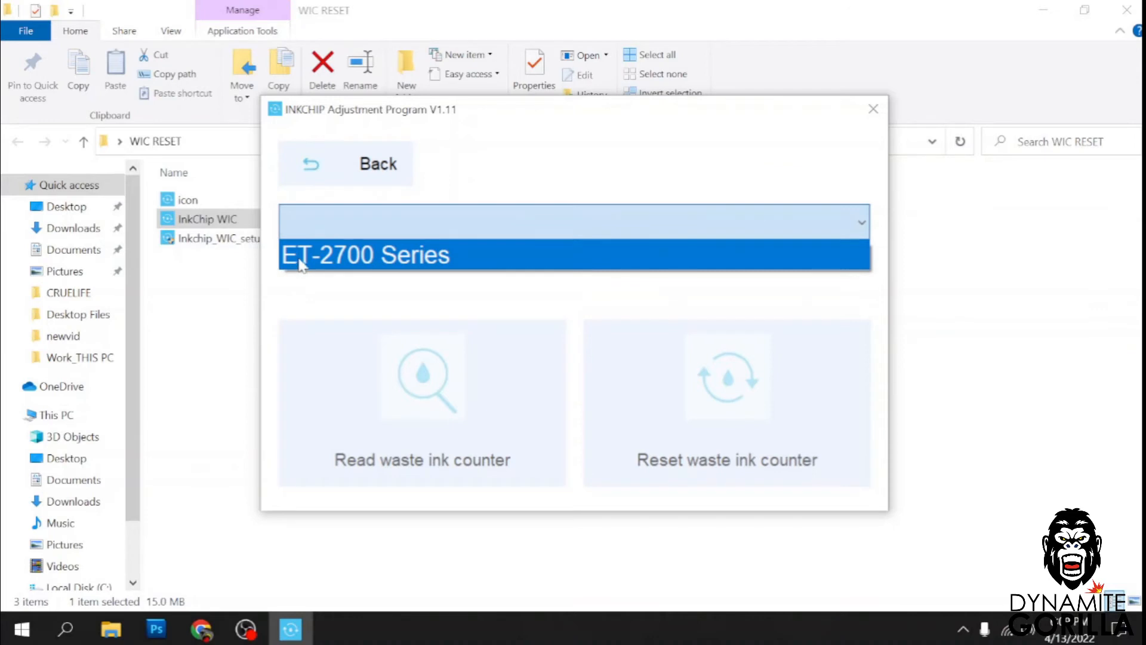
pyautogui.moveTo(394, 275)
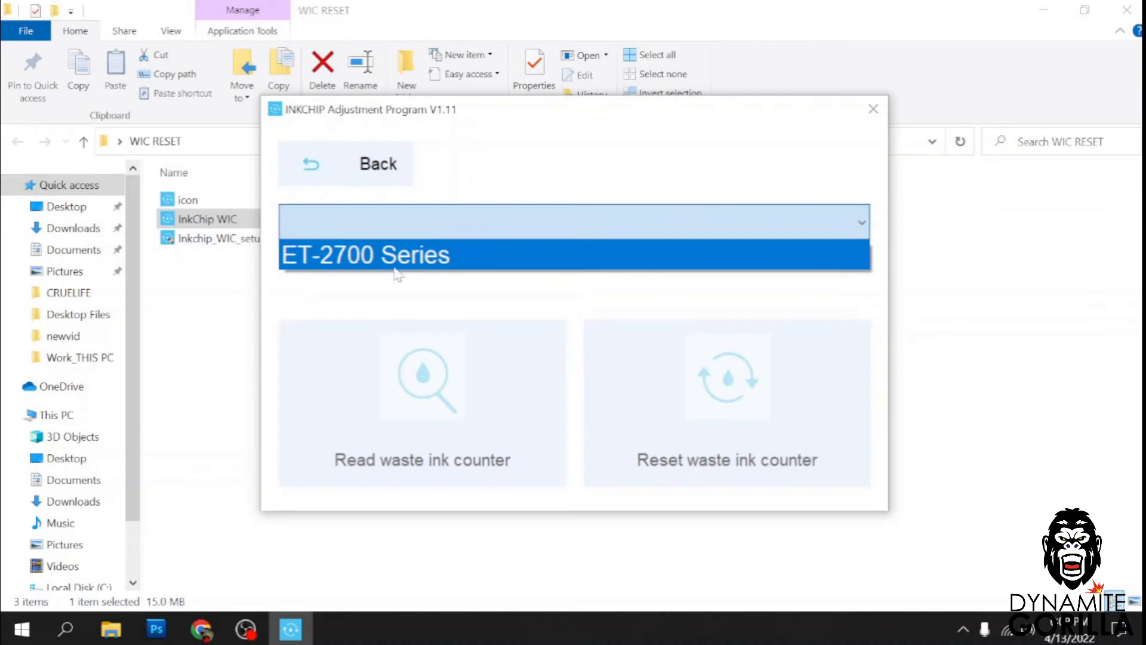
pyautogui.click(365, 255)
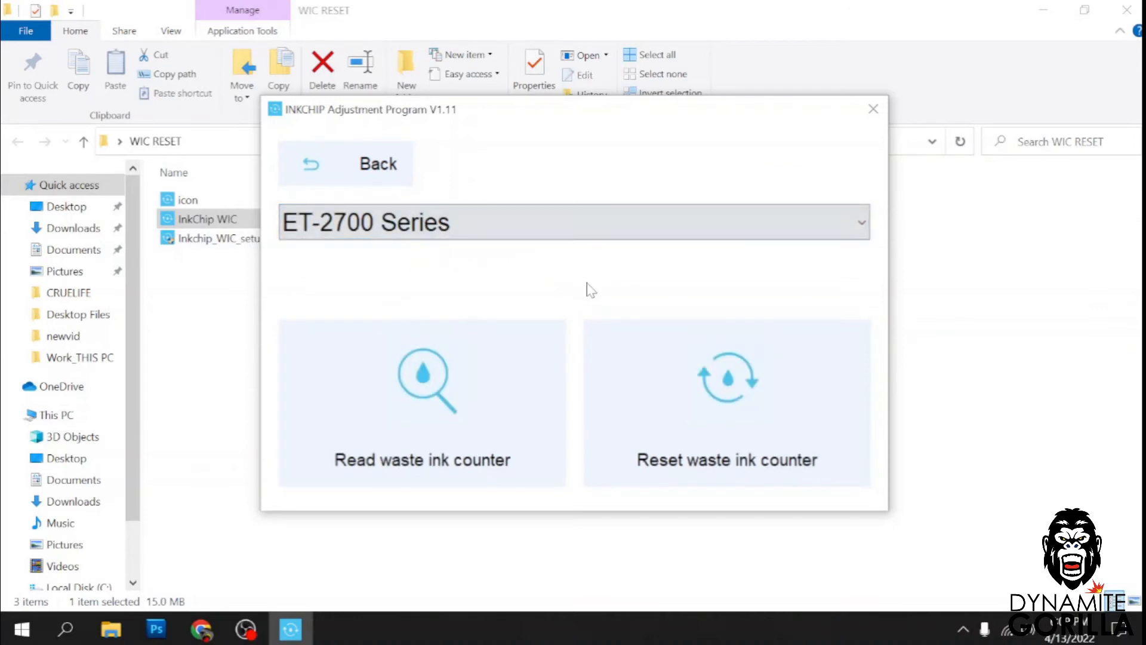
pyautogui.click(423, 401)
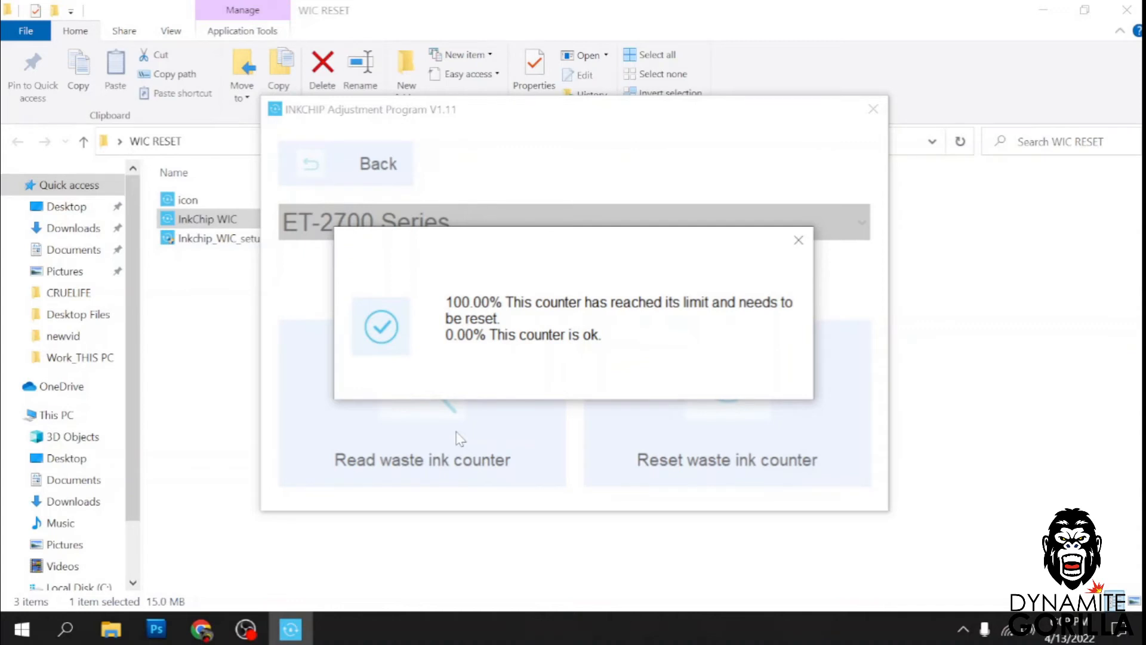
pyautogui.moveTo(477, 418)
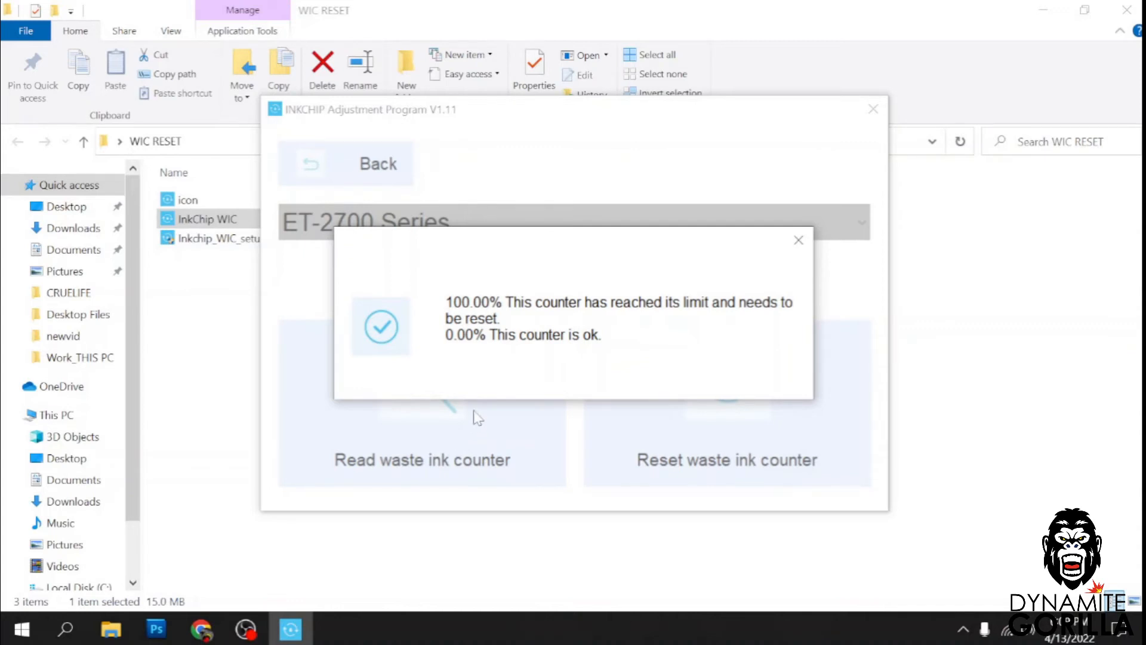
pyautogui.moveTo(571, 318)
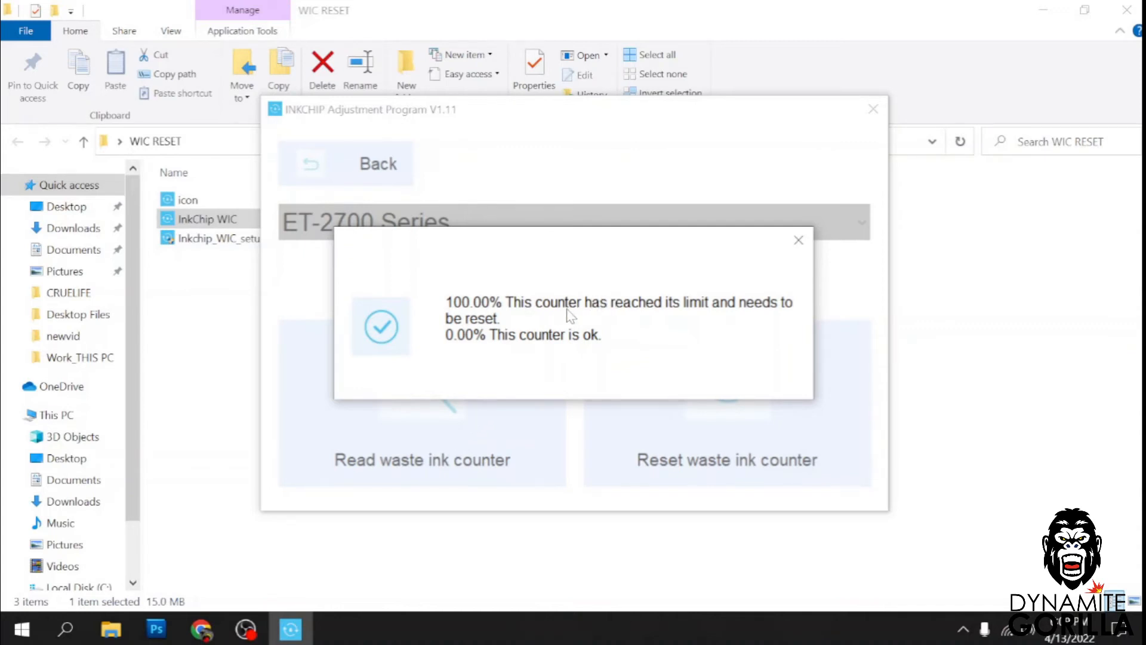
pyautogui.moveTo(530, 264)
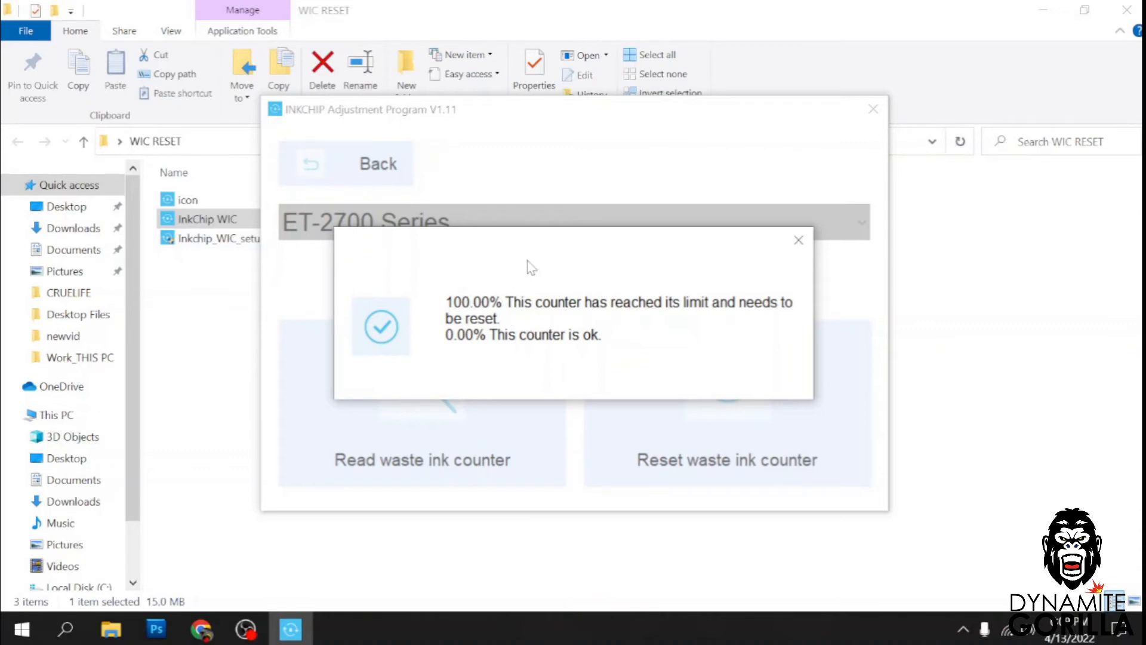
pyautogui.click(799, 240)
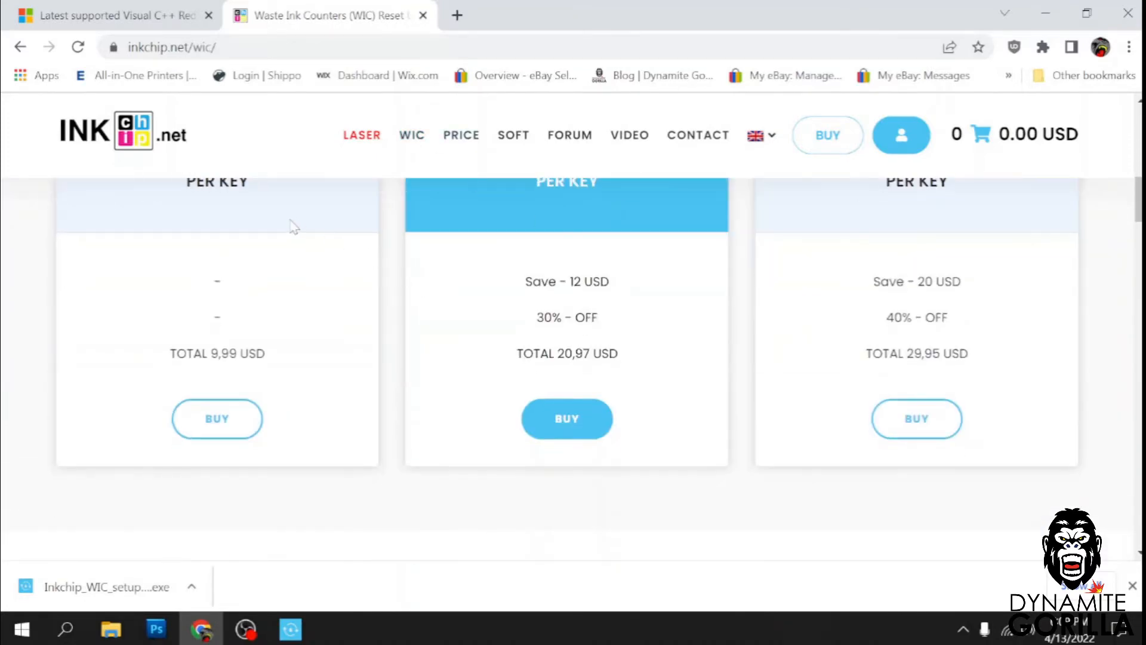
# Step: Add a single WIC reset key from the Our Price section to the cart
pyautogui.scroll(3)
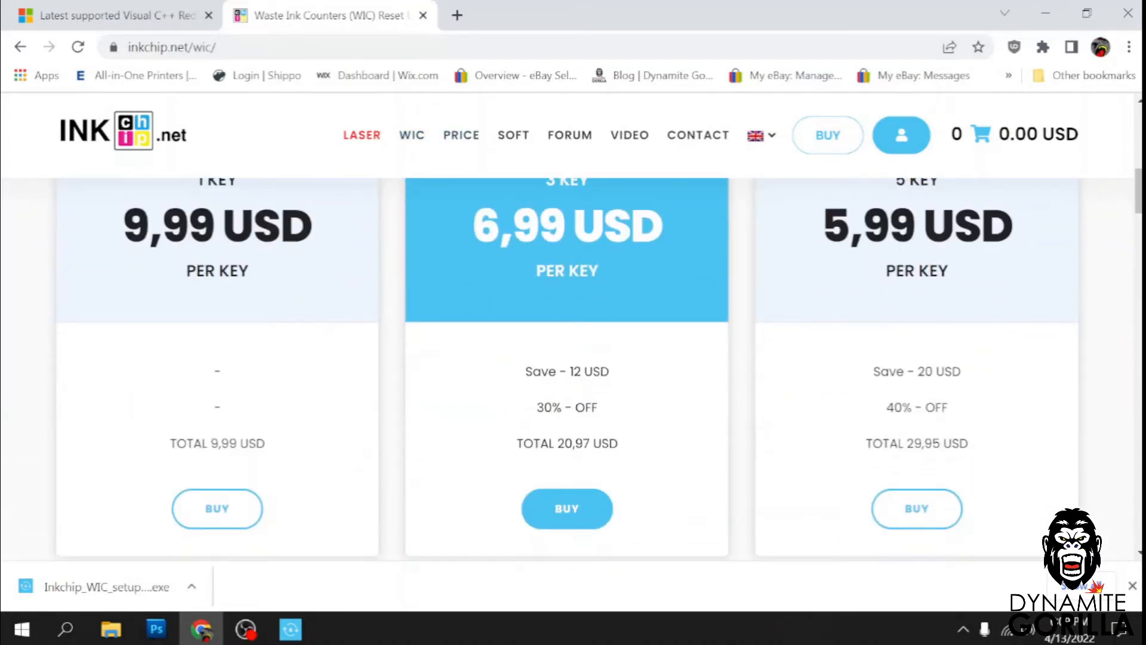
pyautogui.moveTo(231, 376)
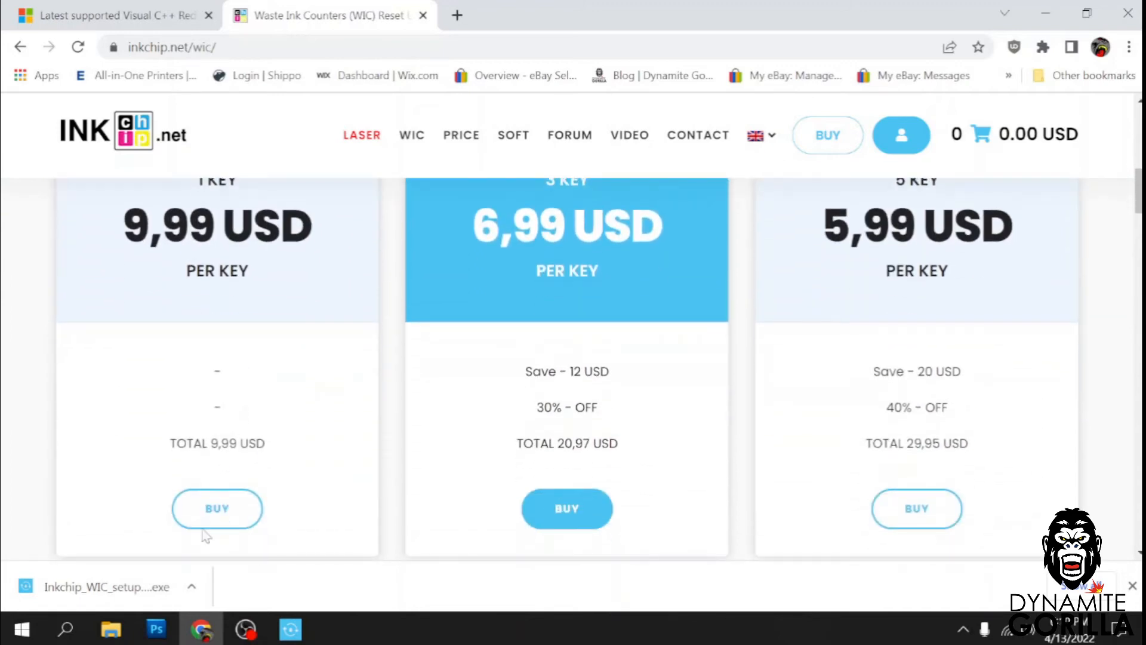
pyautogui.scroll(3)
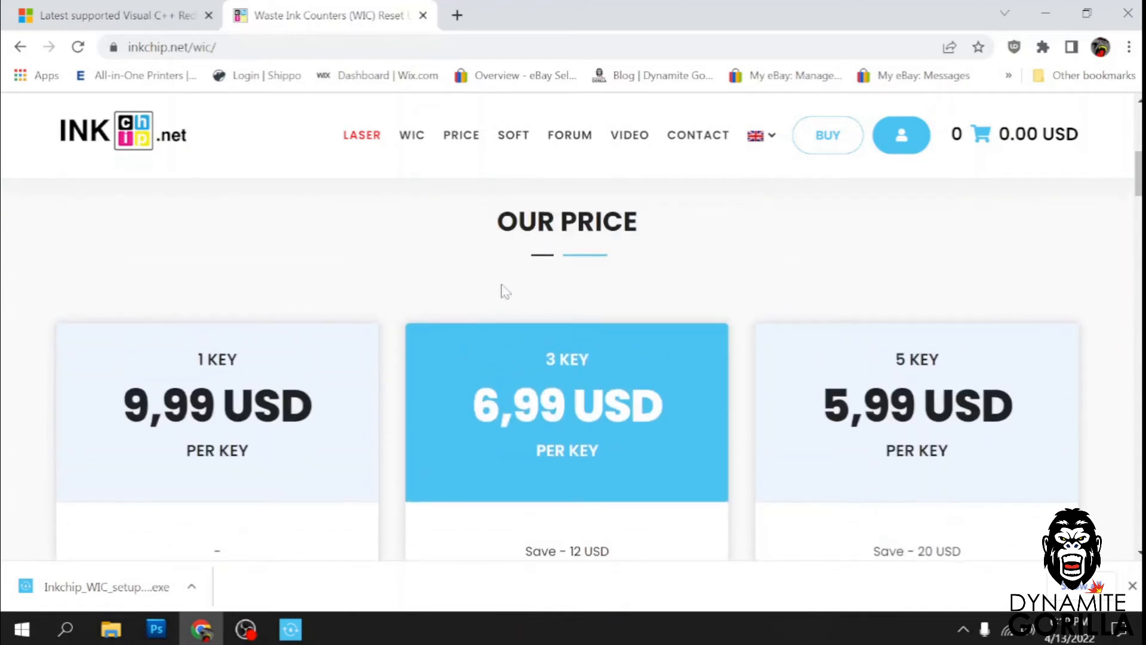
pyautogui.moveTo(492, 290)
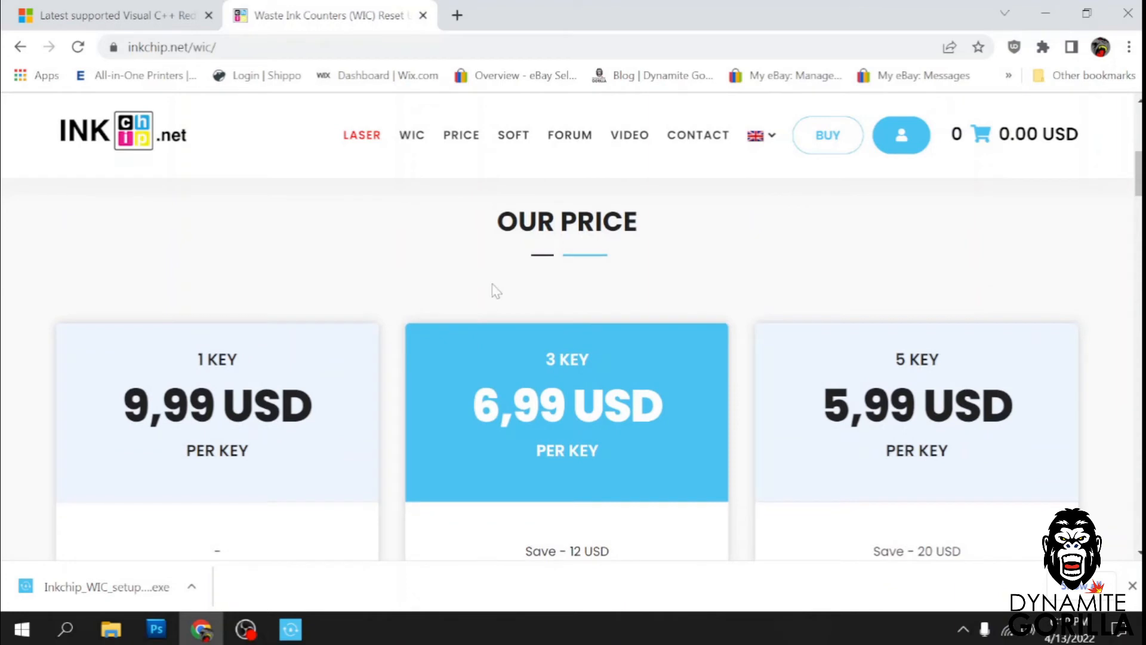
pyautogui.scroll(-3)
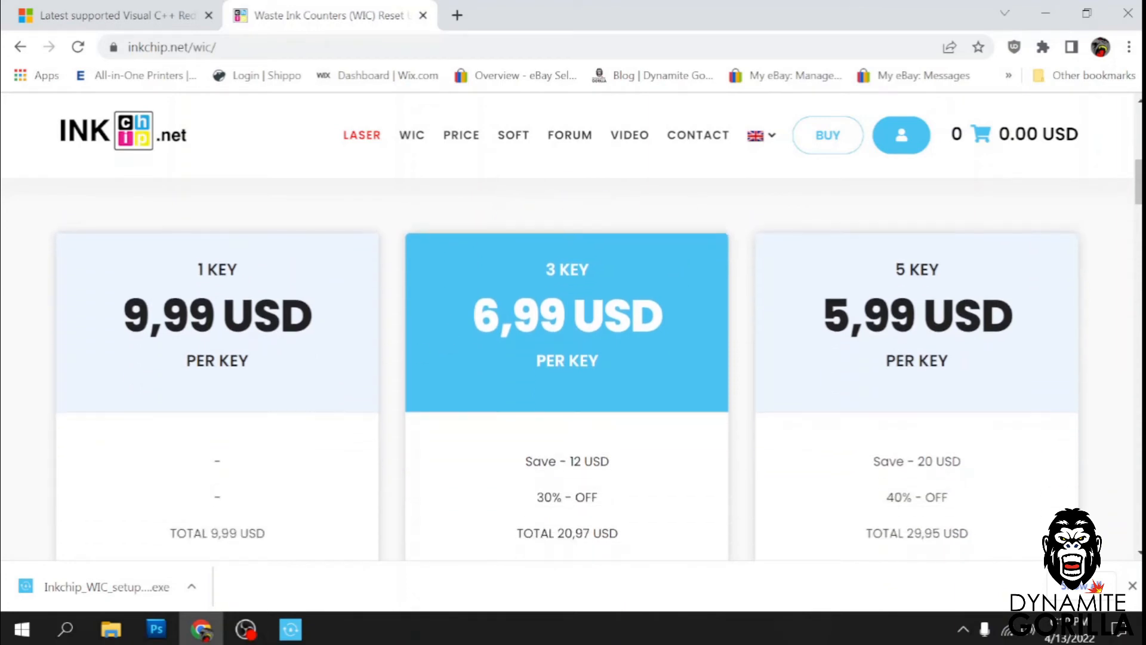
pyautogui.scroll(-3)
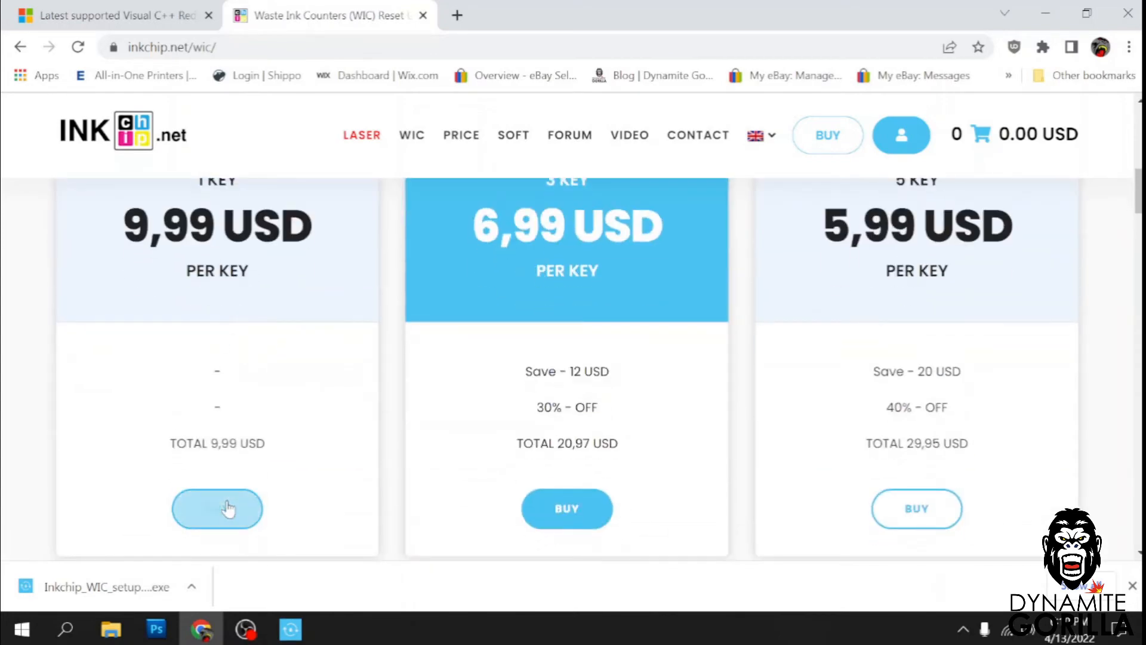
pyautogui.click(217, 509)
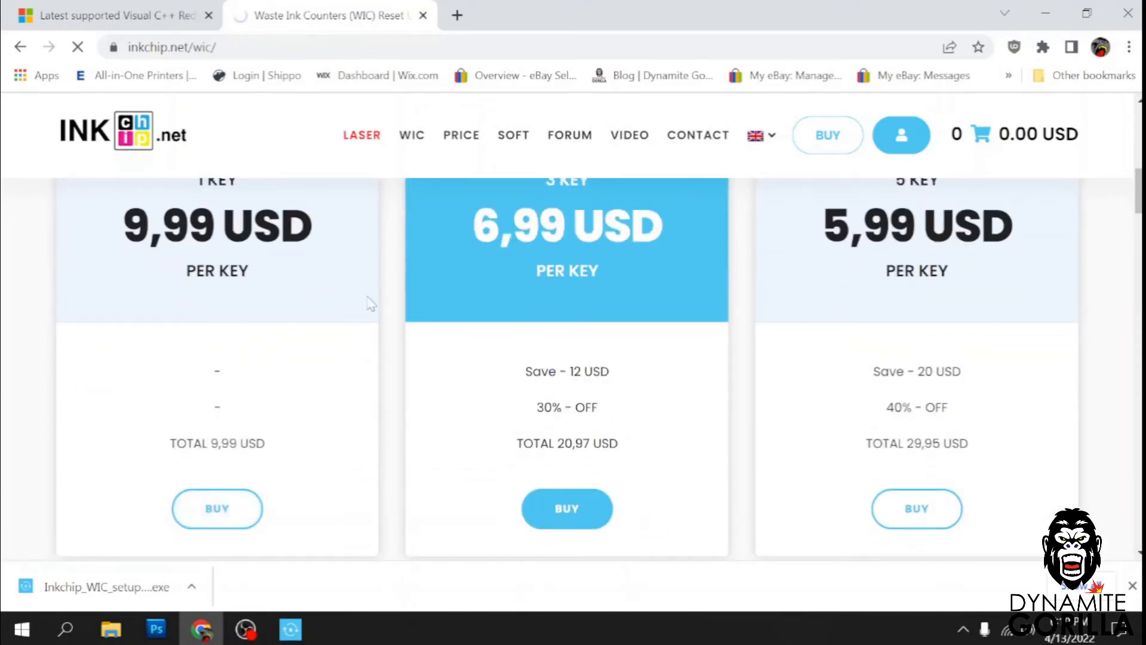
pyautogui.click(217, 509)
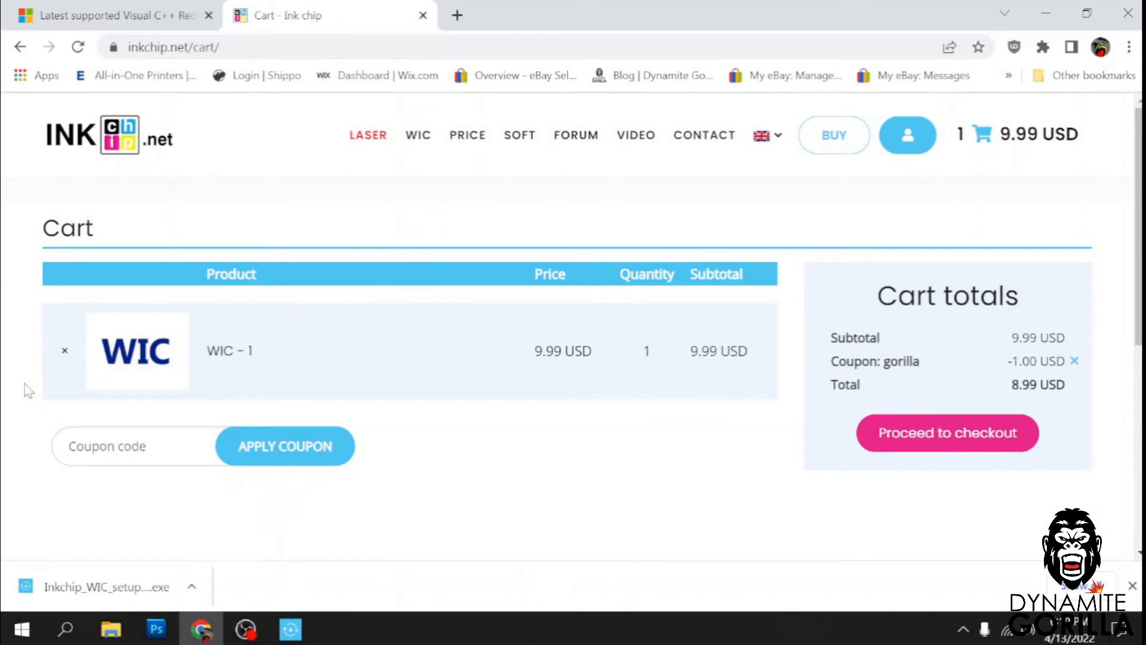
pyautogui.moveTo(3, 351)
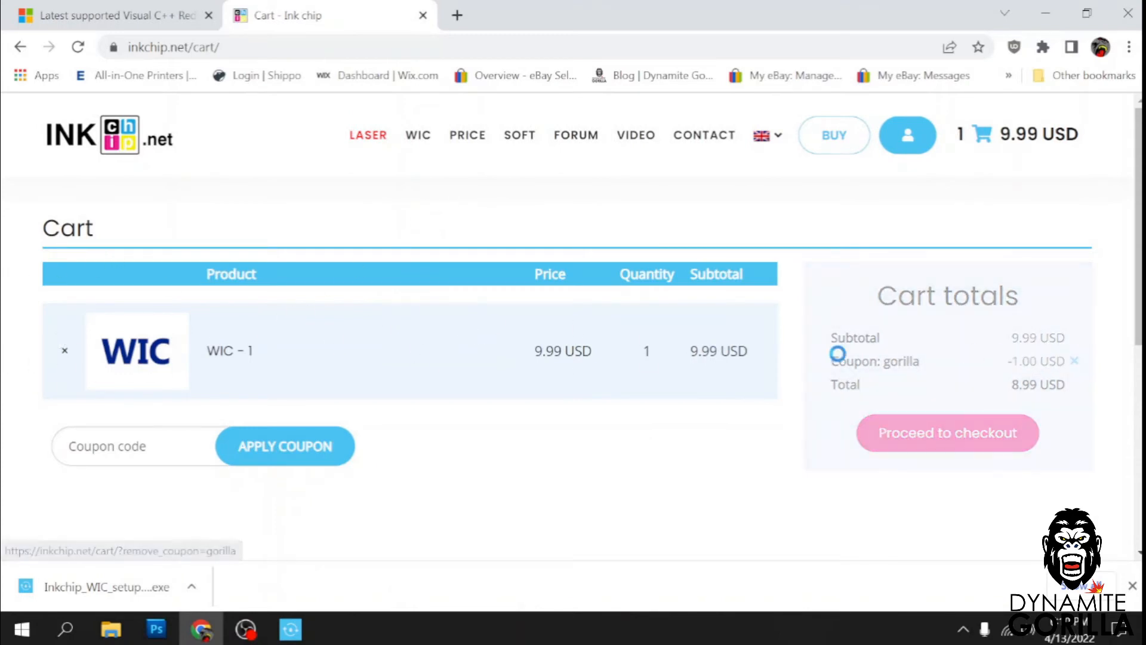
# Step: Remove and reapply the gorilla coupon for an 8.99 USD total, then proceed to checkout
pyautogui.click(1074, 361)
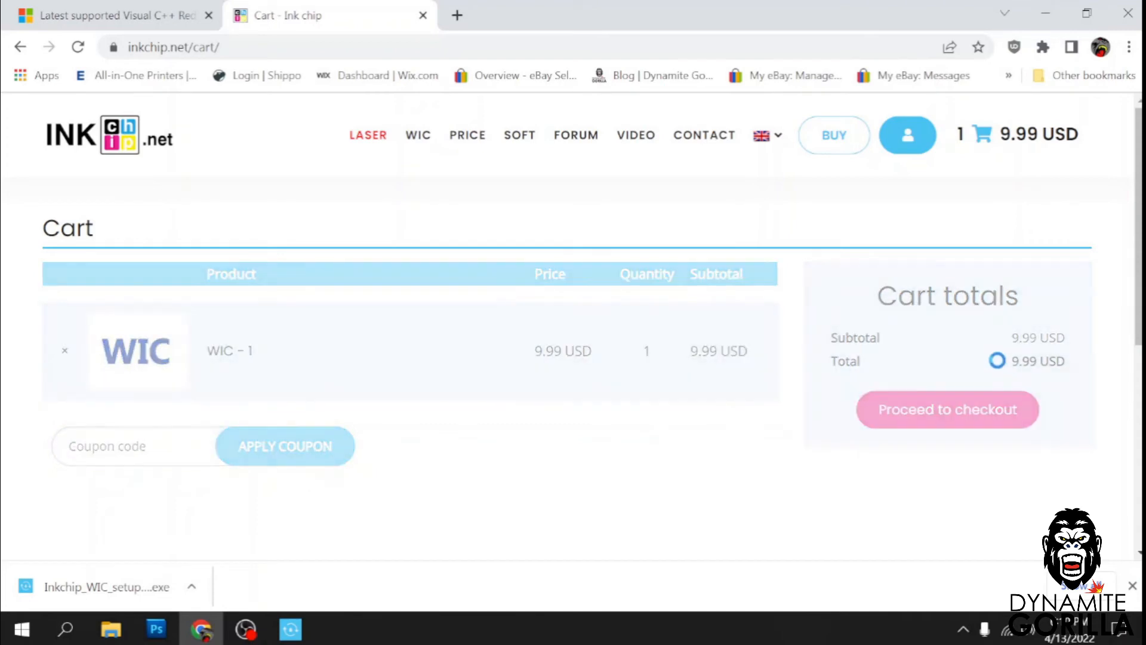
pyautogui.click(285, 447)
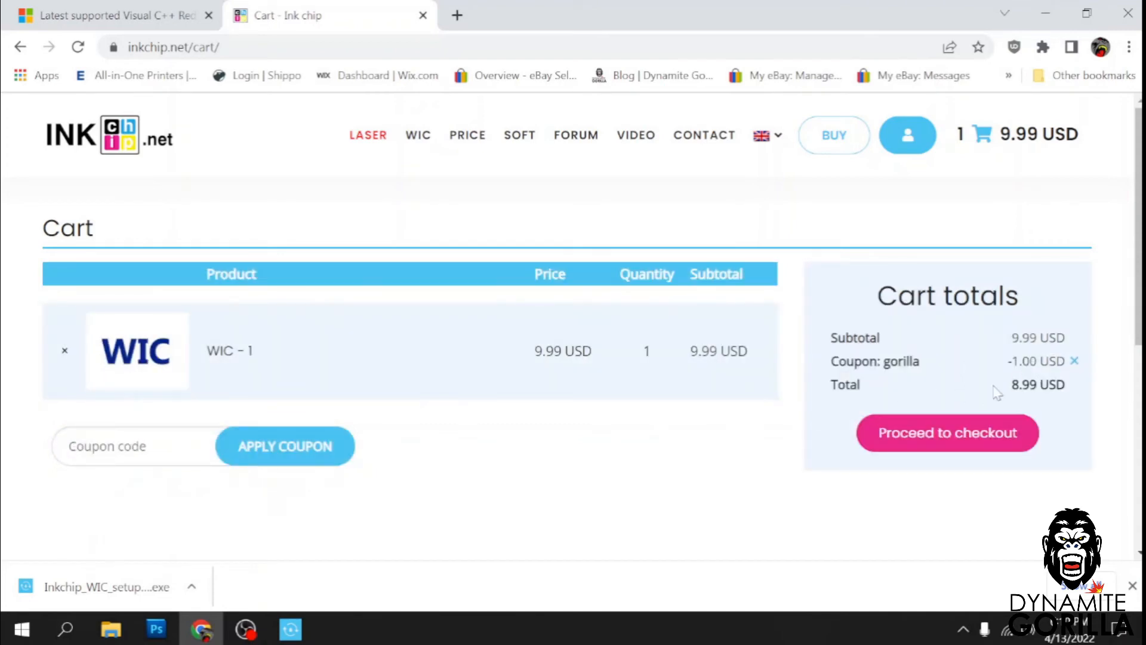
pyautogui.moveTo(1037, 403)
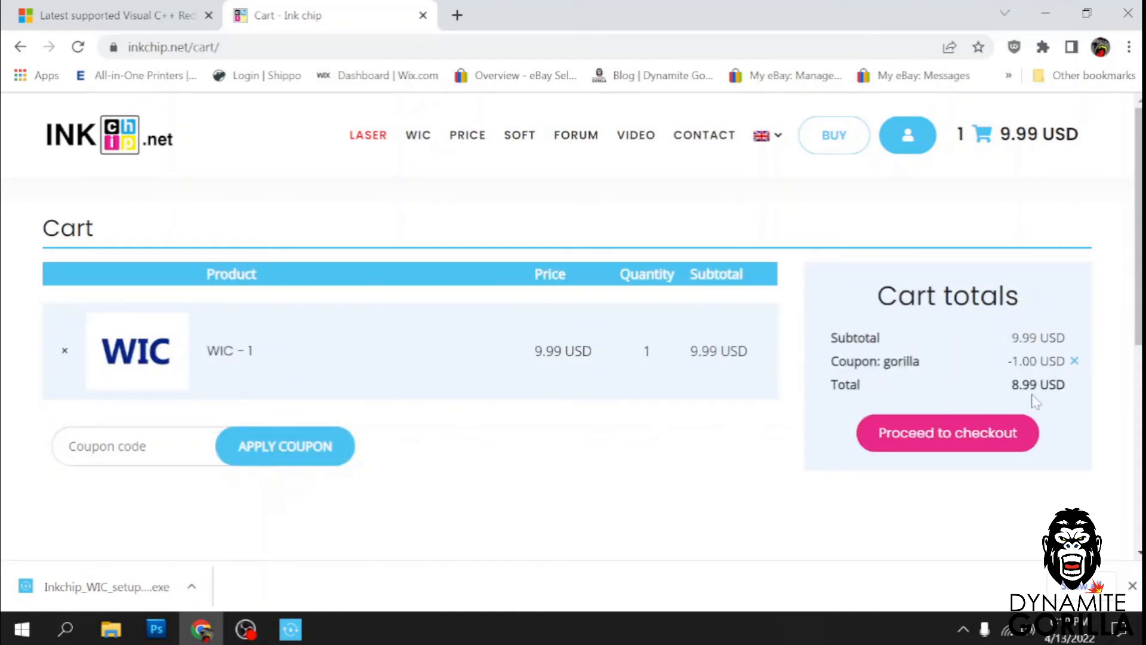
pyautogui.moveTo(948, 434)
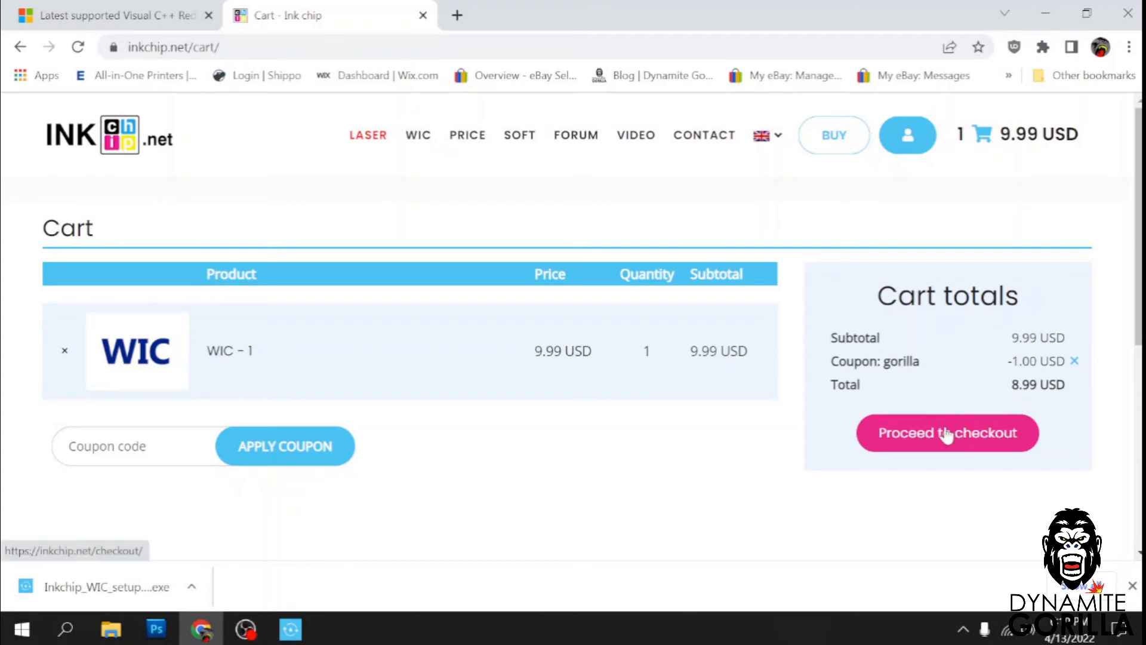
pyautogui.click(948, 434)
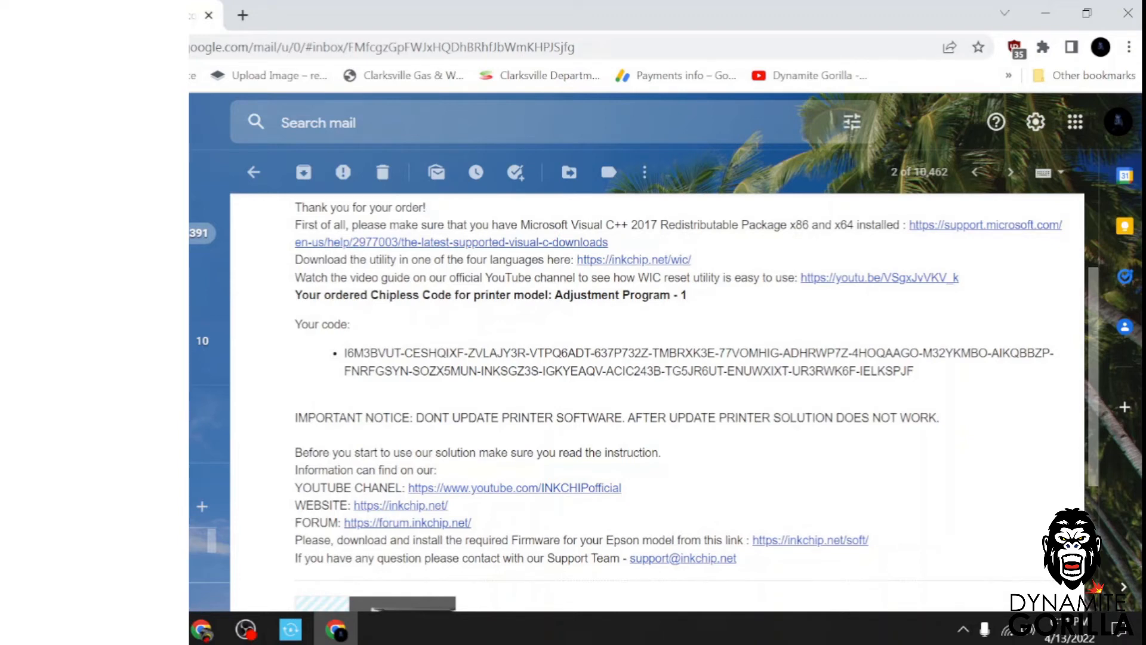
pyautogui.moveTo(738, 260)
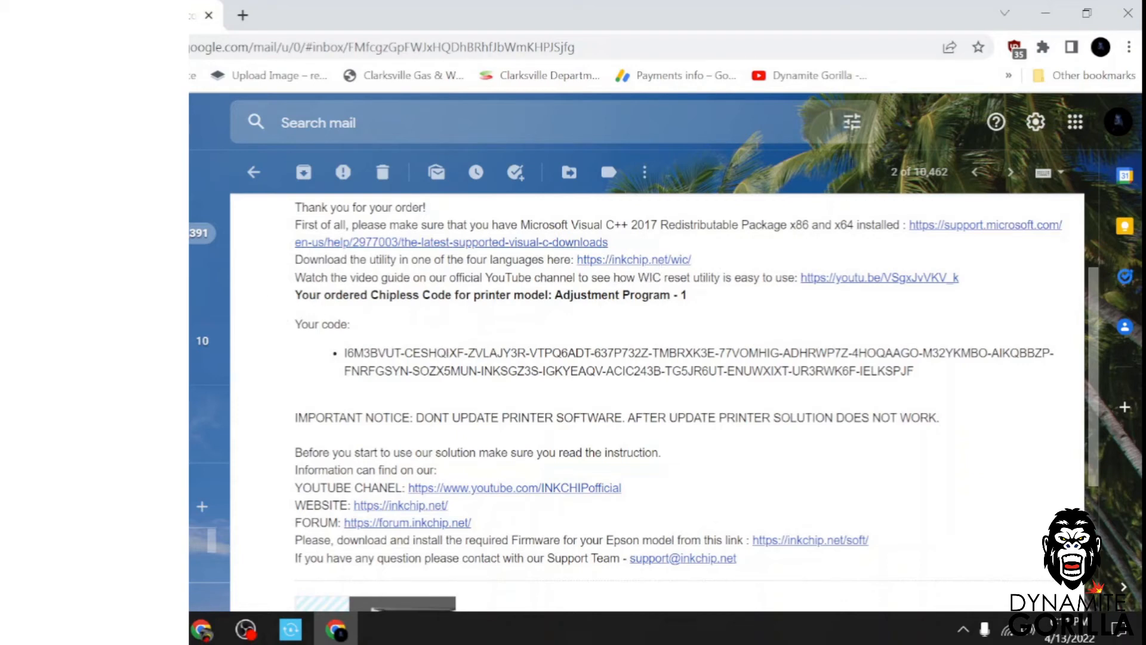
pyautogui.moveTo(625, 273)
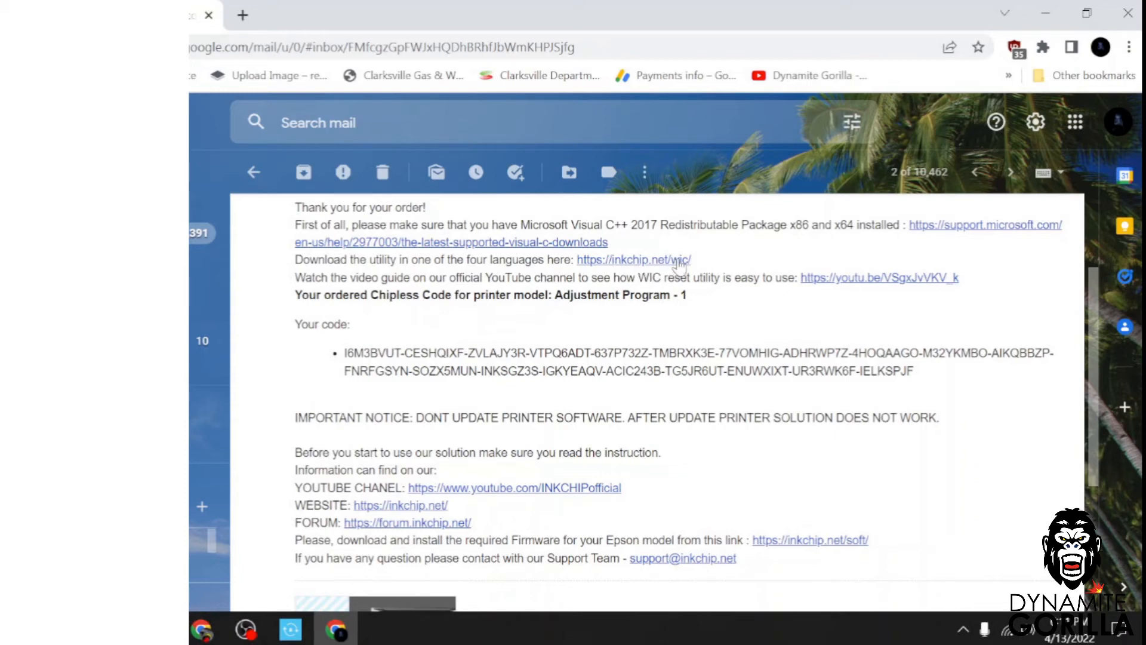
pyautogui.moveTo(462, 361)
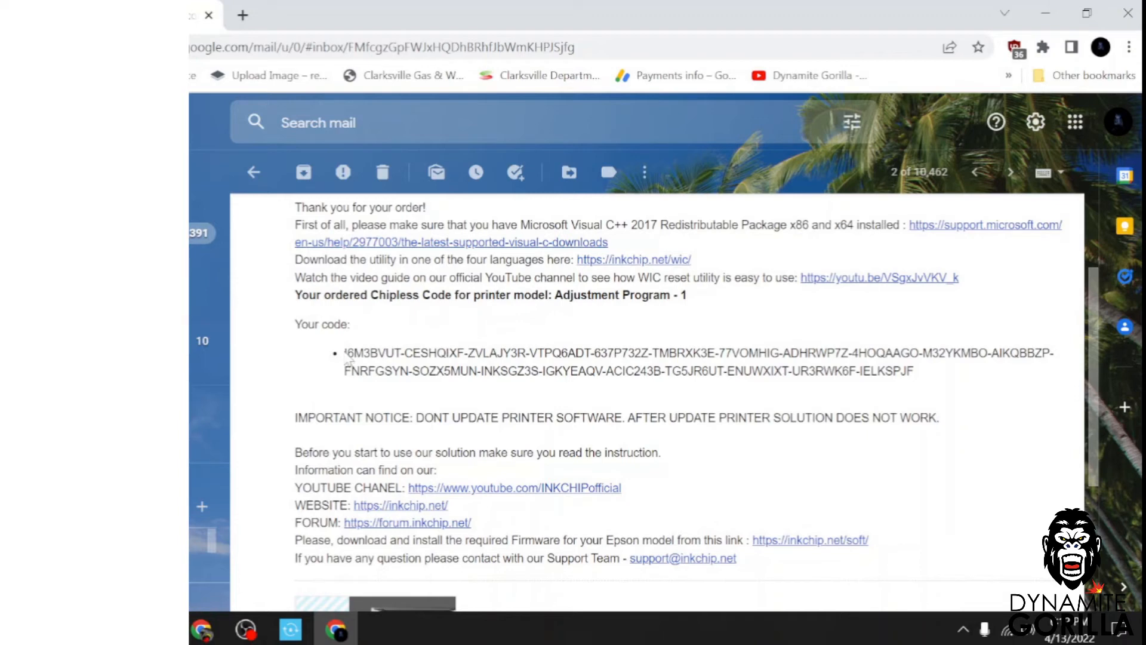
# Step: Select the chipless reset code under 'Your code' in the order email and copy it
pyautogui.moveTo(344, 353); pyautogui.dragTo(916, 370)
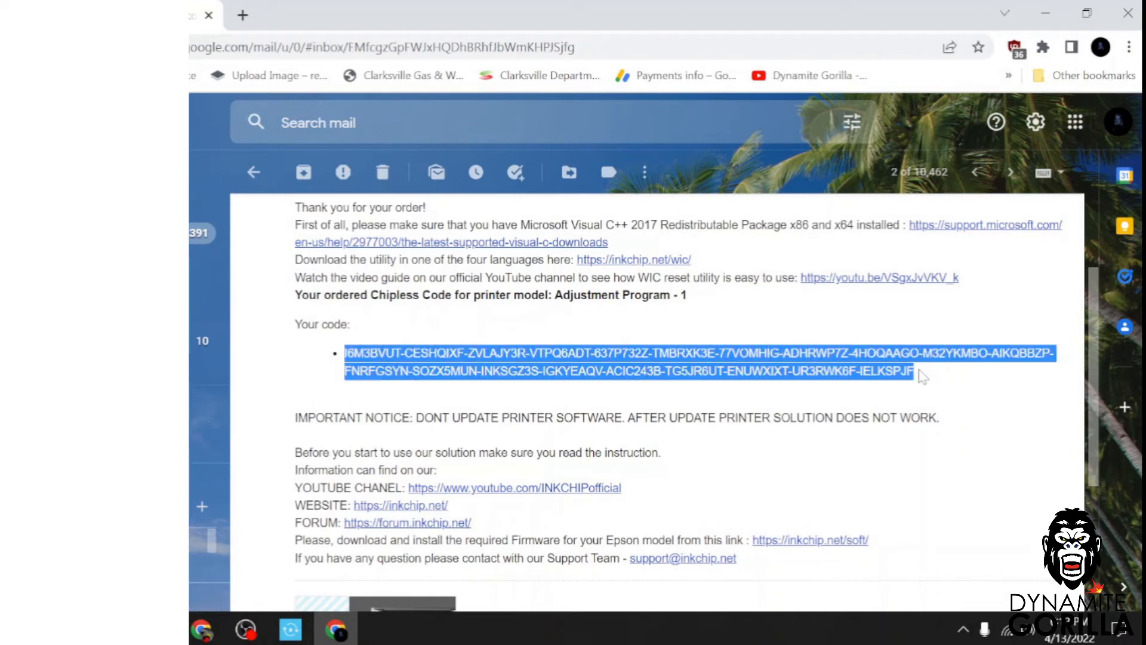
pyautogui.moveTo(778, 373)
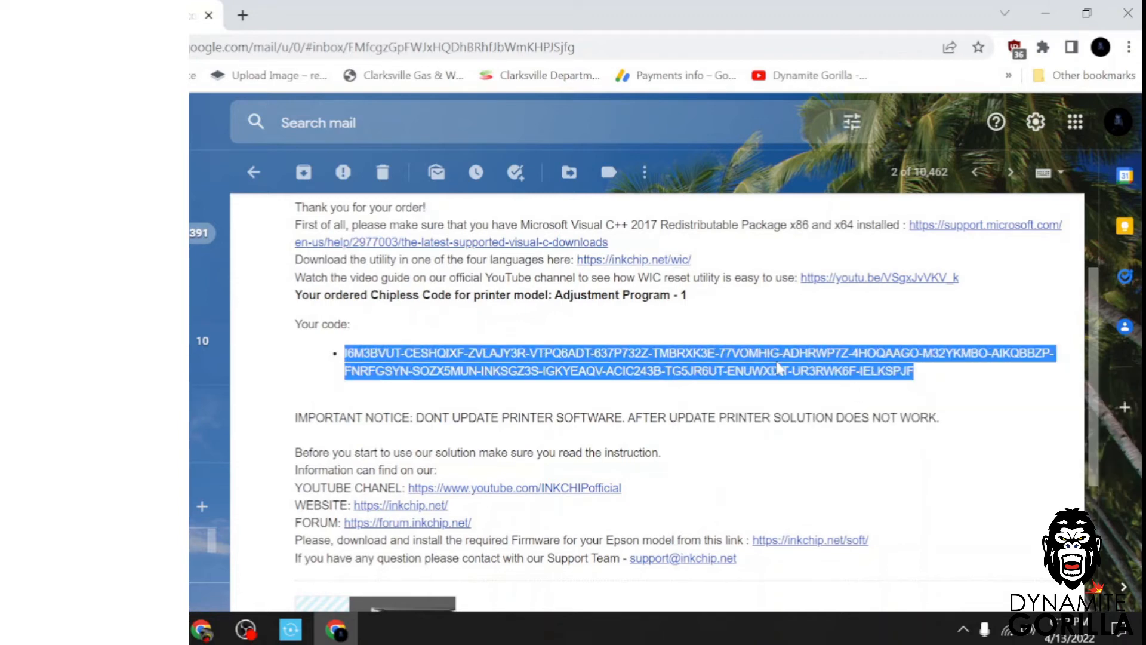
pyautogui.moveTo(747, 370)
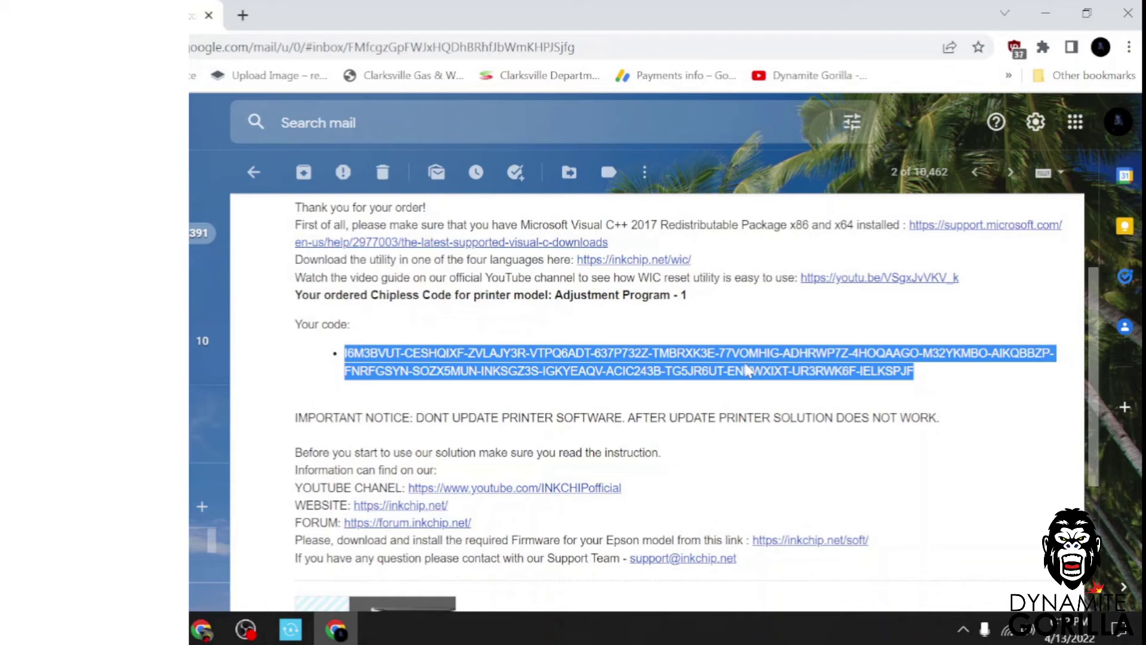
pyautogui.rightClick(745, 370)
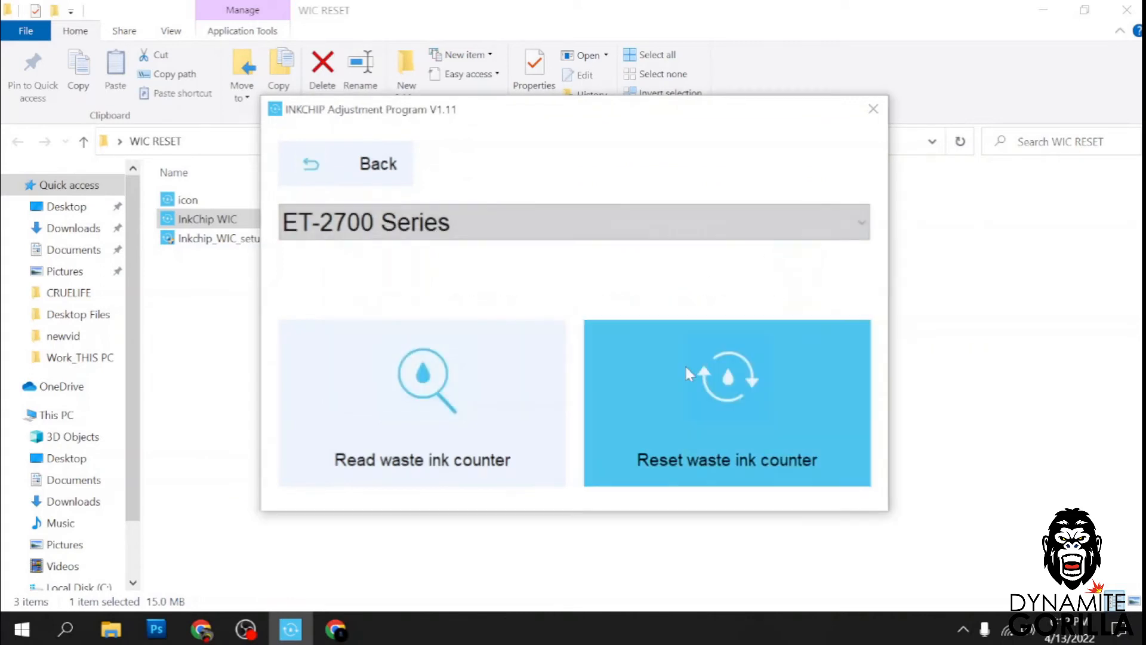
pyautogui.moveTo(703, 469)
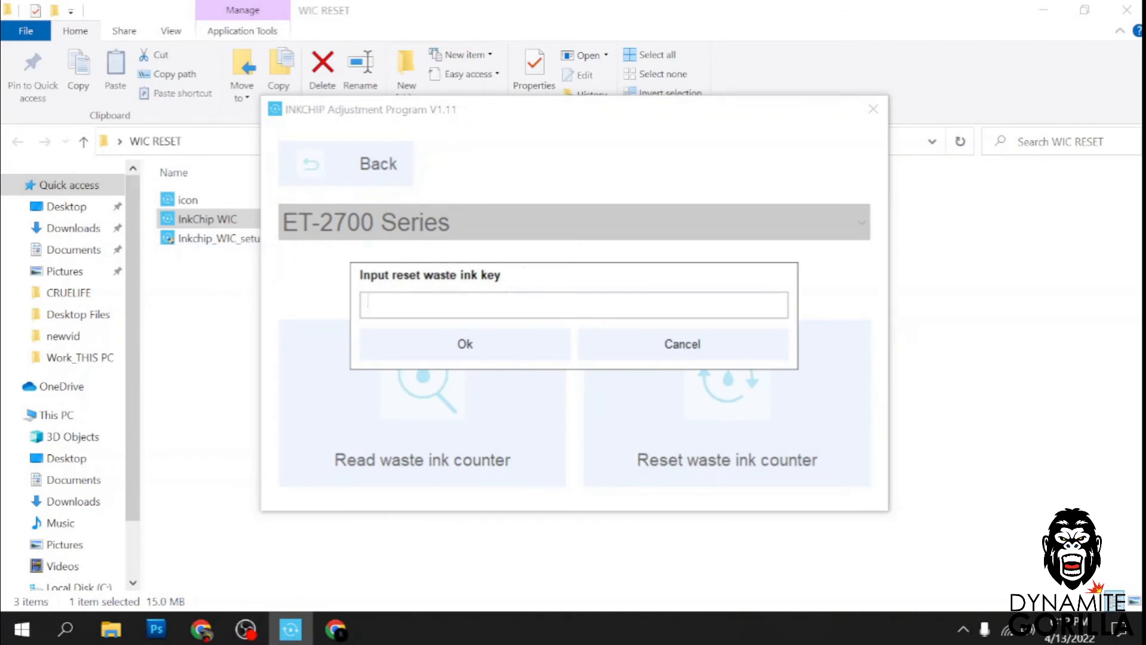
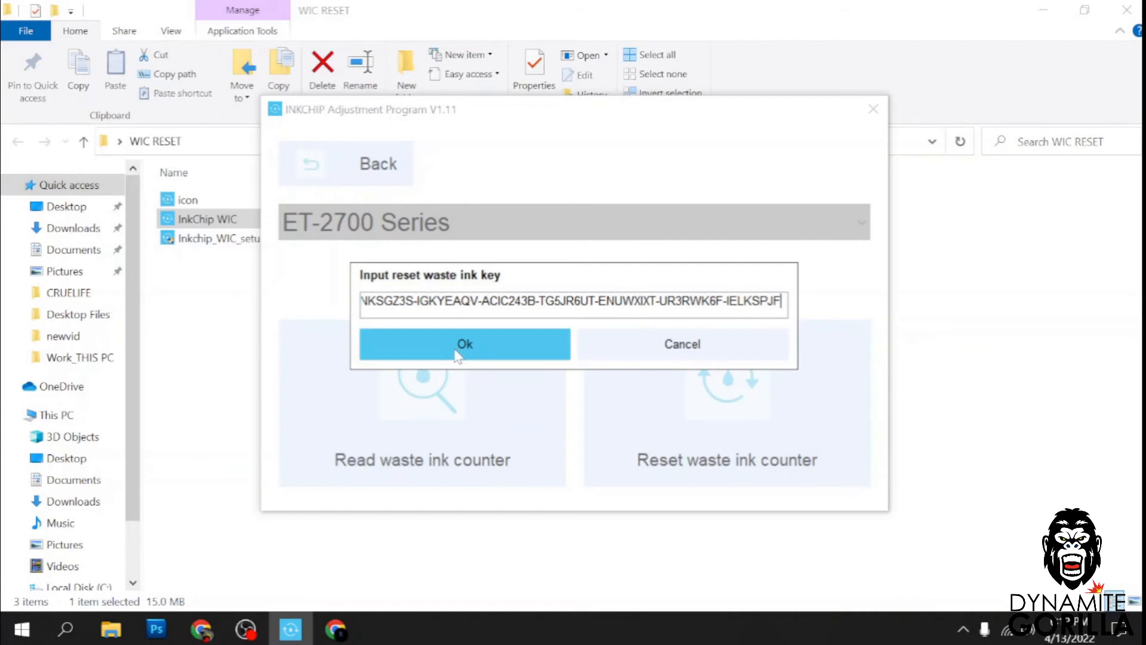
pyautogui.click(465, 343)
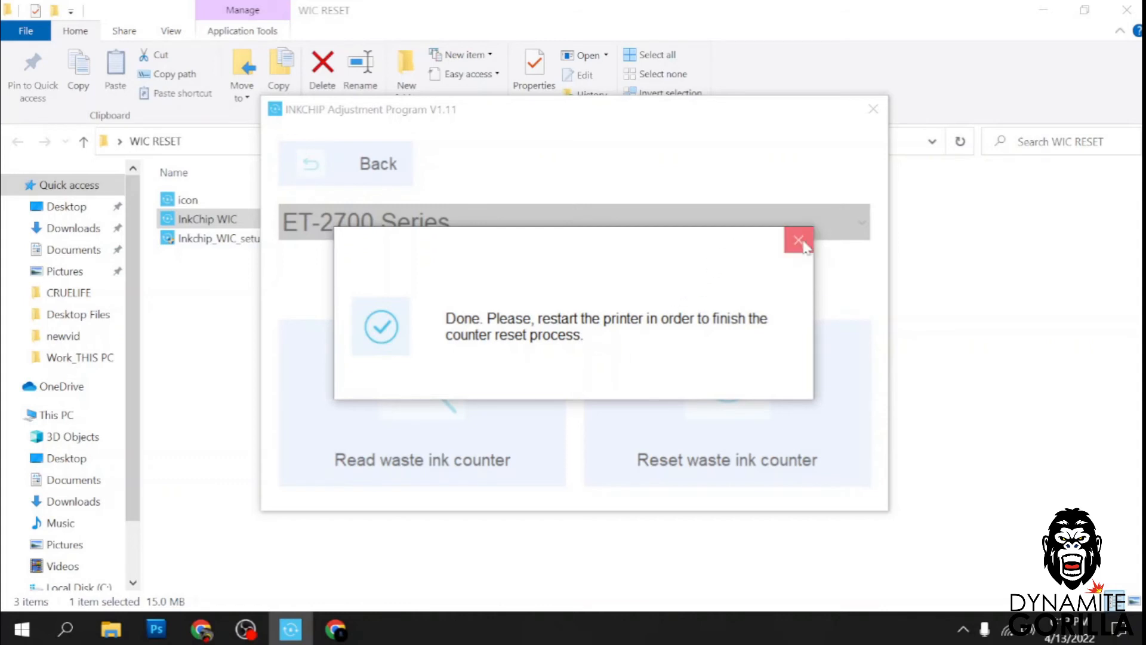
pyautogui.click(798, 240)
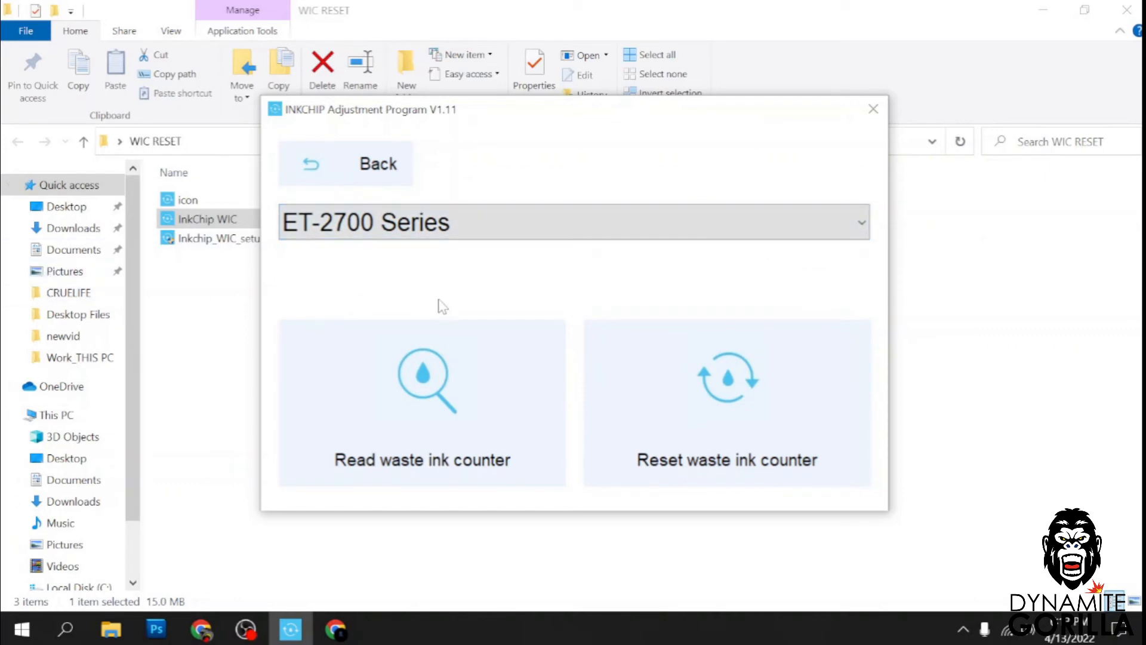
pyautogui.moveTo(473, 415)
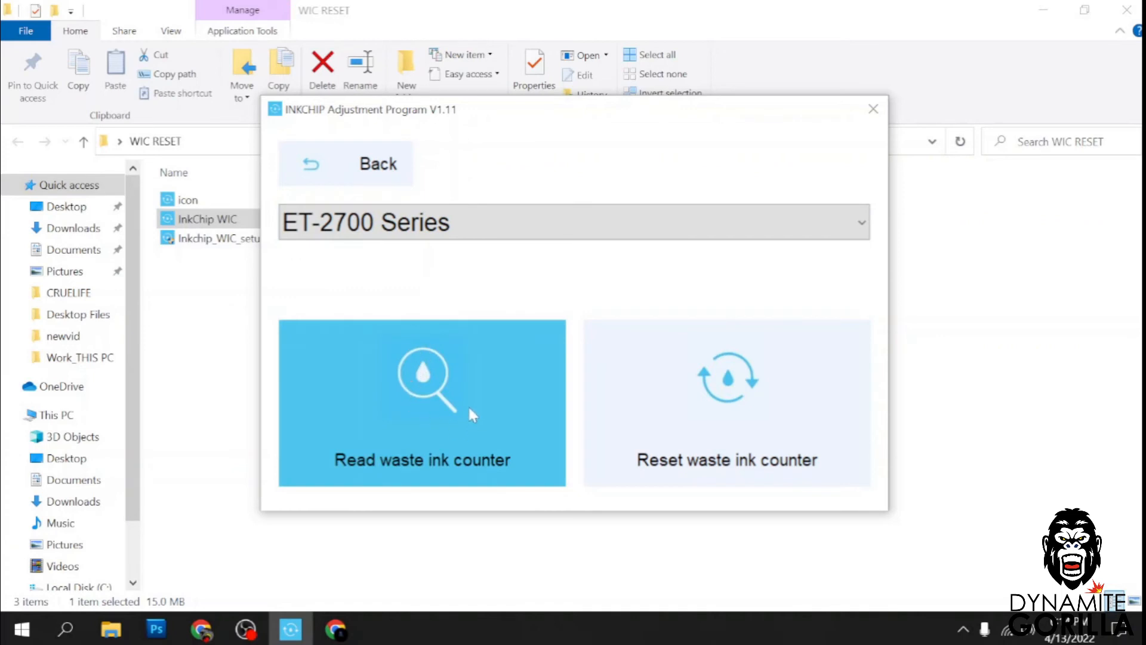
# Step: Read the waste ink counters (1.13% and 0.00%, both ok) and close the utility
pyautogui.click(423, 401)
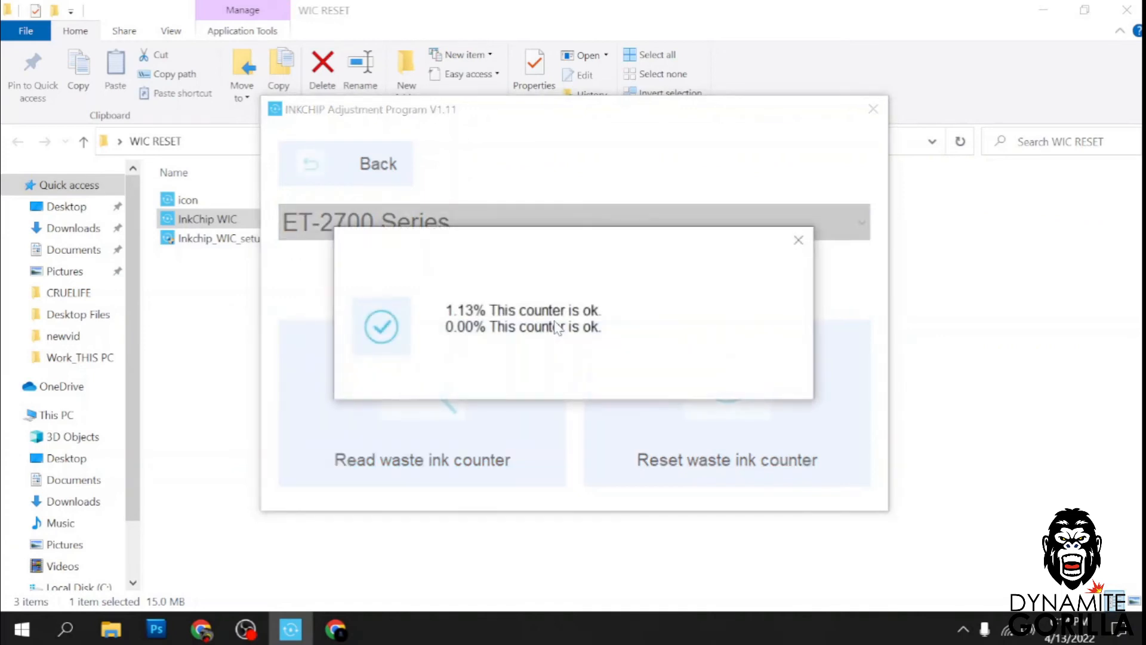
pyautogui.moveTo(452, 351)
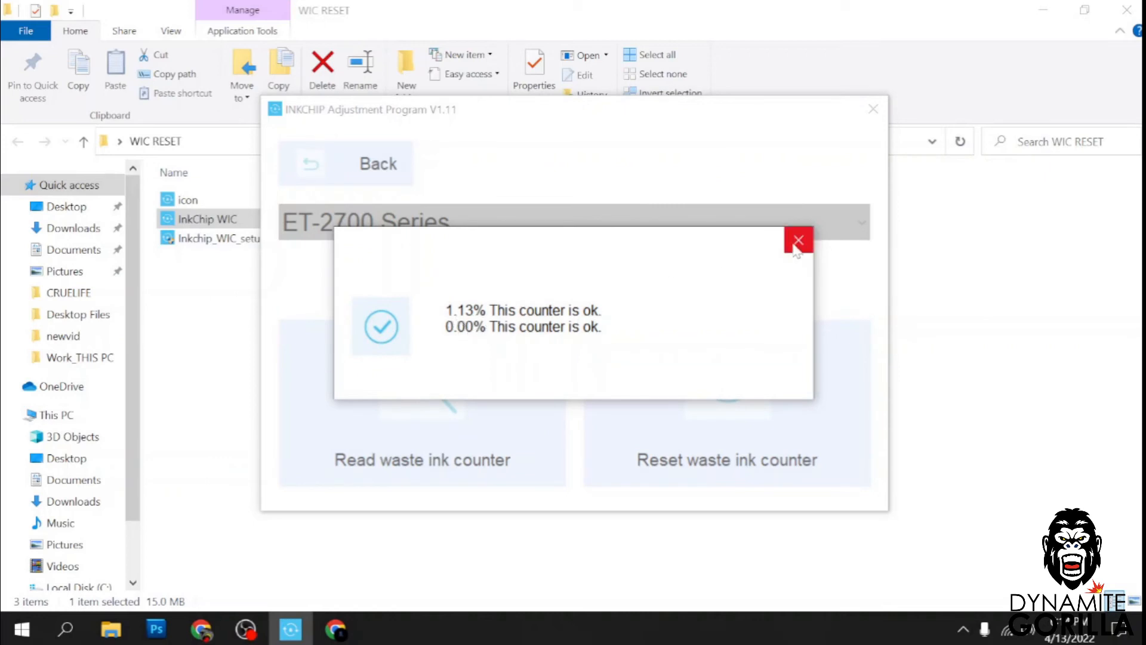
pyautogui.click(797, 240)
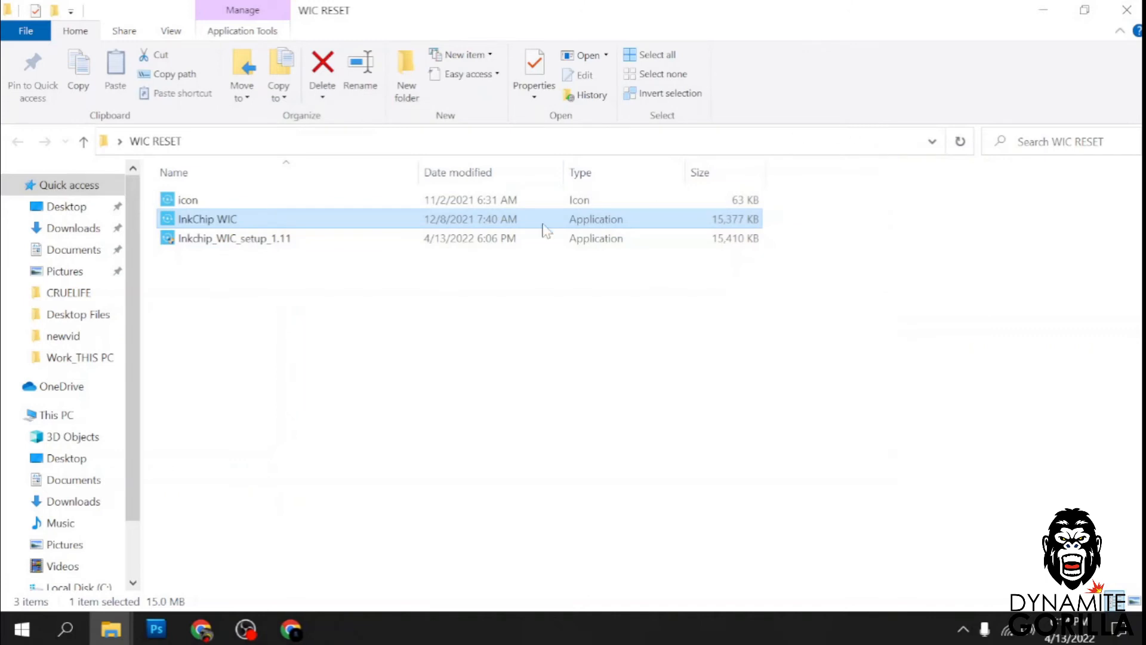
pyautogui.moveTo(473, 585)
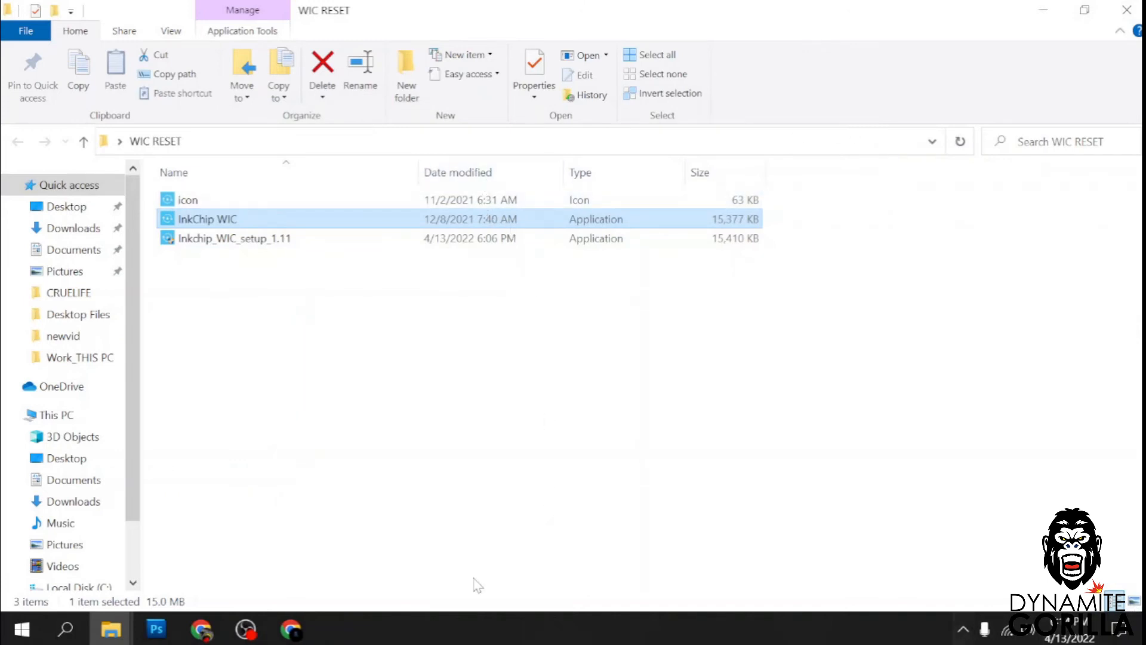
# Step: Reach the EPSON ET-2700 Series maintenance preferences via Printers & scanners > Manage
pyautogui.click(65, 628)
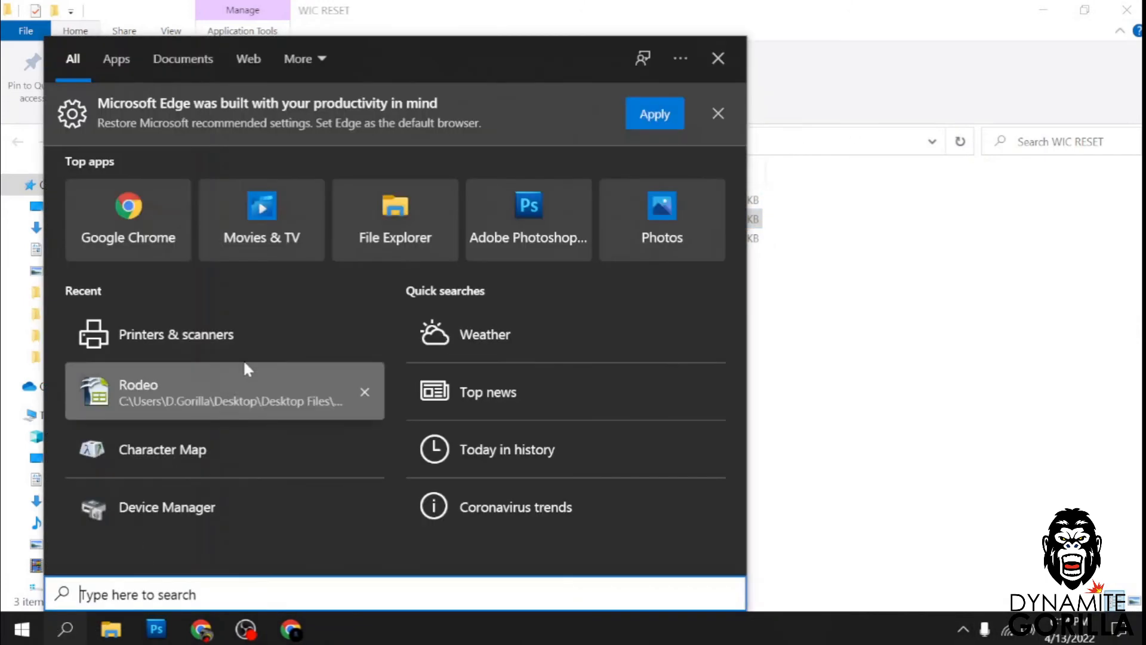
pyautogui.click(176, 335)
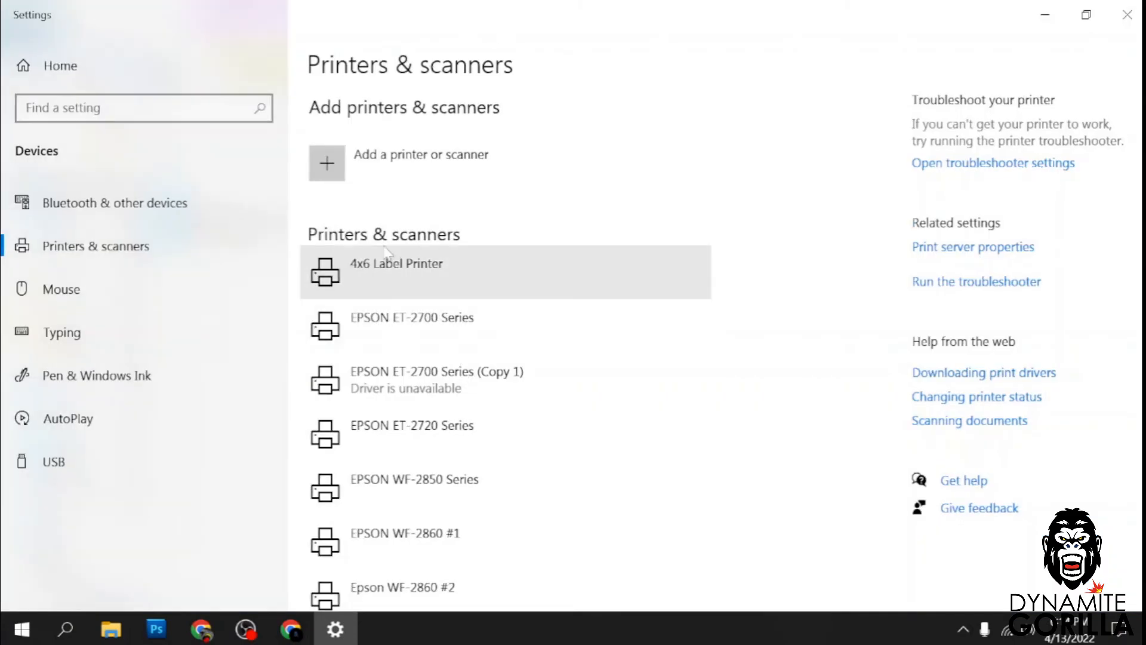
pyautogui.click(410, 317)
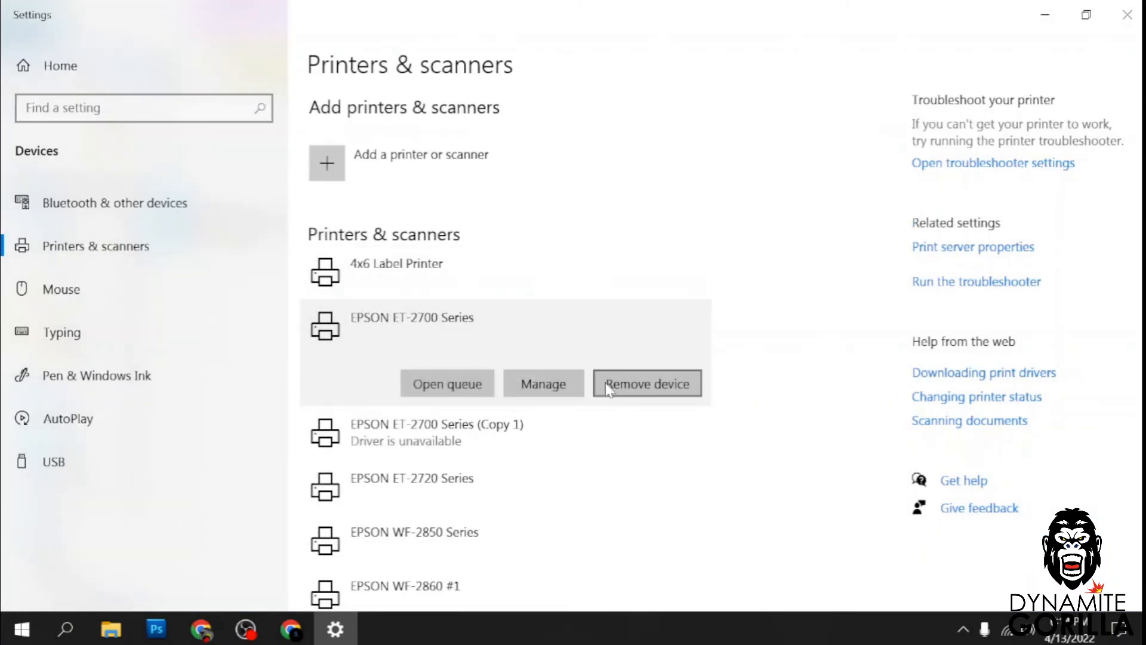
pyautogui.click(544, 383)
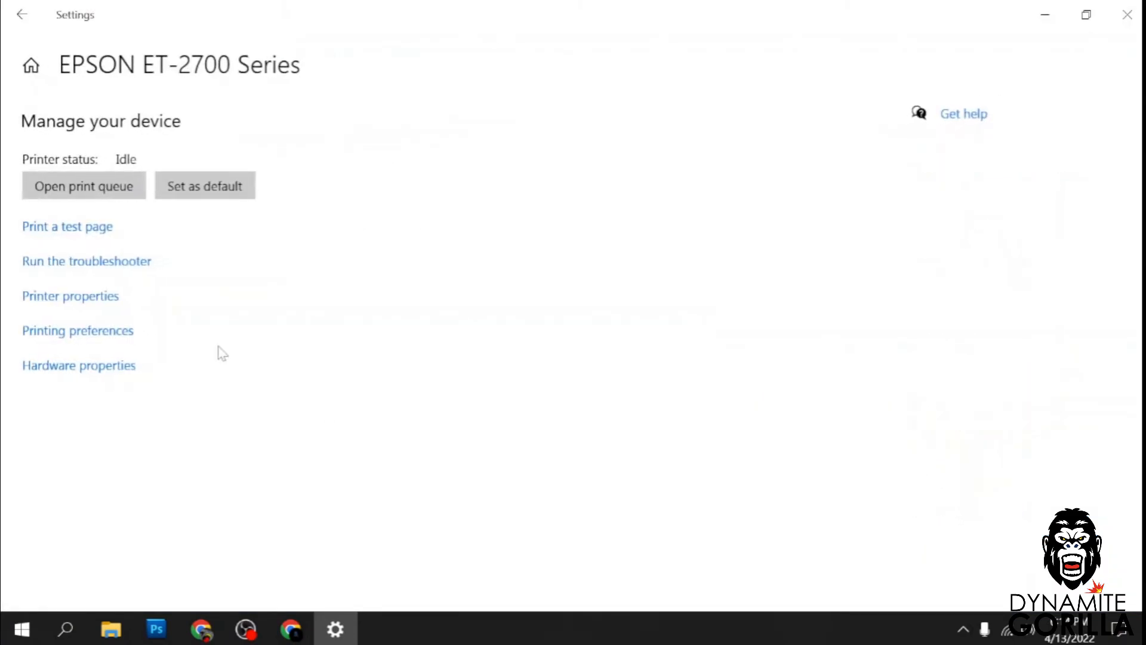
pyautogui.click(78, 330)
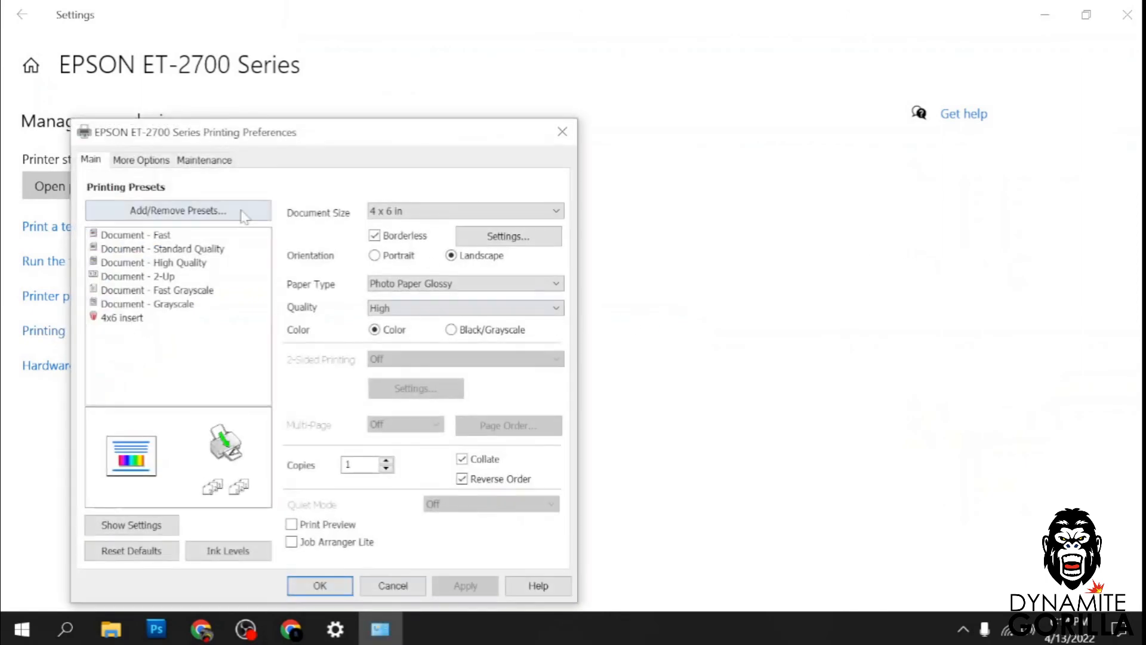
pyautogui.click(206, 160)
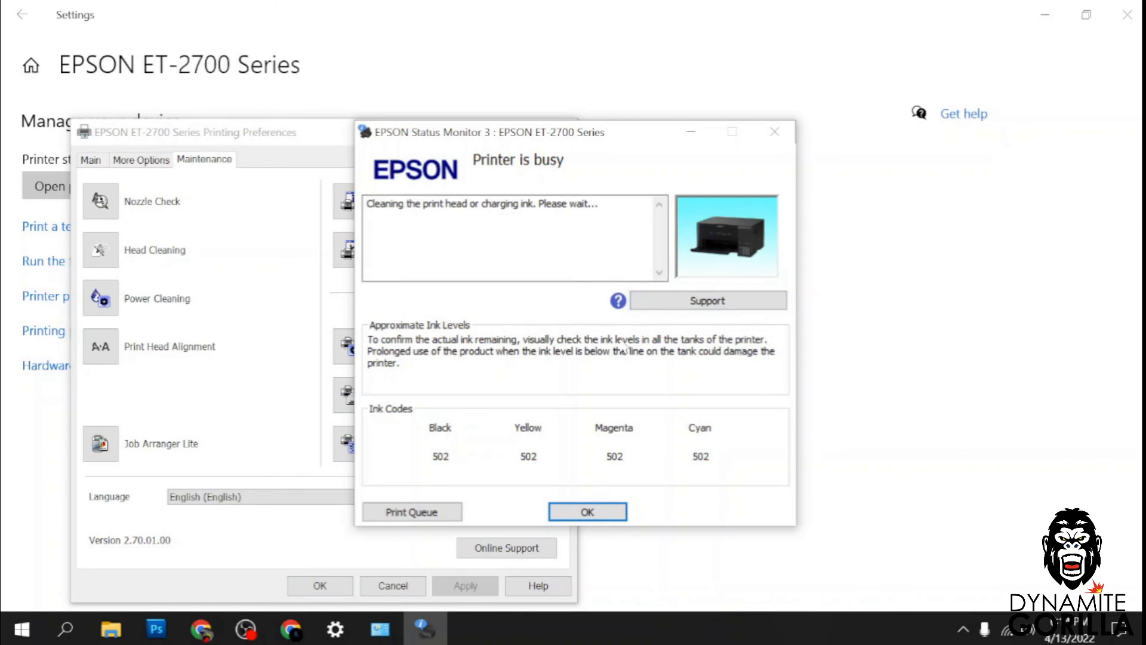
pyautogui.moveTo(564, 318)
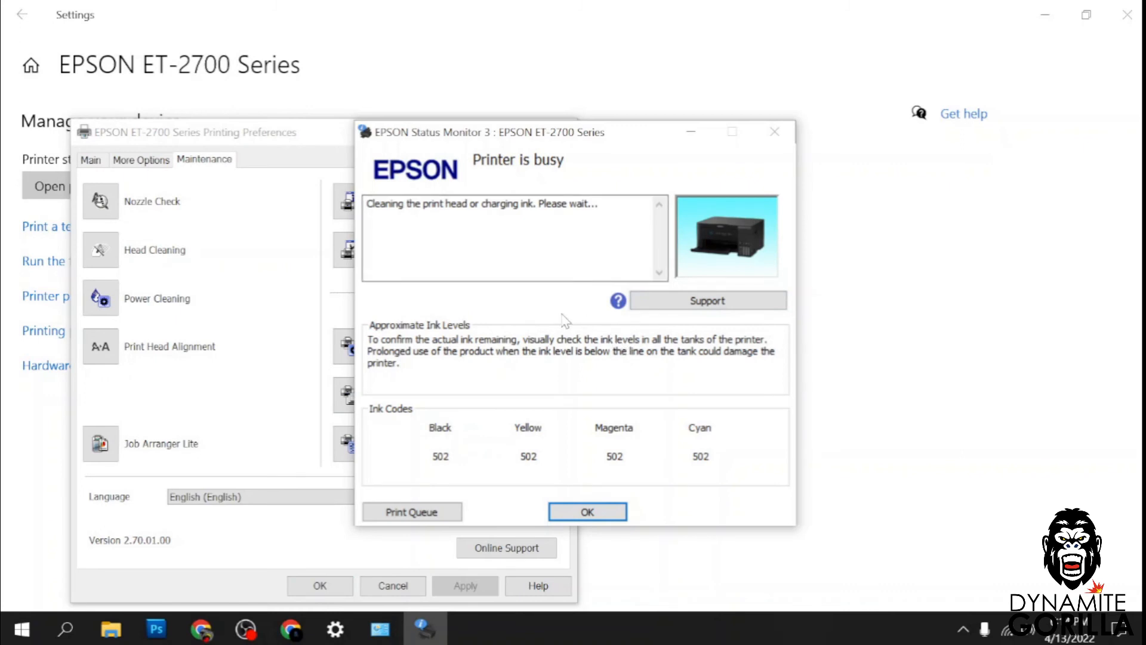
pyautogui.moveTo(475, 191)
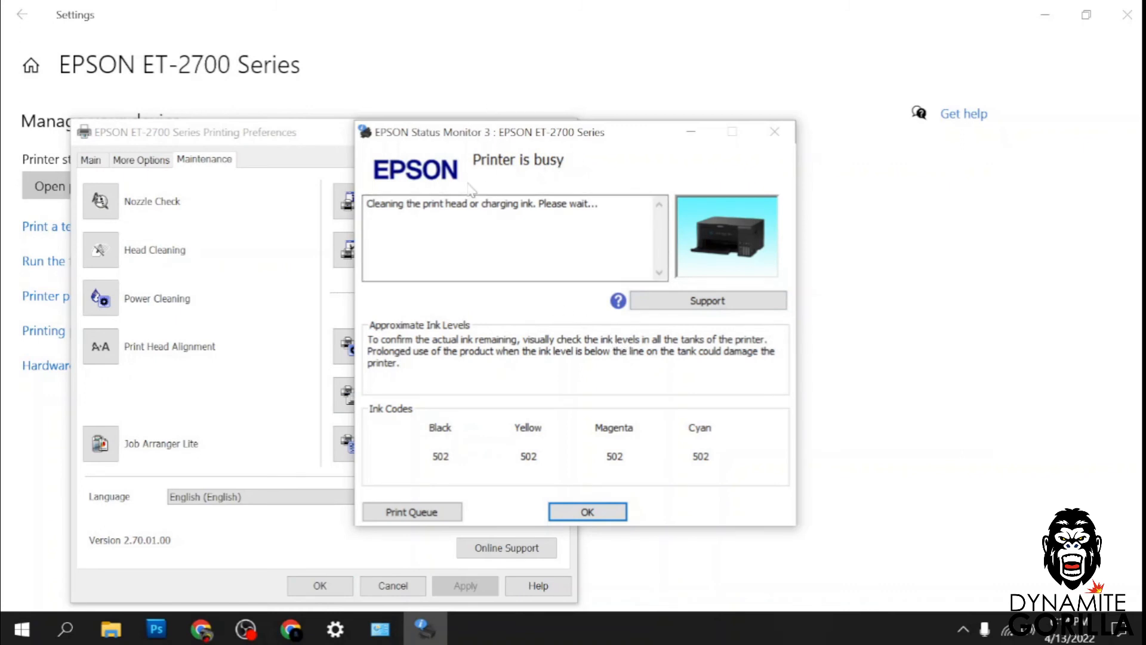
pyautogui.moveTo(525, 139)
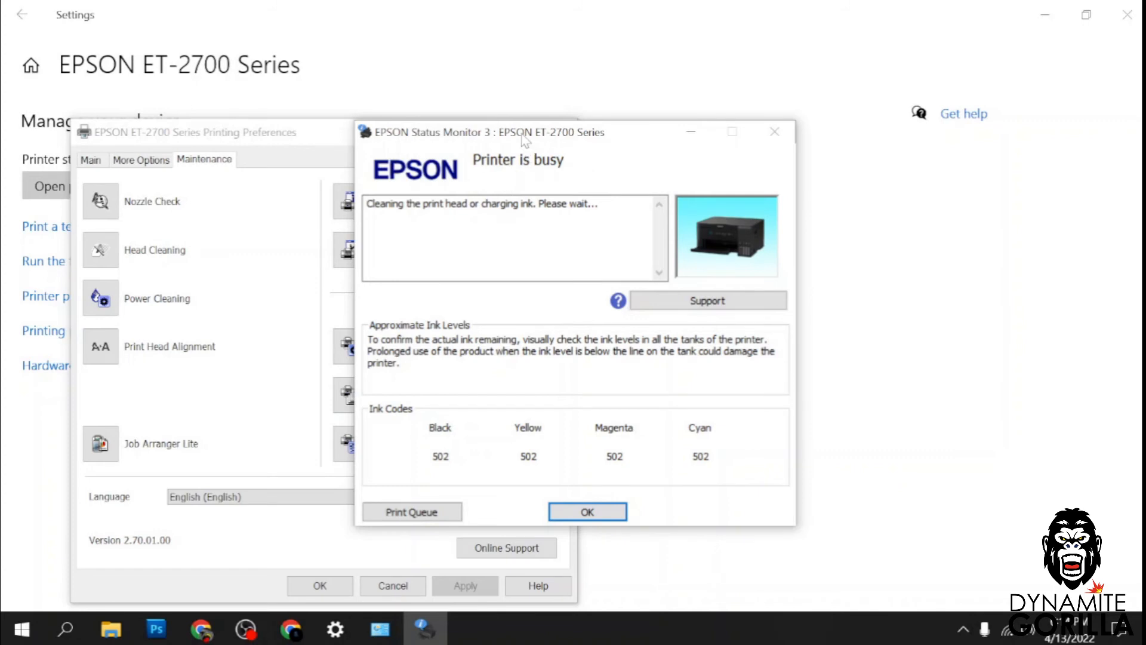
# Step: Watch the Status Monitor until the ET-2700 reports Ready, then dismiss it
pyautogui.moveTo(523, 132); pyautogui.dragTo(391, 122)
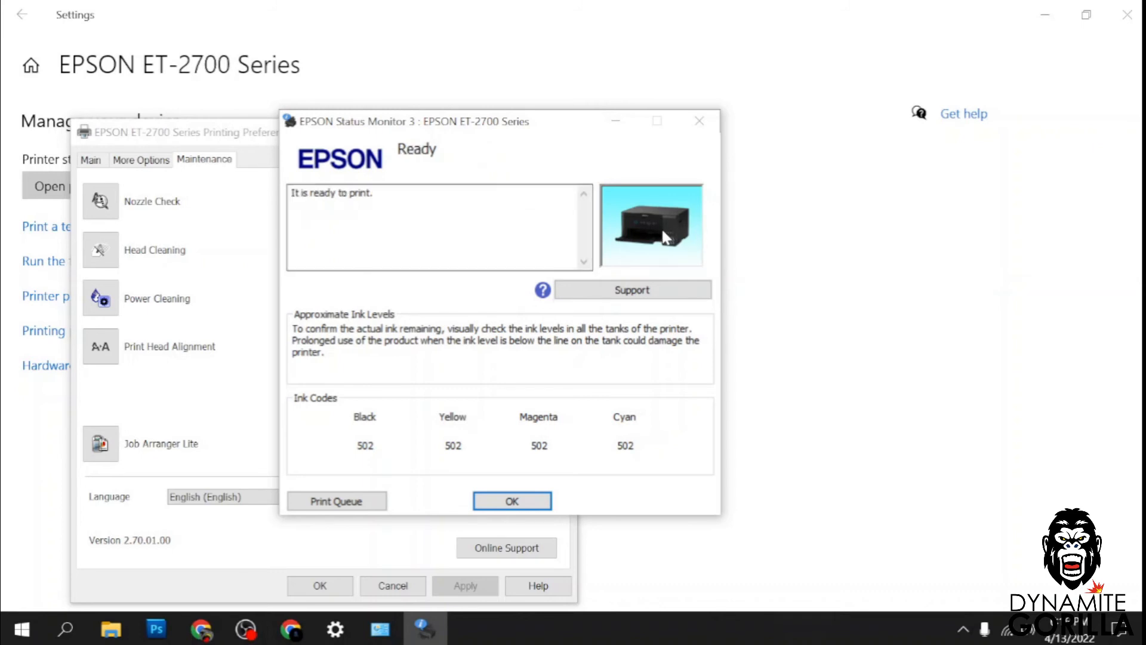
pyautogui.moveTo(492, 90)
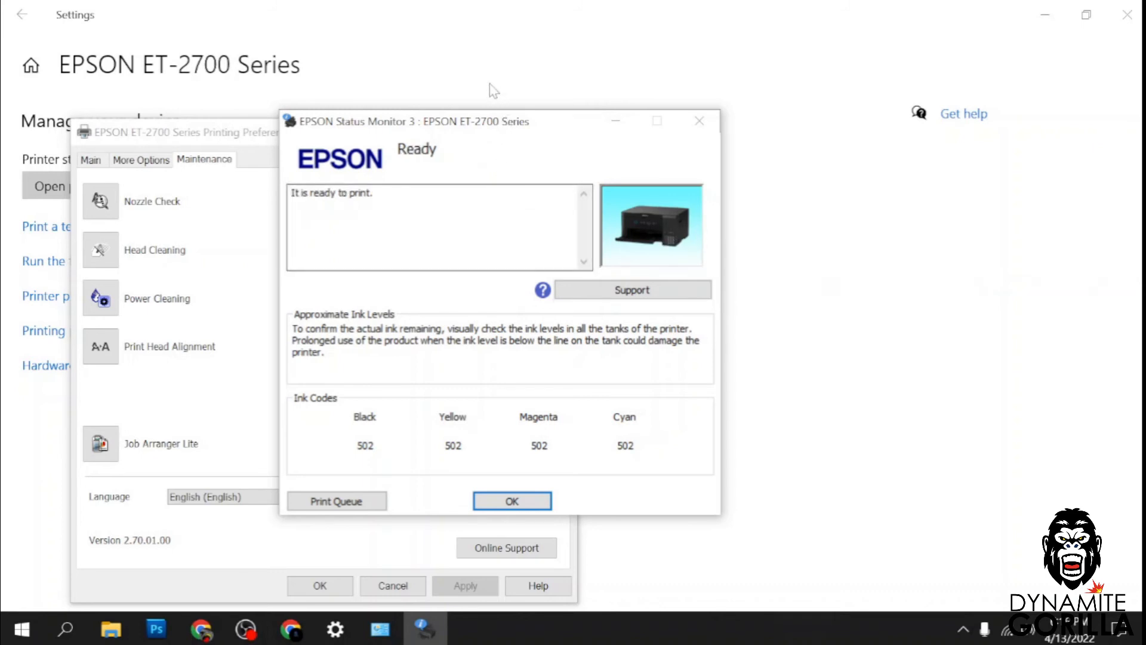
pyautogui.moveTo(510, 136)
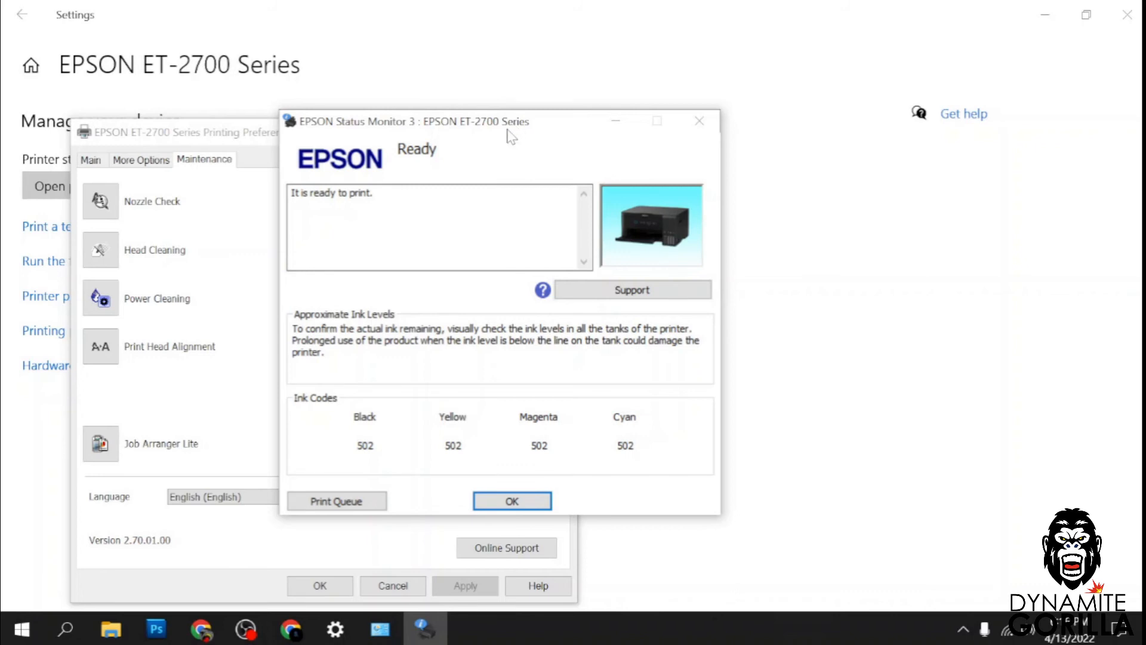
pyautogui.moveTo(503, 136)
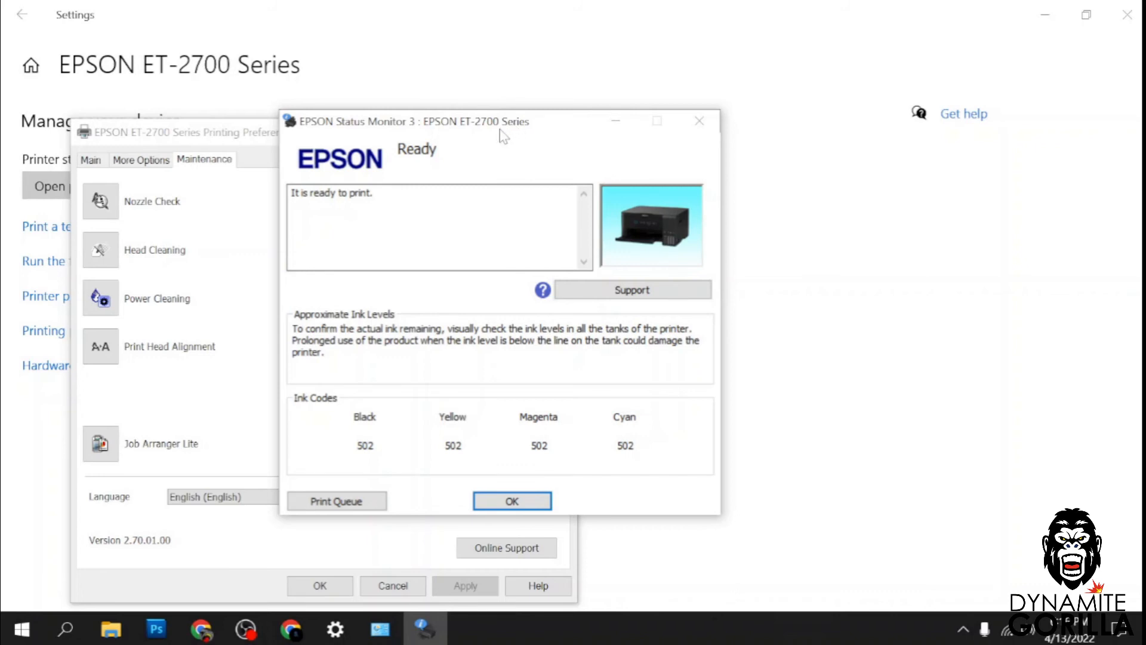
pyautogui.moveTo(526, 130)
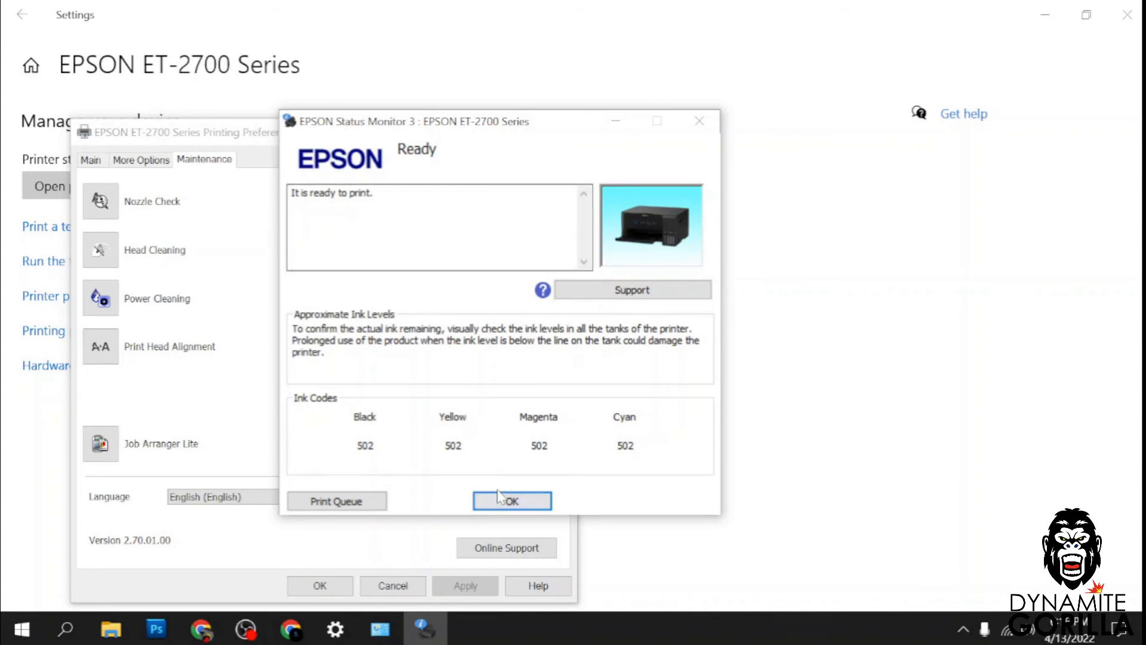
pyautogui.click(511, 500)
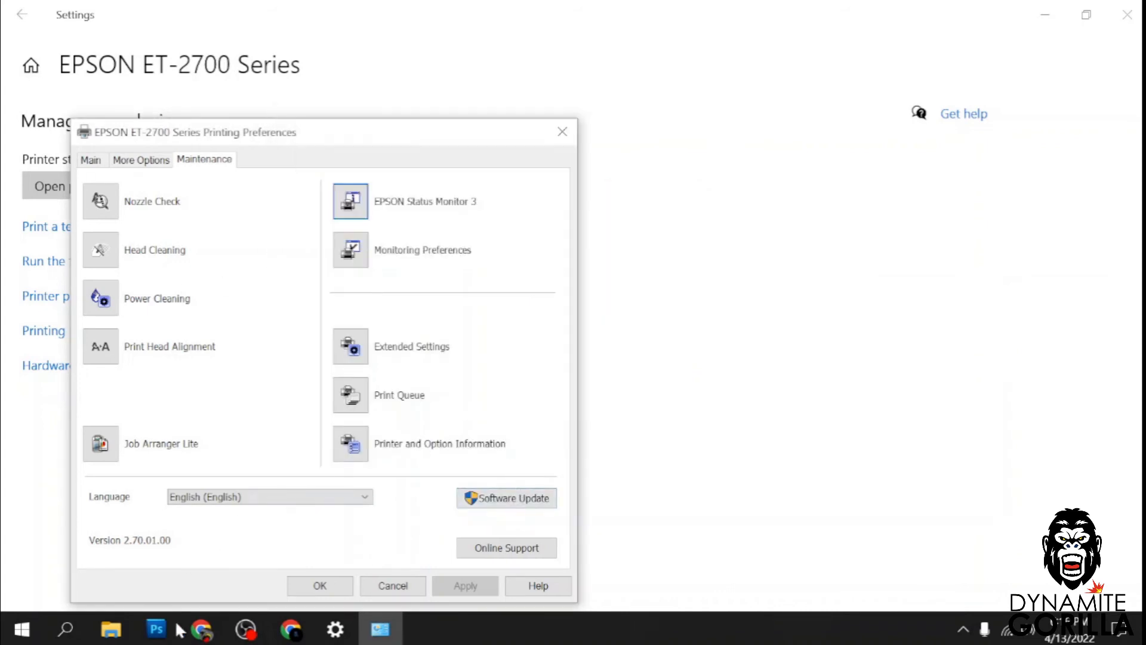
# Step: Return to the desktop and reopen the WIC RESET folder's adjustment program
pyautogui.click(391, 585)
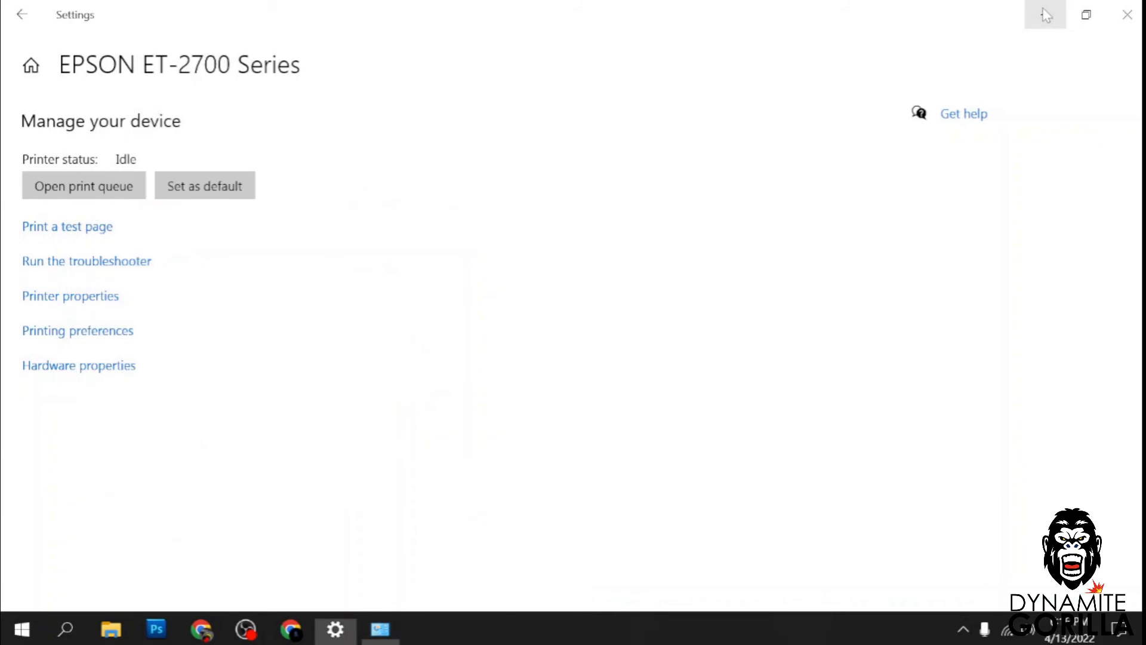
pyautogui.click(77, 331)
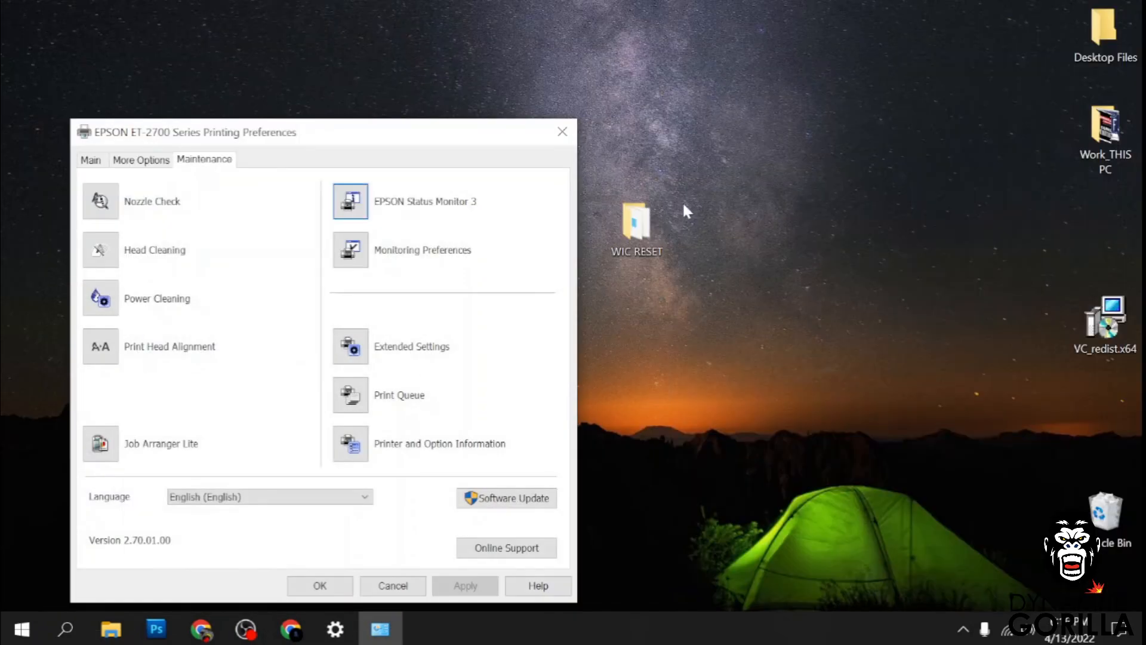
pyautogui.click(638, 225)
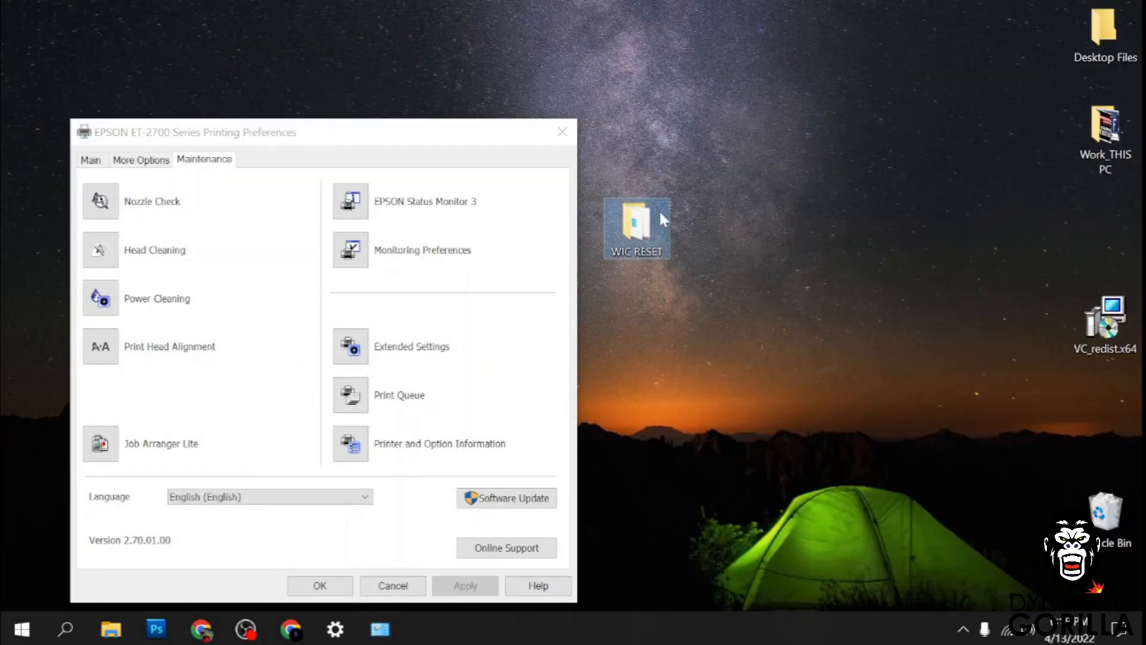
pyautogui.doubleClick(637, 220)
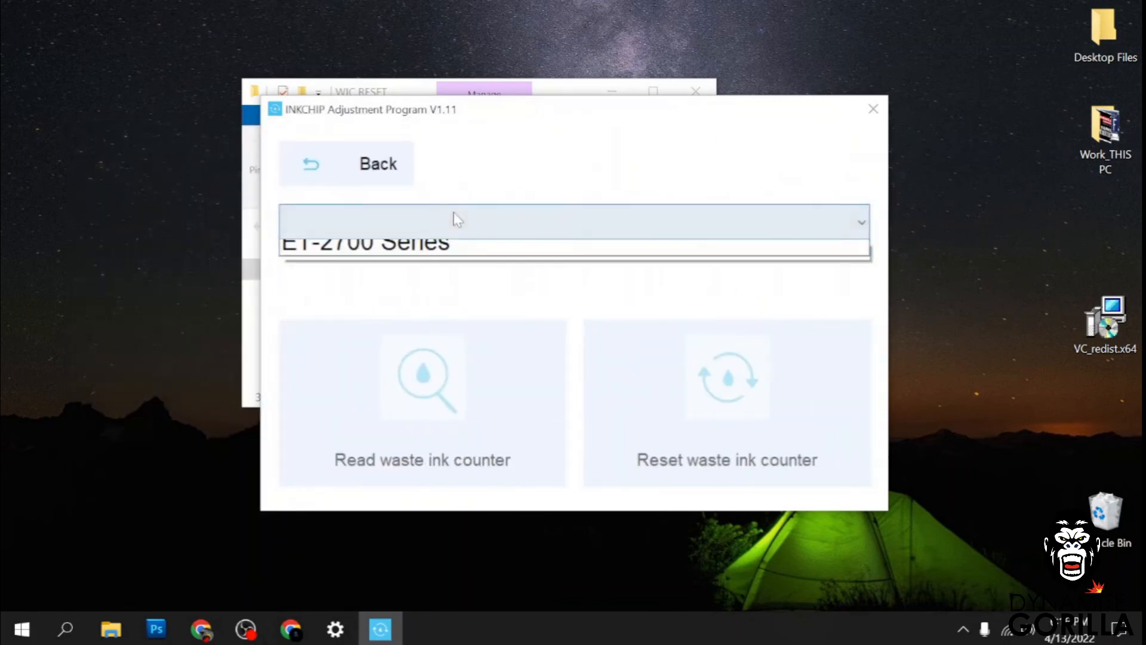
# Step: Re-read the waste ink counters at 1.19% and 0.00%, both ok, then close the program
pyautogui.click(421, 408)
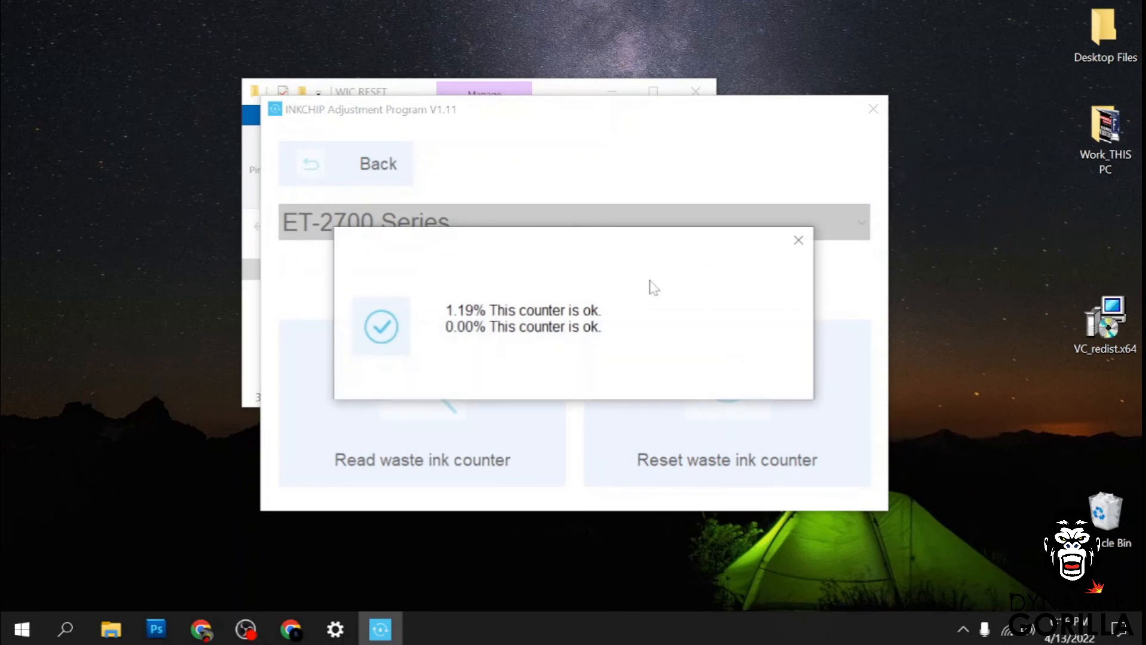
pyautogui.moveTo(554, 301)
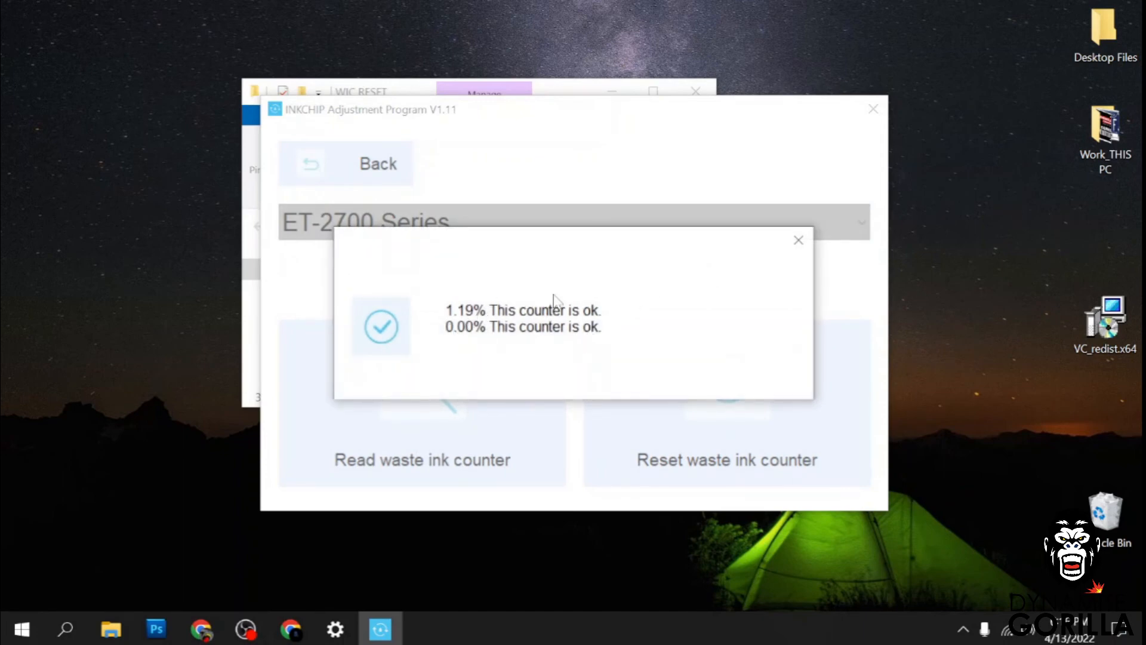
pyautogui.click(798, 239)
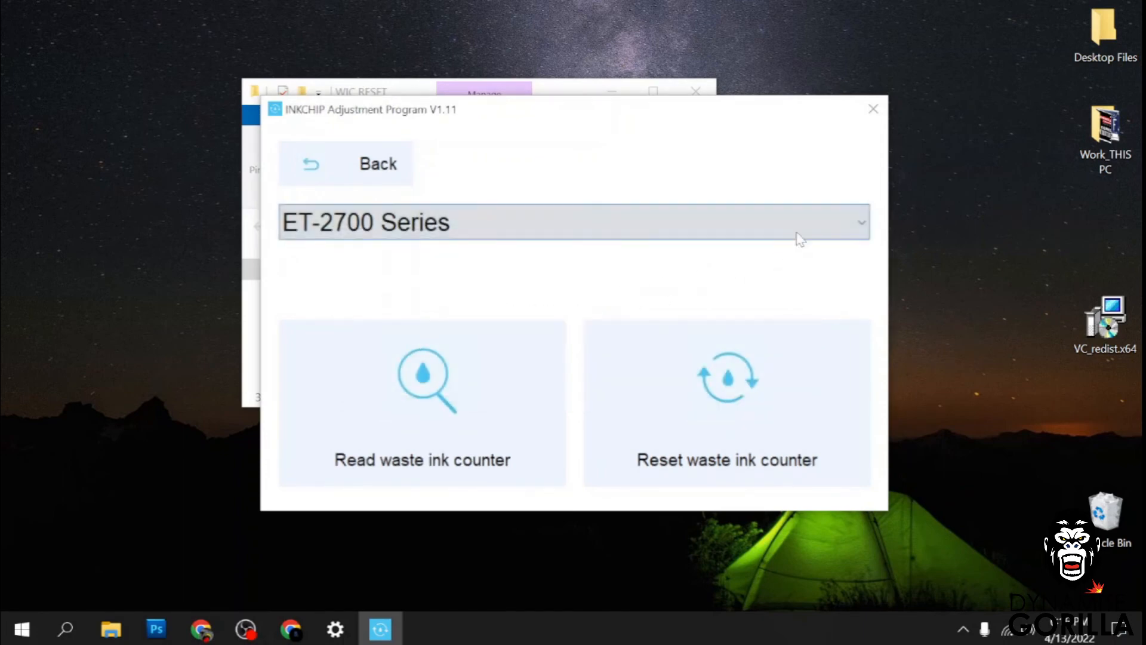
pyautogui.click(872, 109)
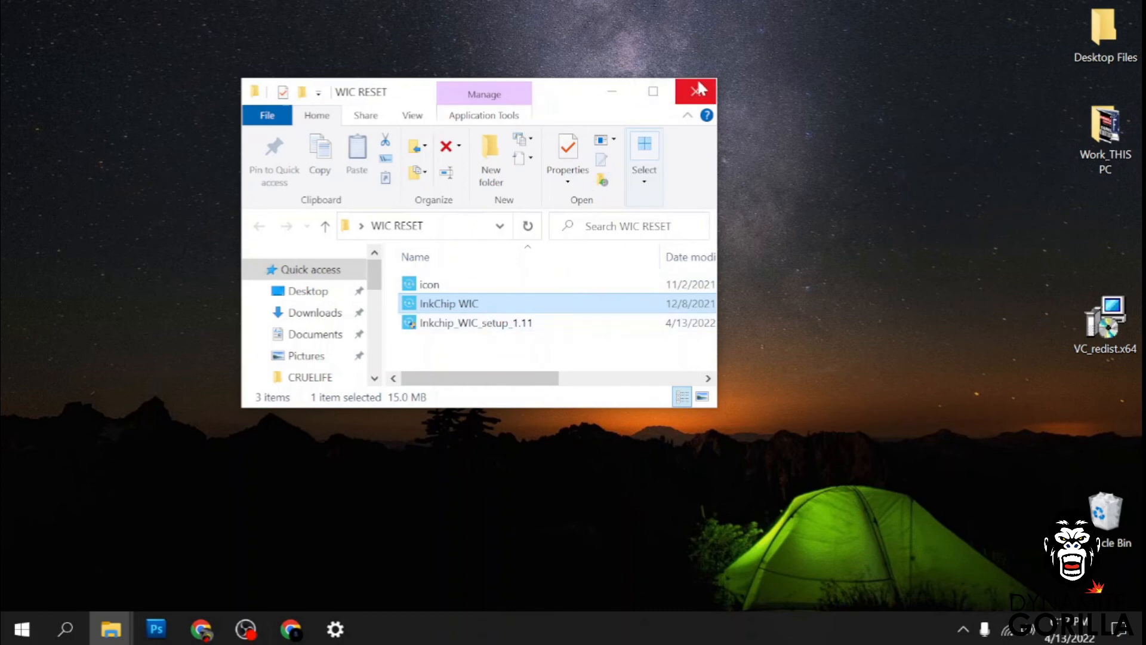
pyautogui.moveTo(675, 97)
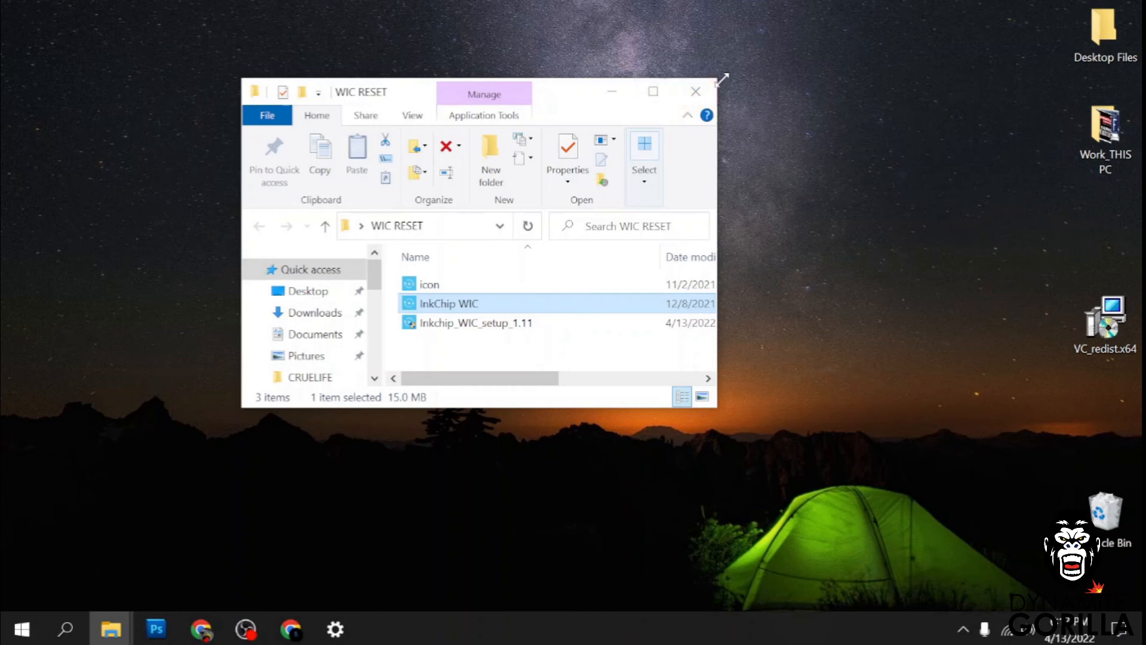
pyautogui.moveTo(122, 451)
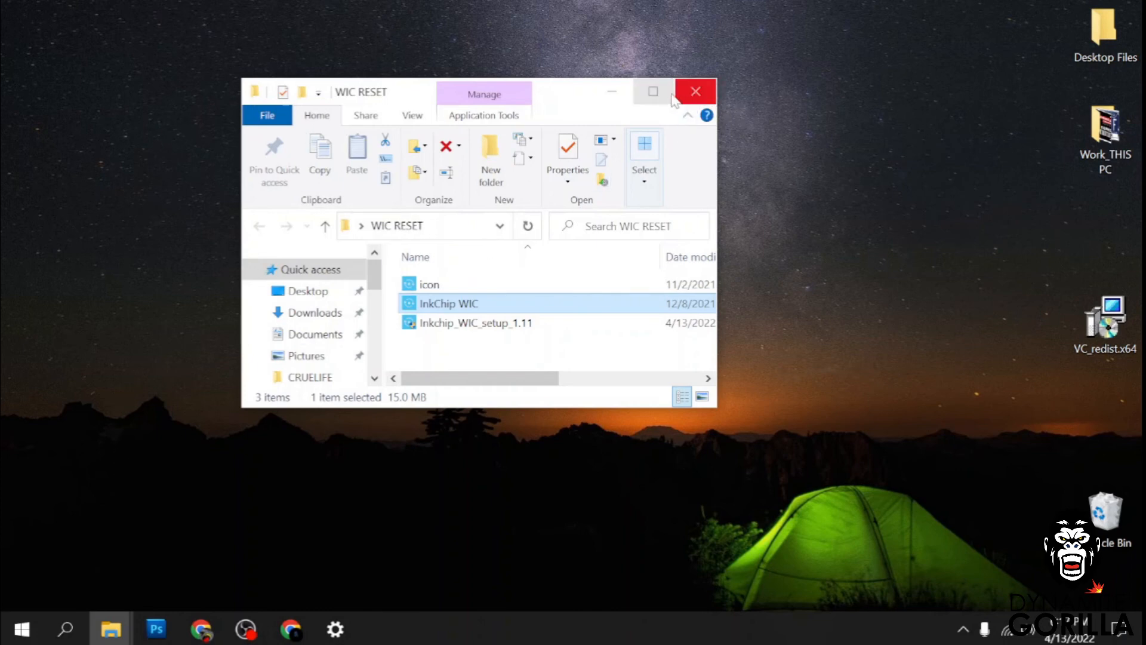
# Step: Permanently delete the WIC RESET folder from the desktop with Shift+Delete
pyautogui.click(653, 90)
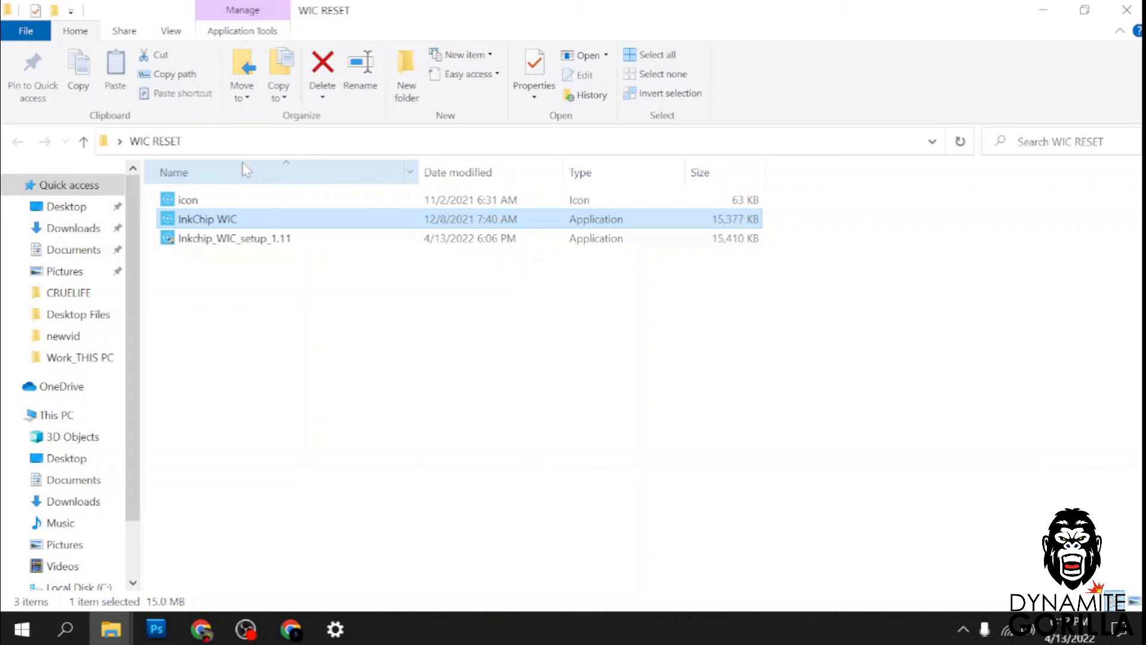
pyautogui.moveTo(495, 130)
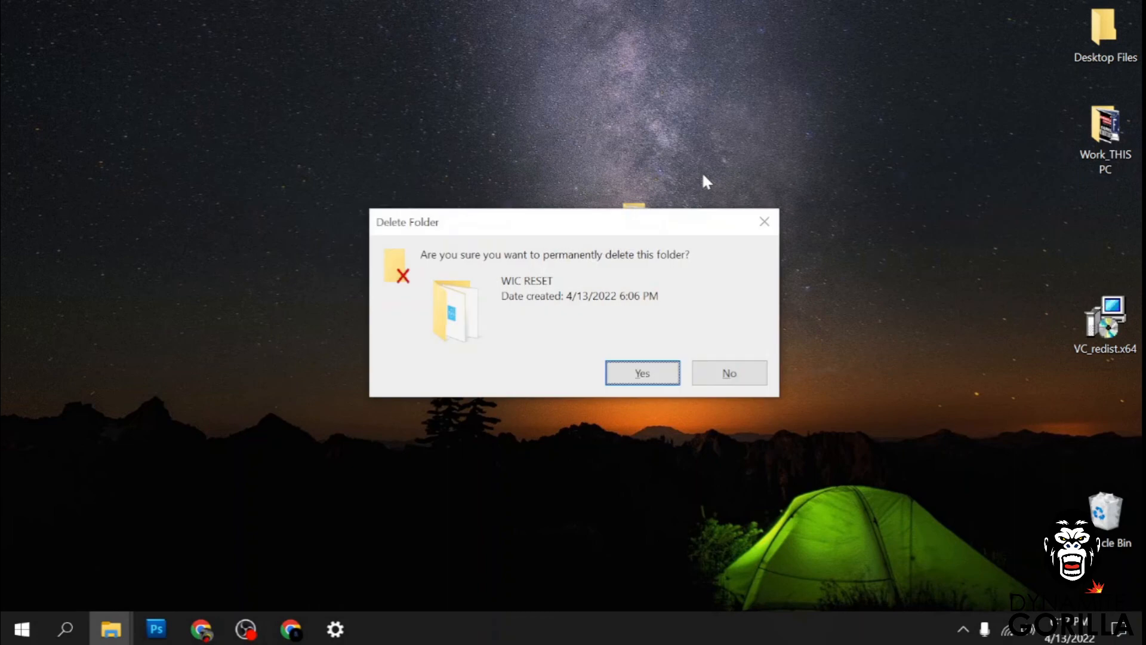
pyautogui.click(643, 372)
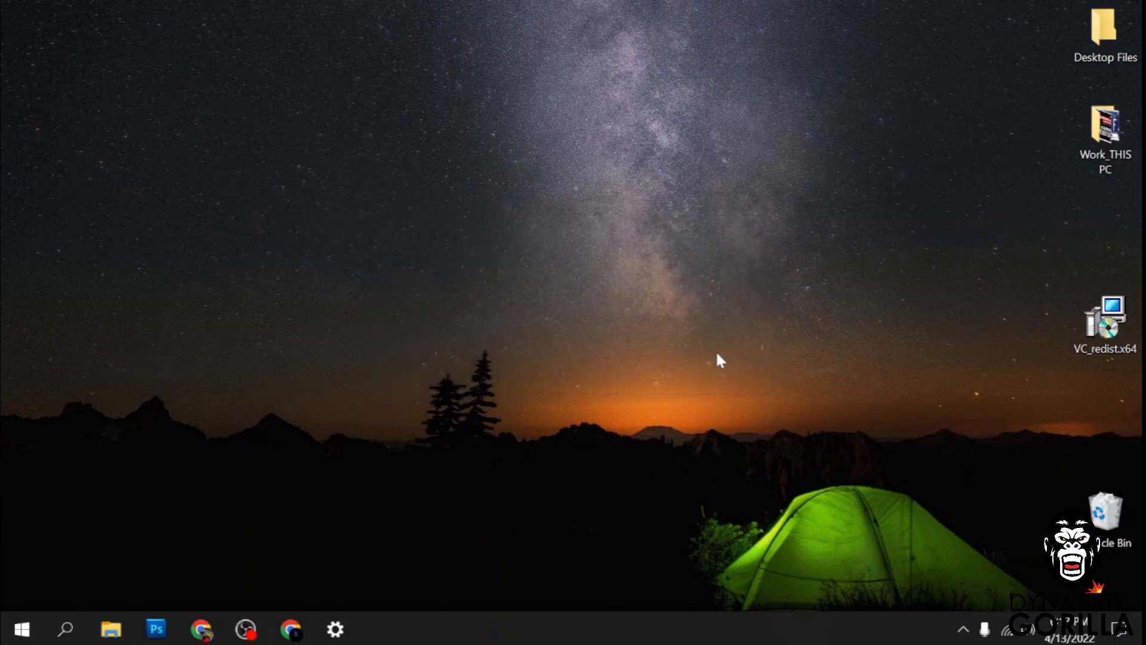
pyautogui.moveTo(77, 541)
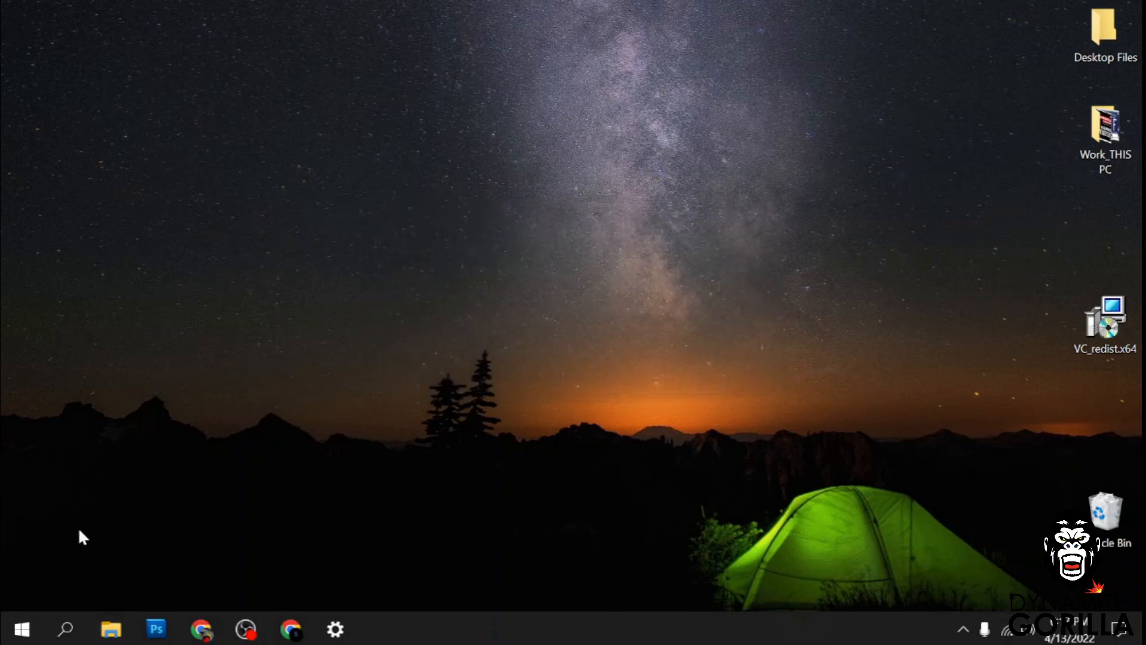
pyautogui.moveTo(21, 630)
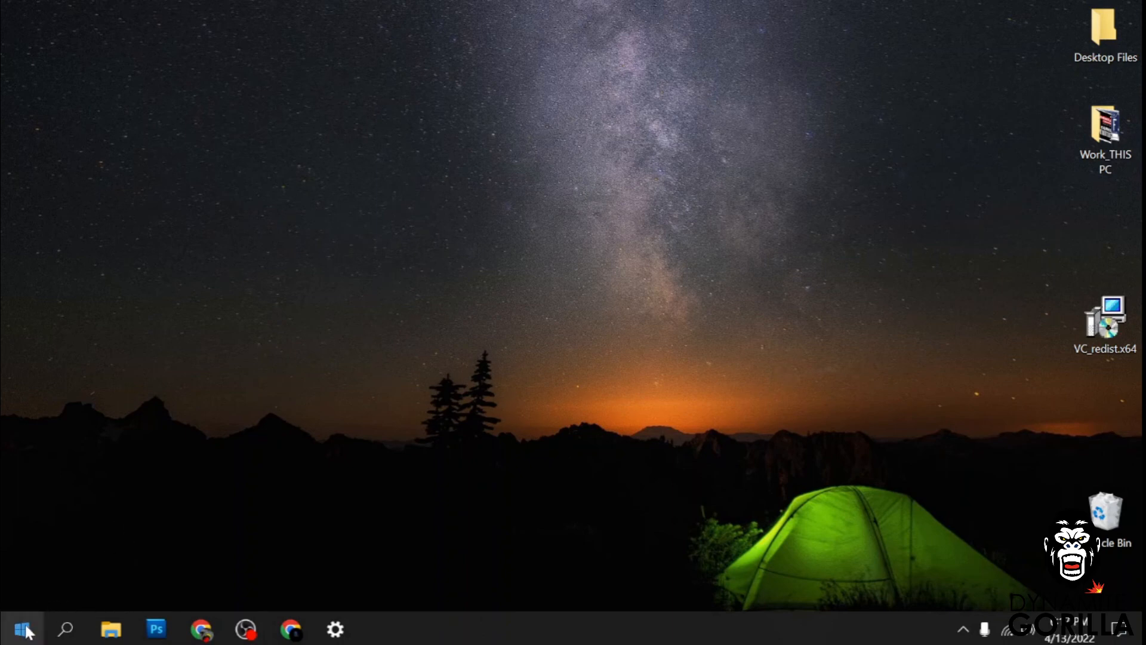
# Step: Locate the InkChip WIC (English) Start-menu shortcut's file location in the Programs folder
pyautogui.click(21, 627)
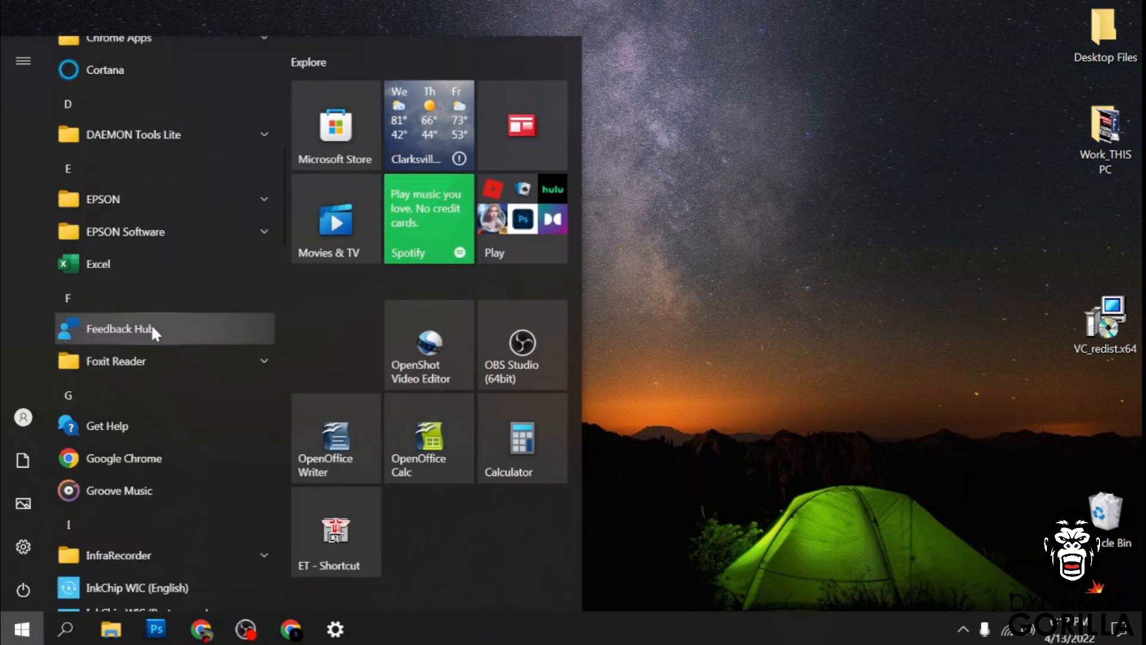
pyautogui.scroll(-3)
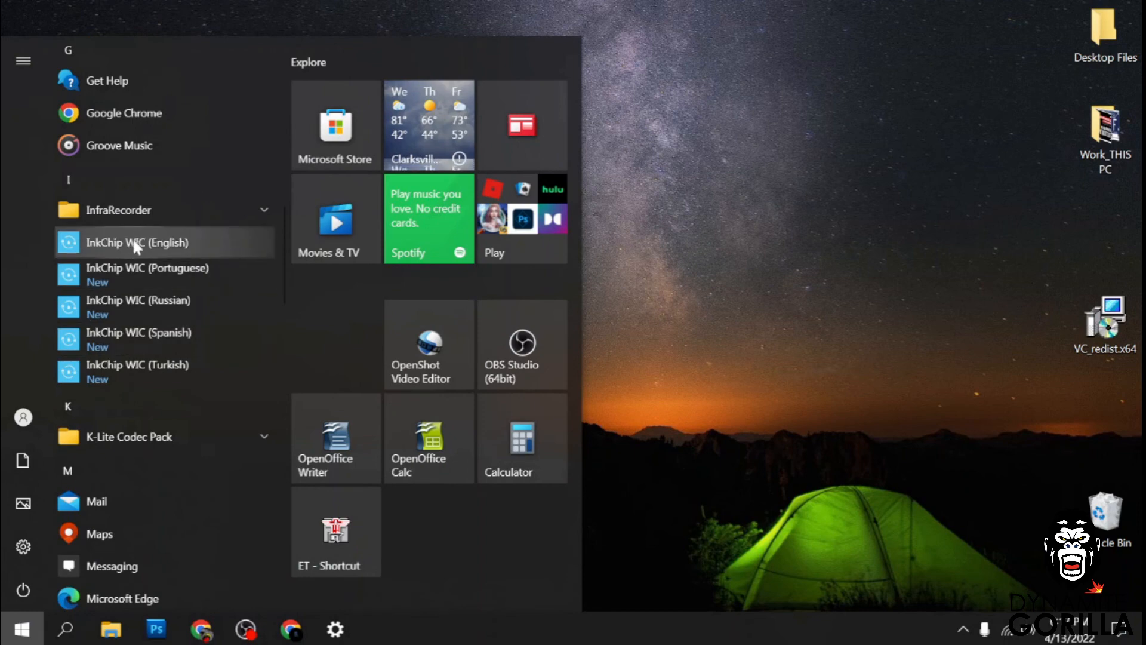
pyautogui.moveTo(153, 248)
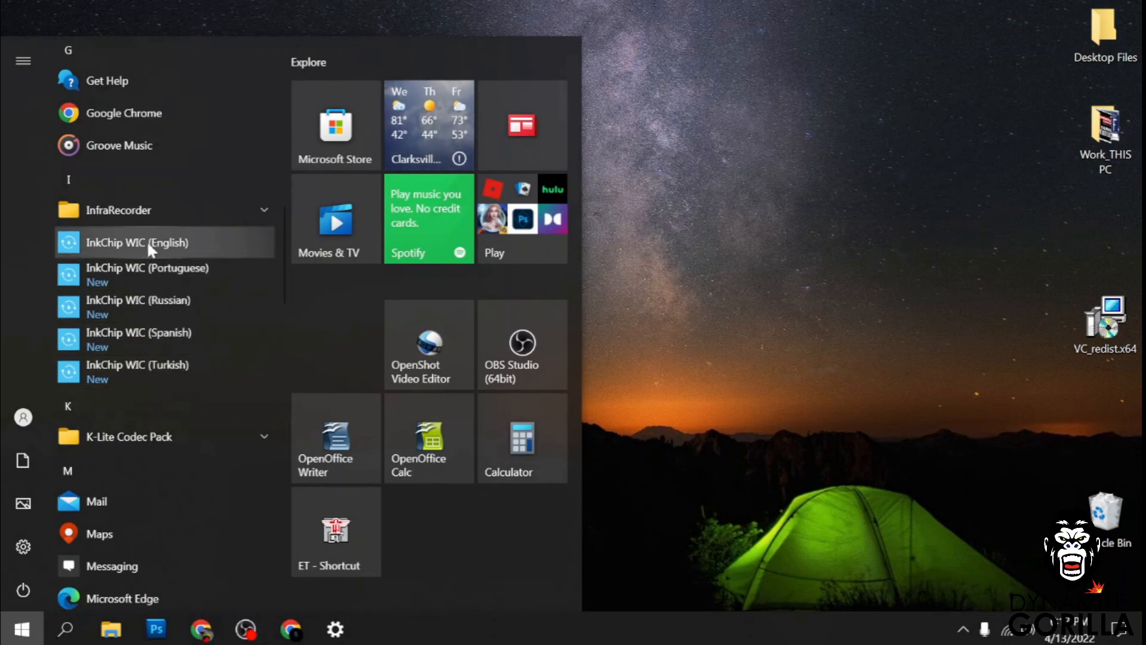
pyautogui.rightClick(149, 242)
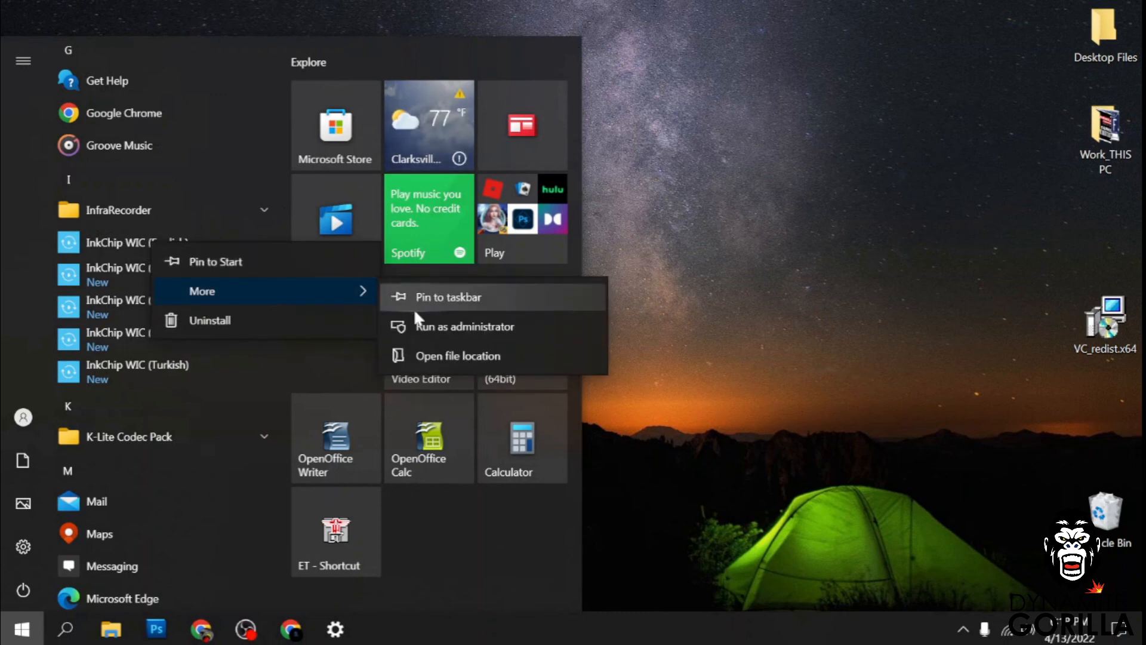
pyautogui.moveTo(453, 367)
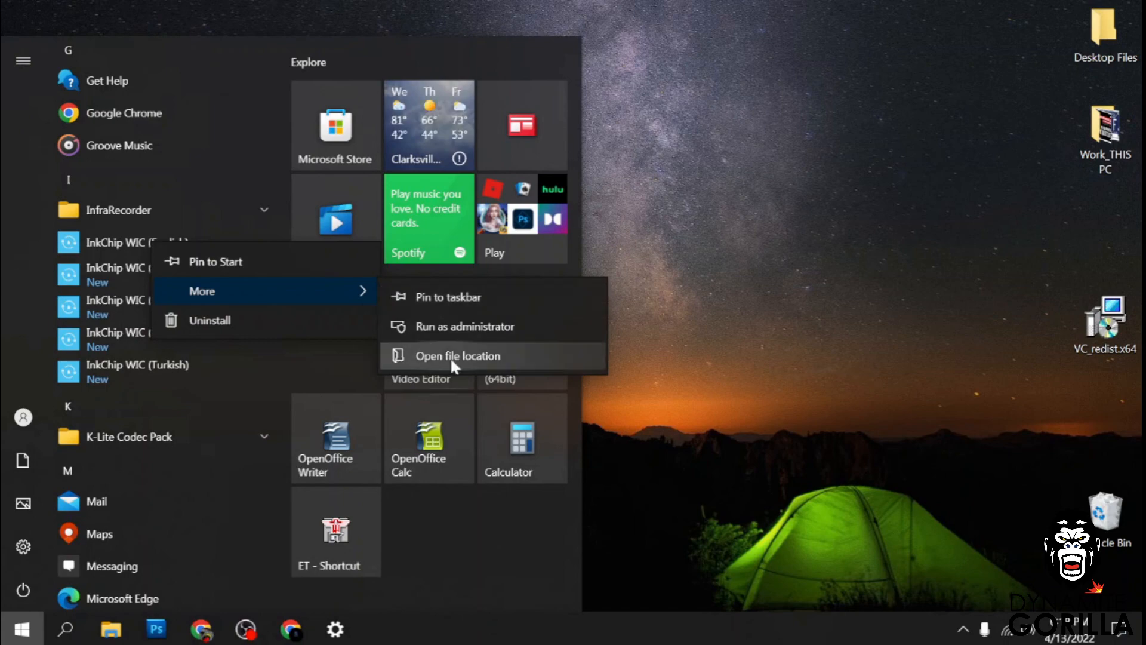
pyautogui.click(459, 356)
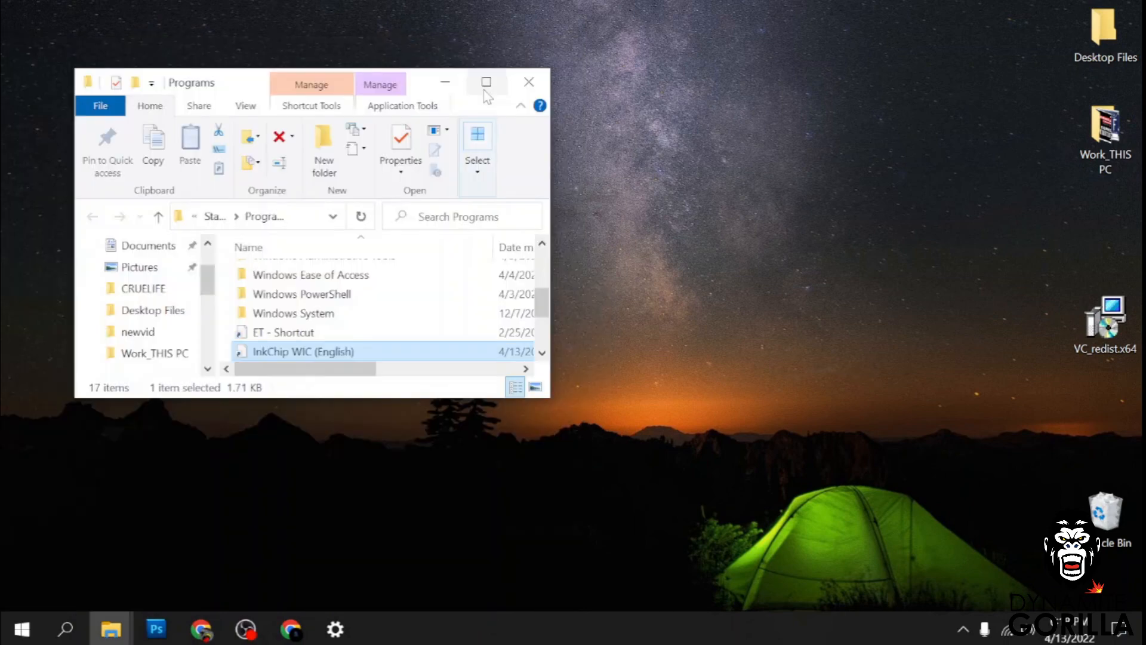
pyautogui.click(486, 82)
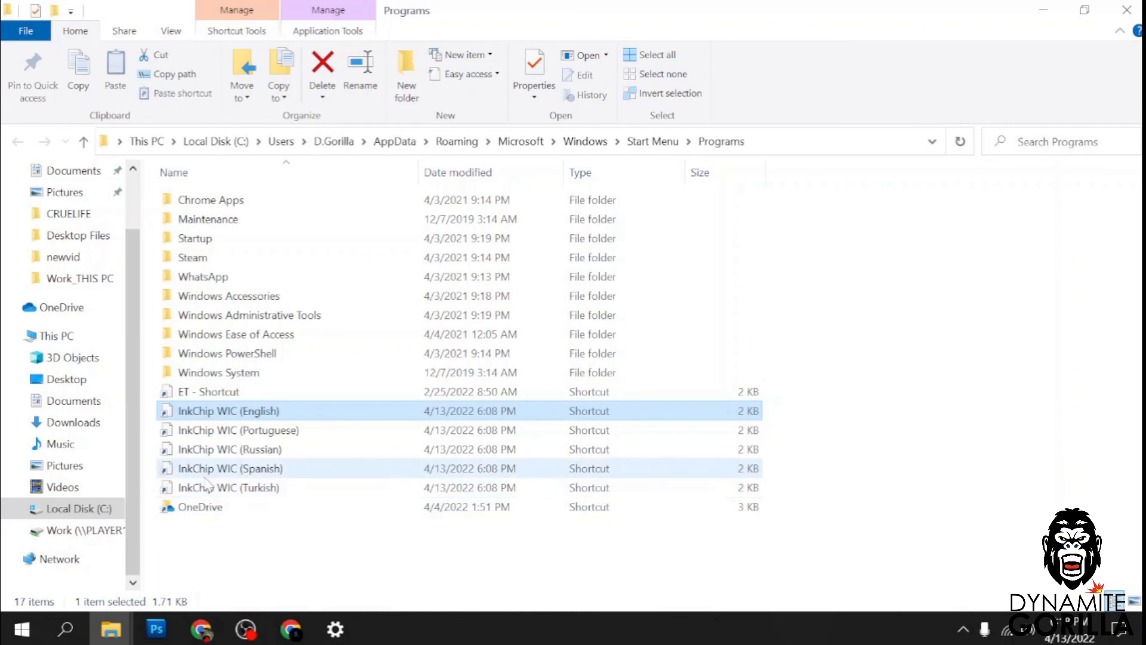
# Step: Permanently delete all five InkChip WIC shortcuts and close the Programs folder
pyautogui.click(227, 487)
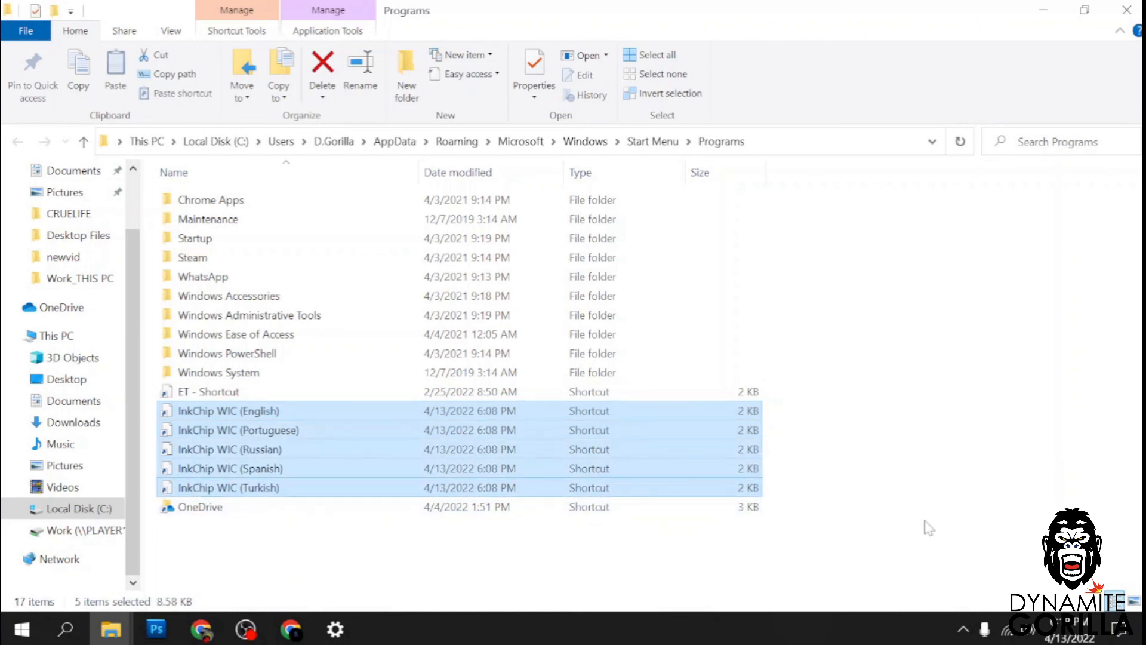
pyautogui.click(323, 65)
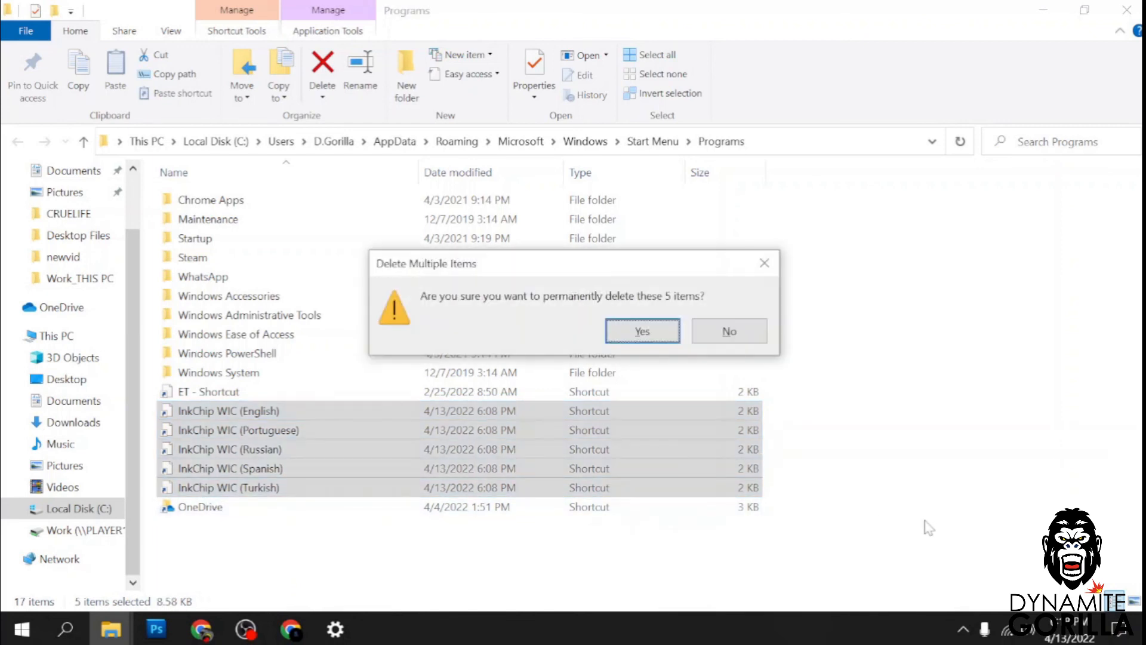
pyautogui.click(641, 330)
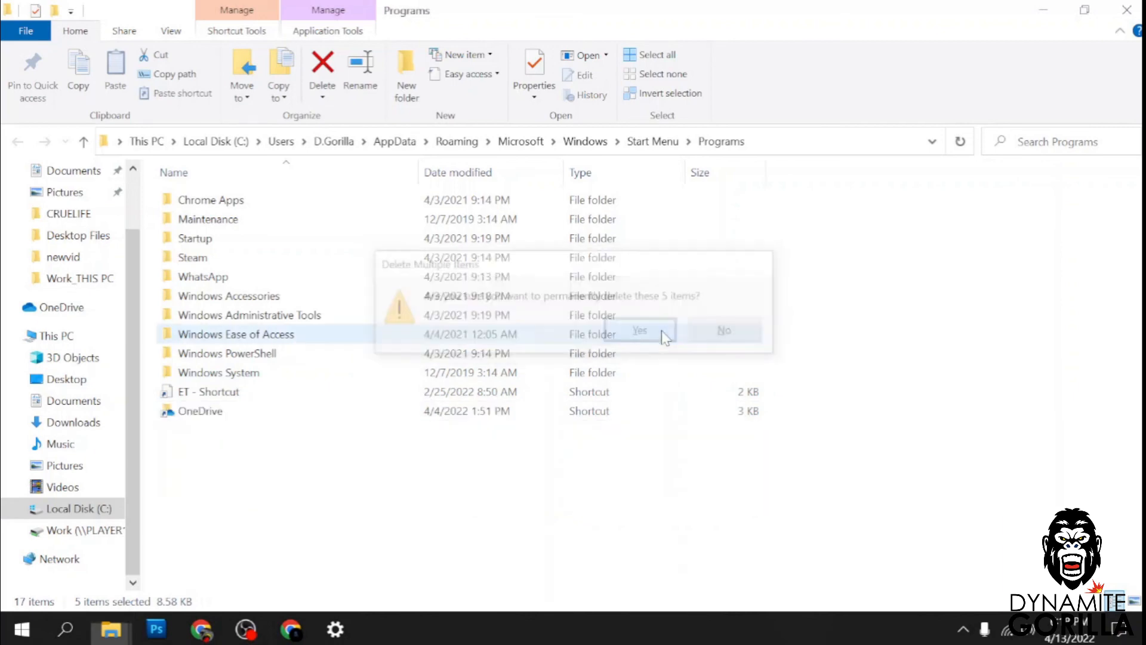
pyautogui.click(639, 331)
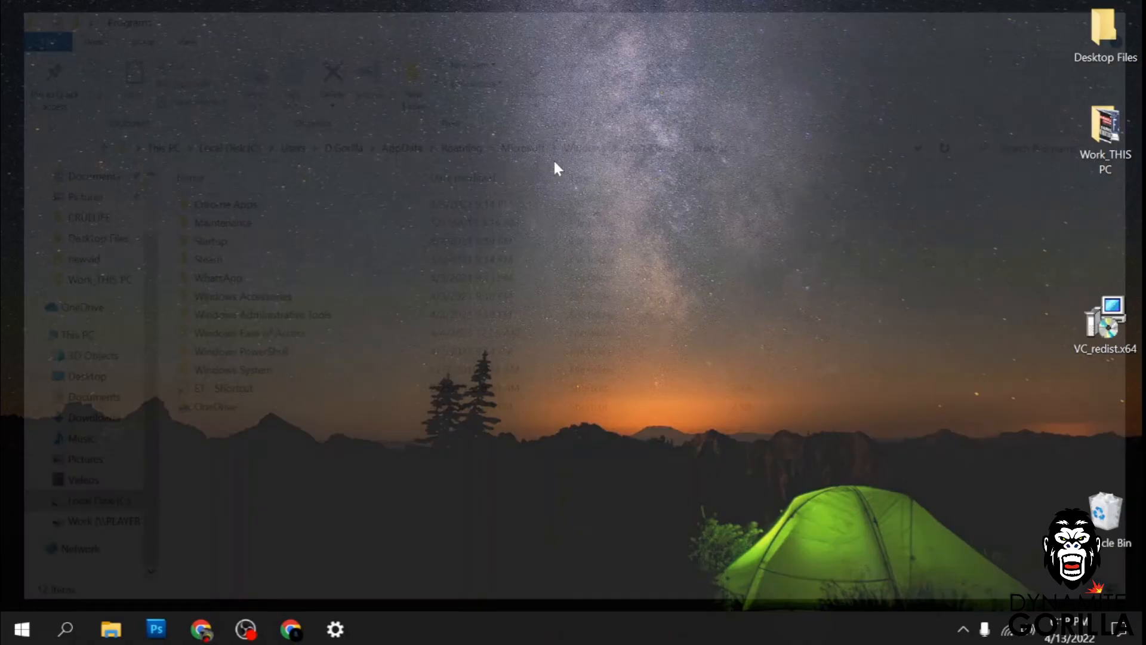
pyautogui.click(20, 628)
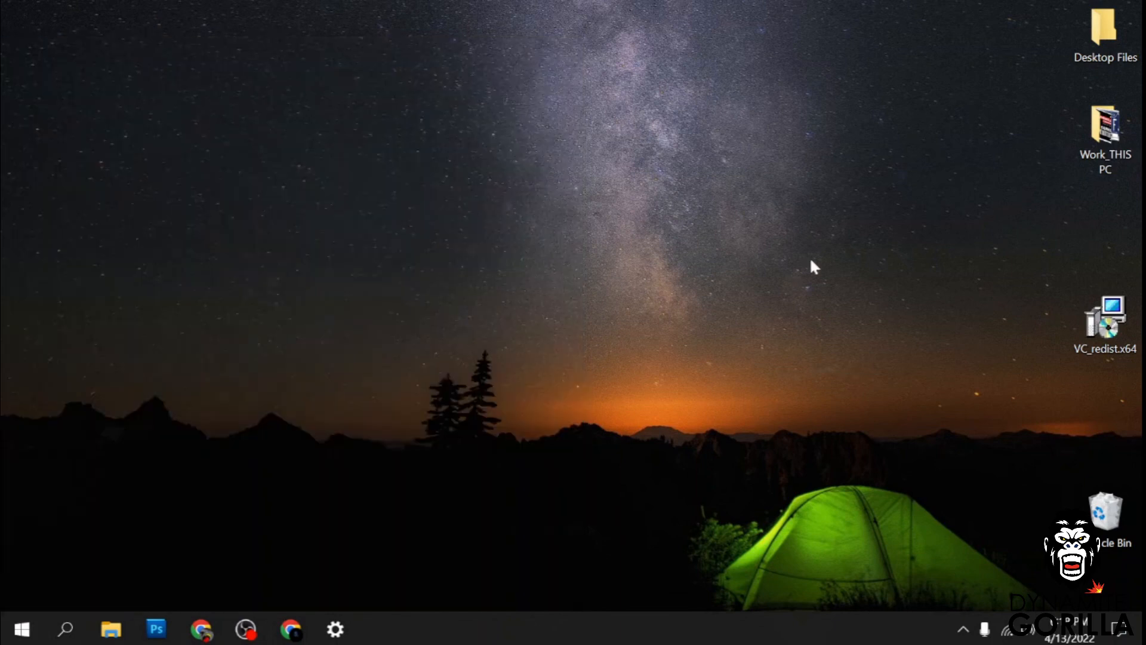
pyautogui.moveTo(707, 544)
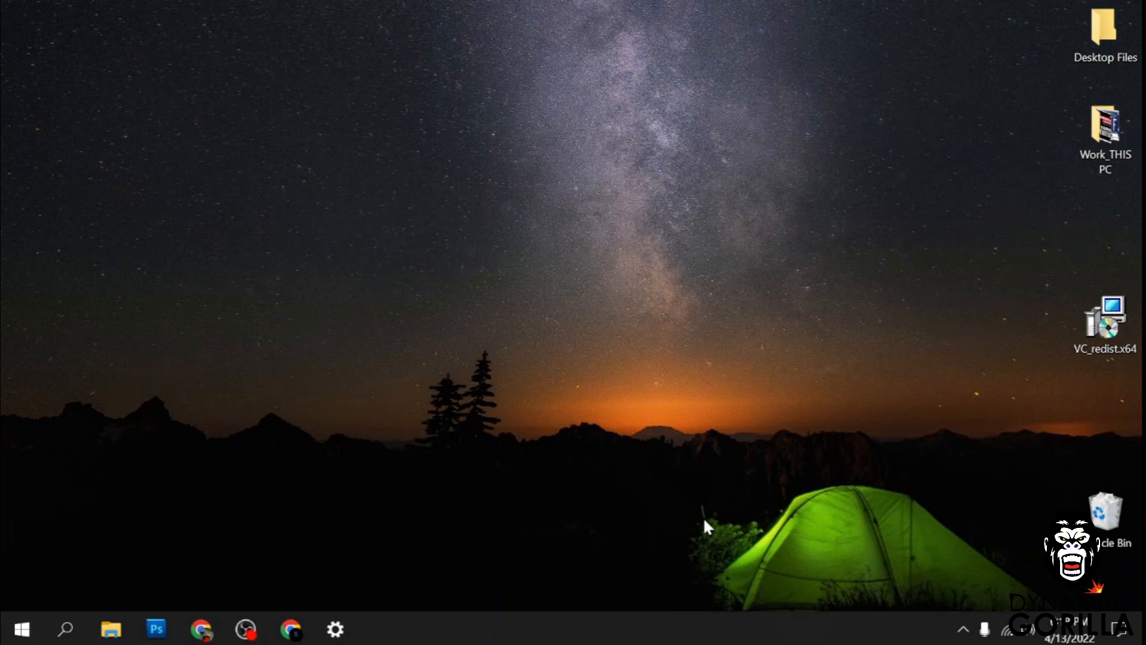
pyautogui.moveTo(689, 517)
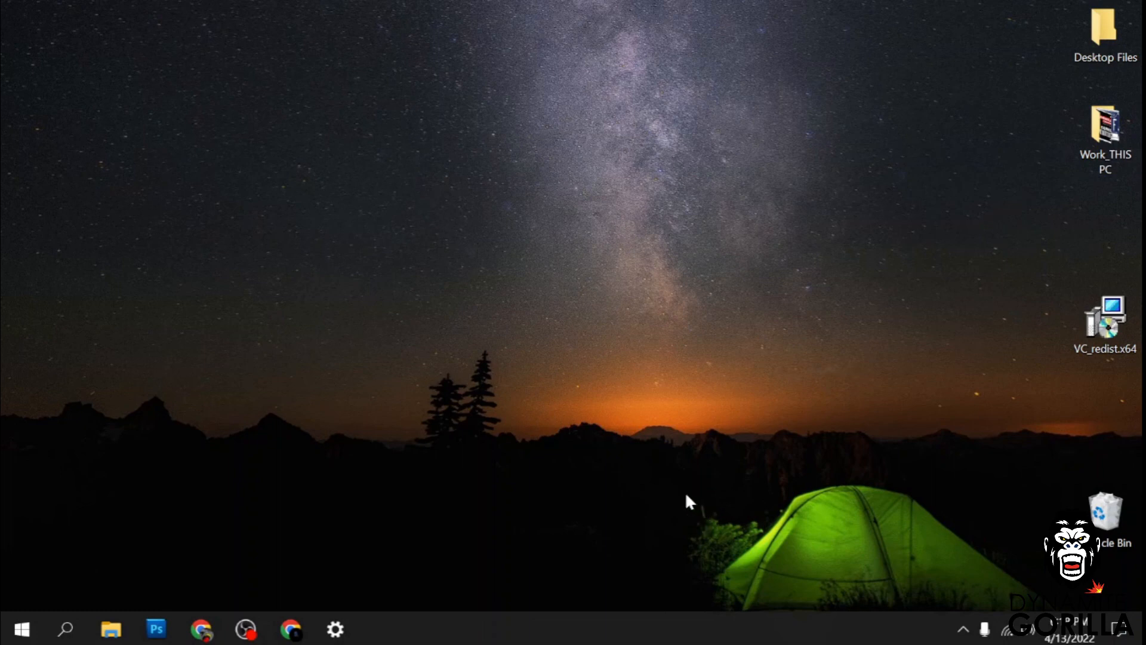
pyautogui.moveTo(680, 506)
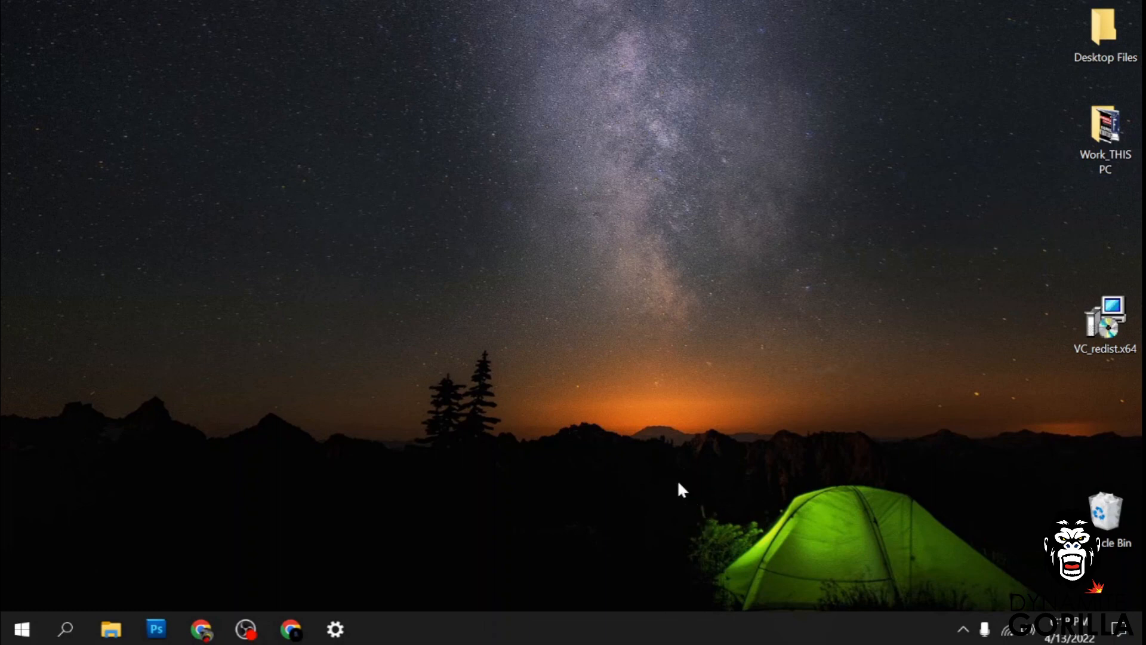
pyautogui.moveTo(165, 358)
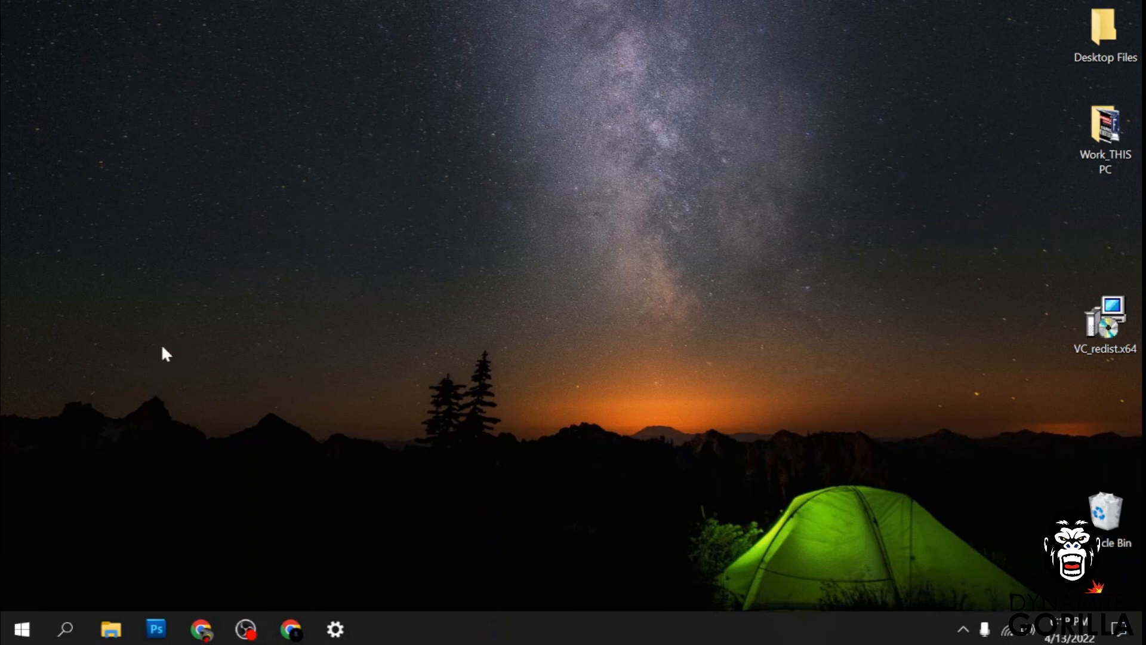
pyautogui.moveTo(173, 339)
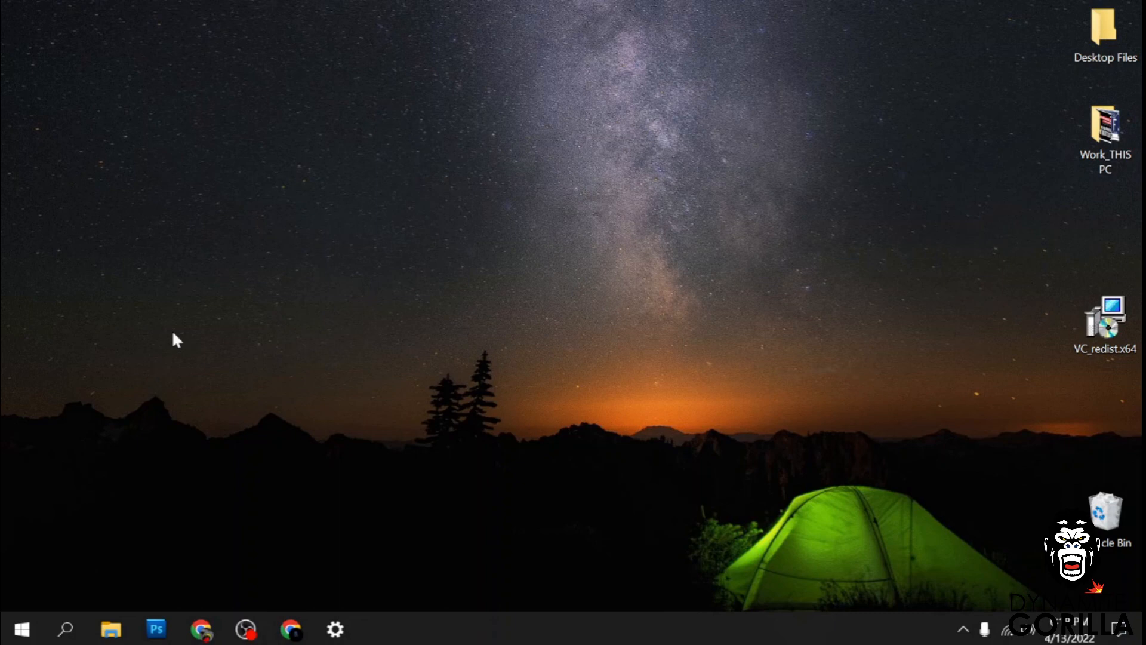
pyautogui.moveTo(24, 251)
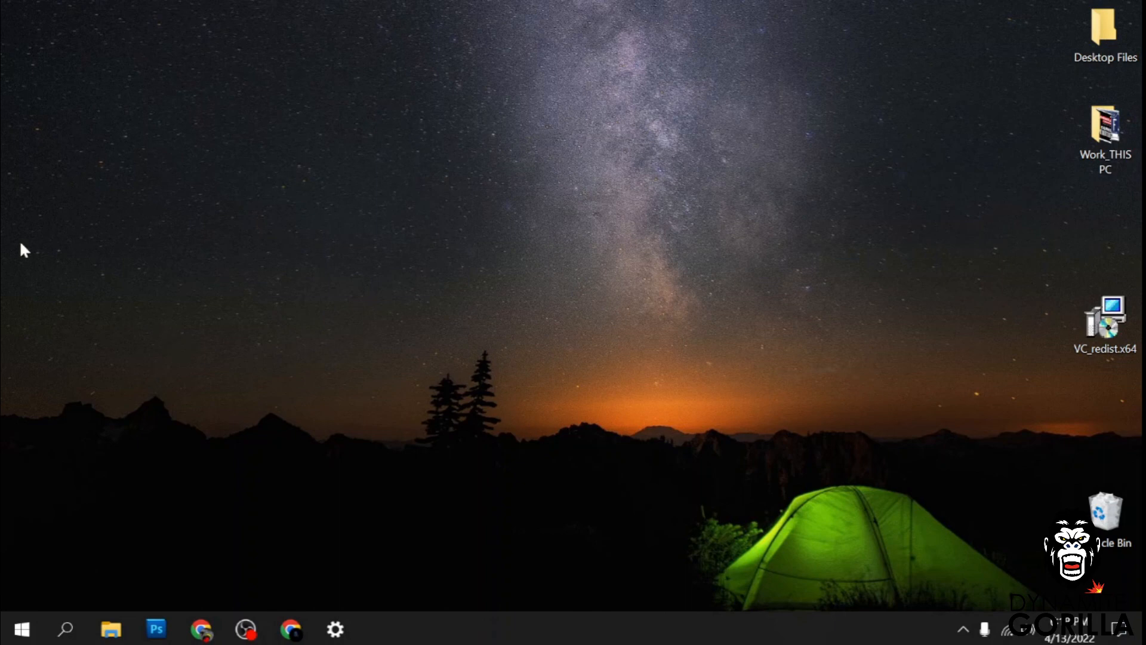
pyautogui.moveTo(2, 222)
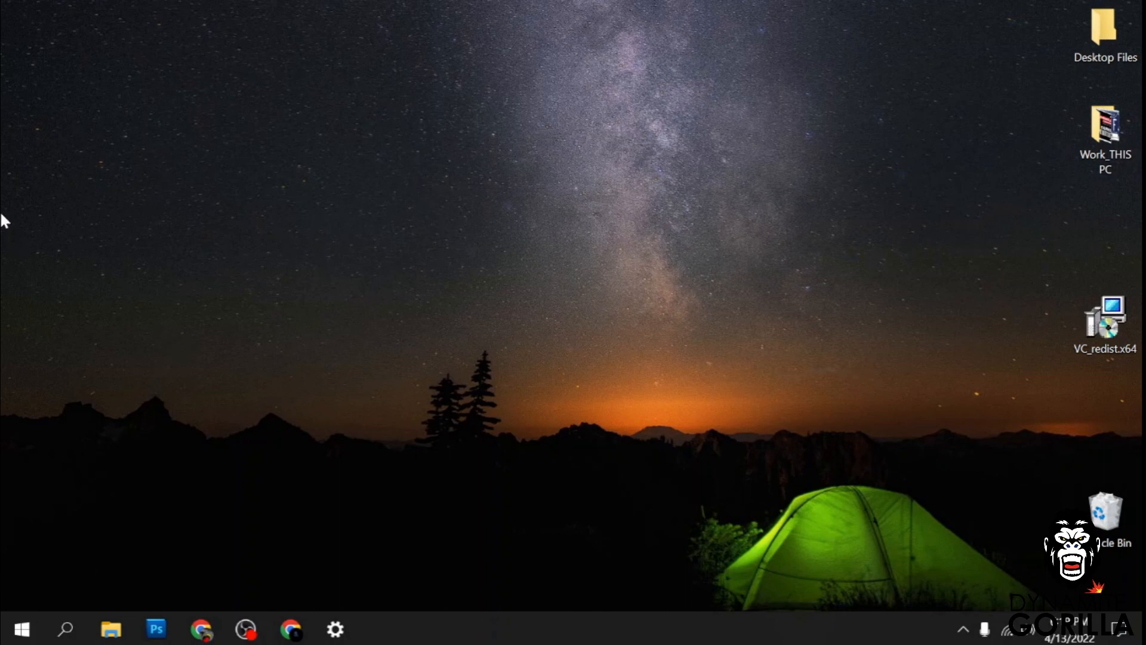
pyautogui.moveTo(4, 219)
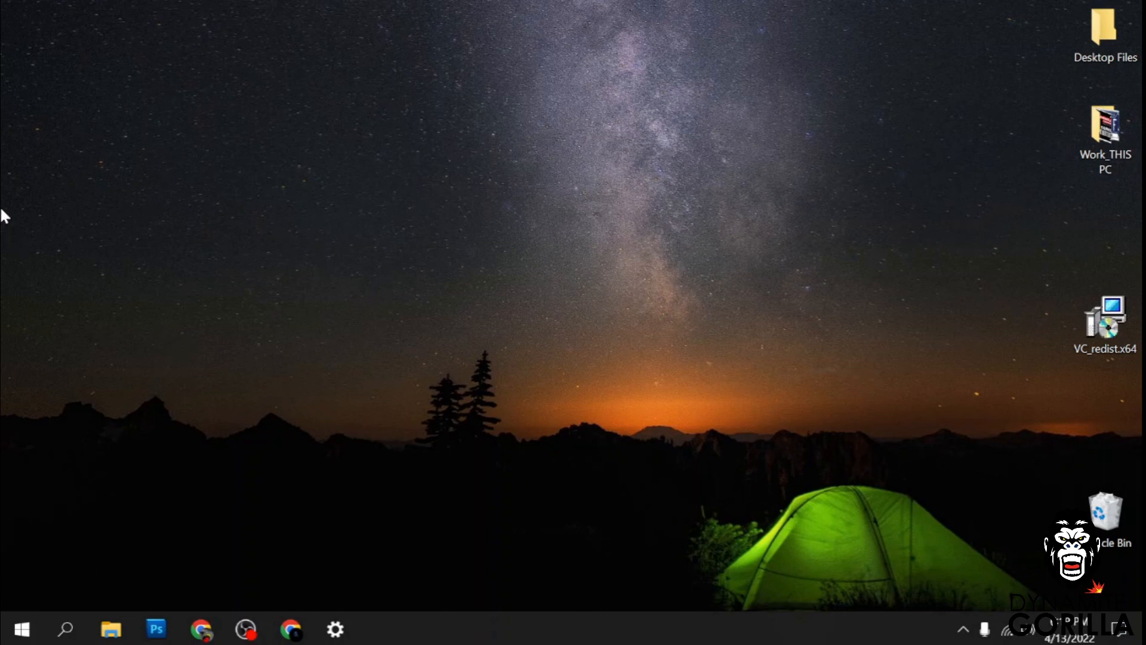